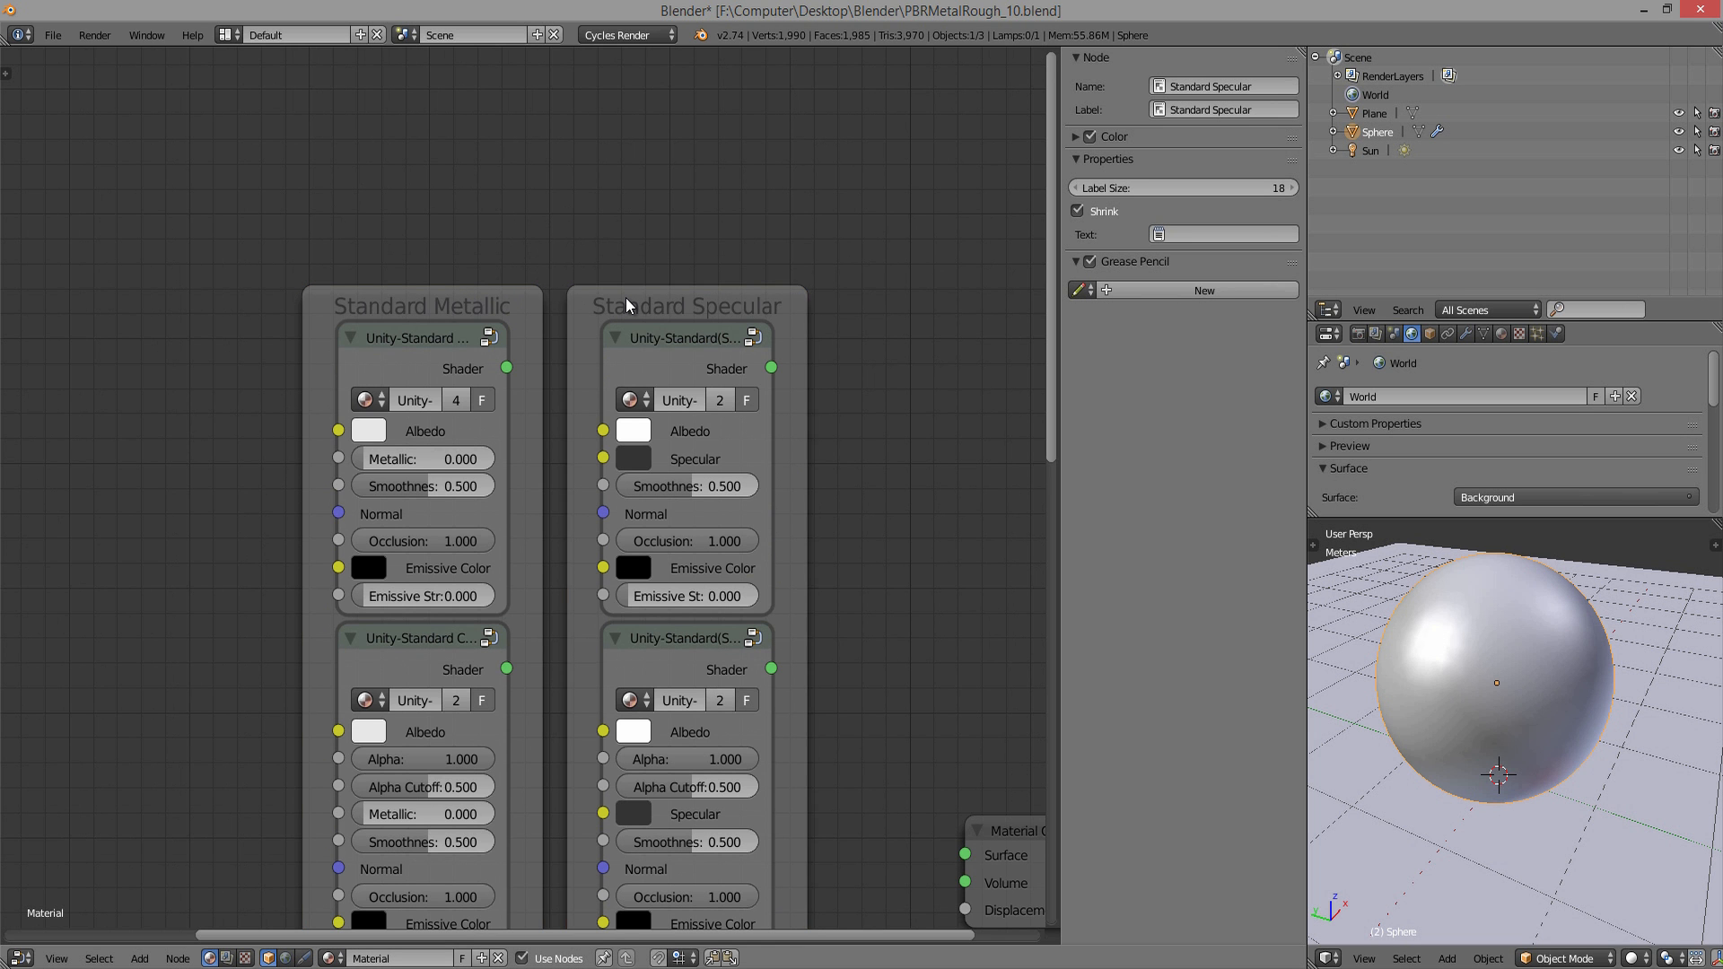
- Wire the first Unity-Standard Metallic group's Shader output into Material Output Surface and render the sphere
scroll(down, 3)
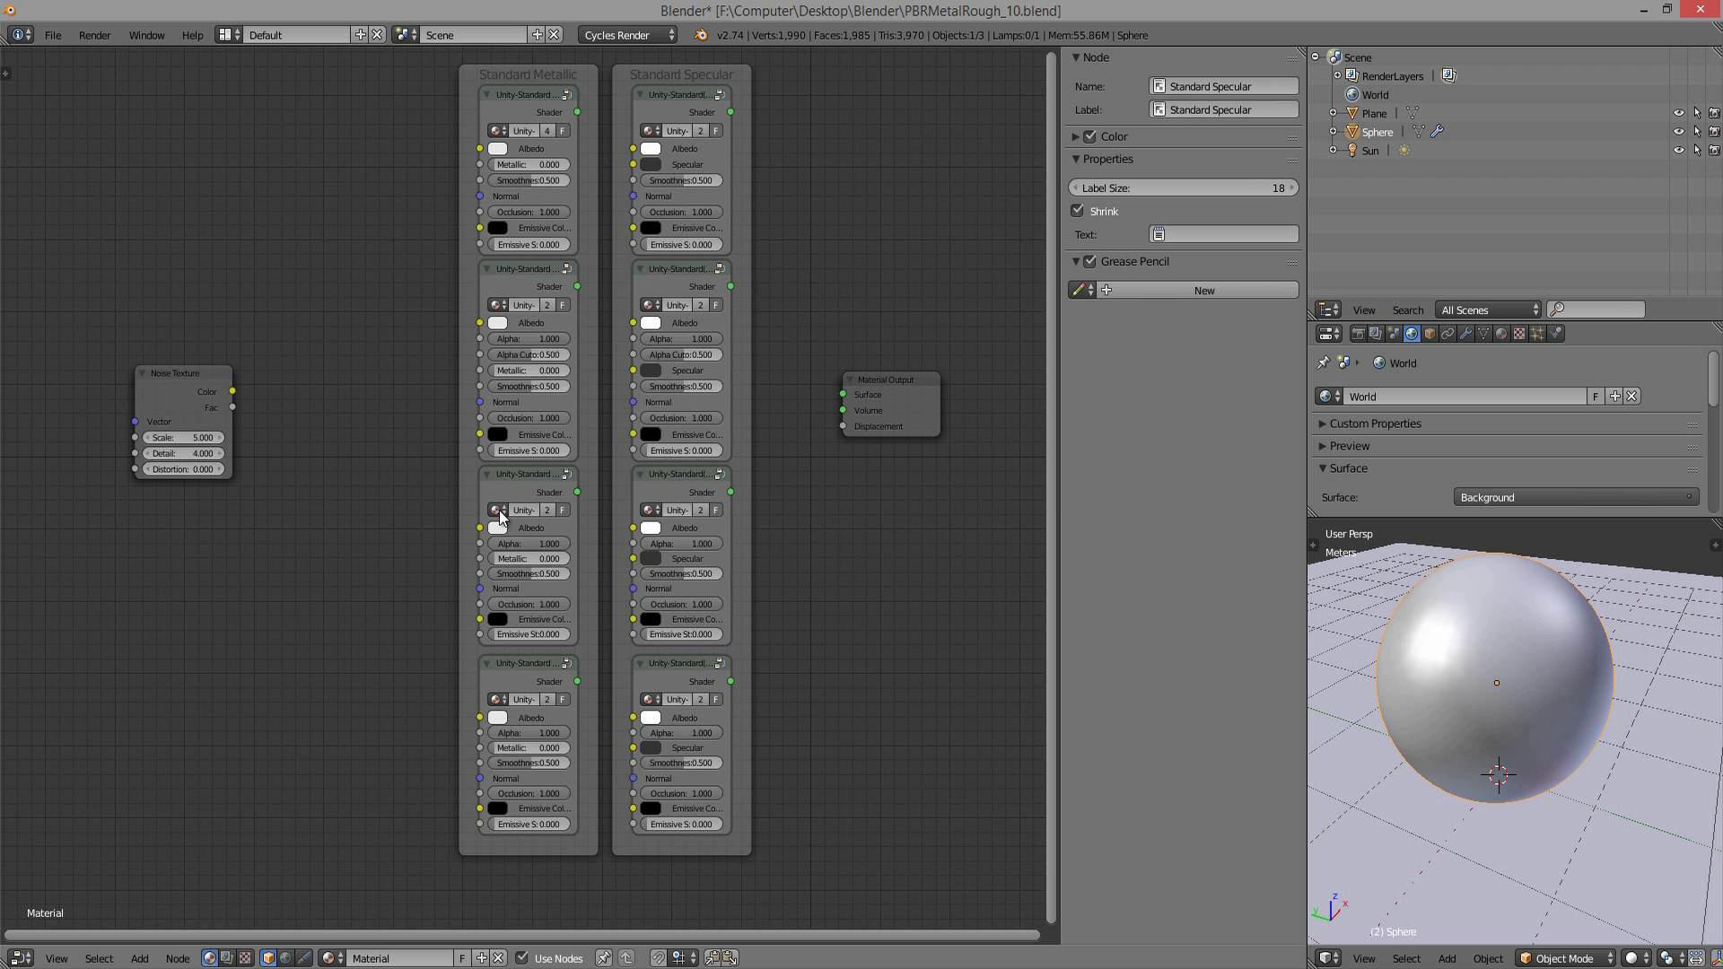
click(528, 662)
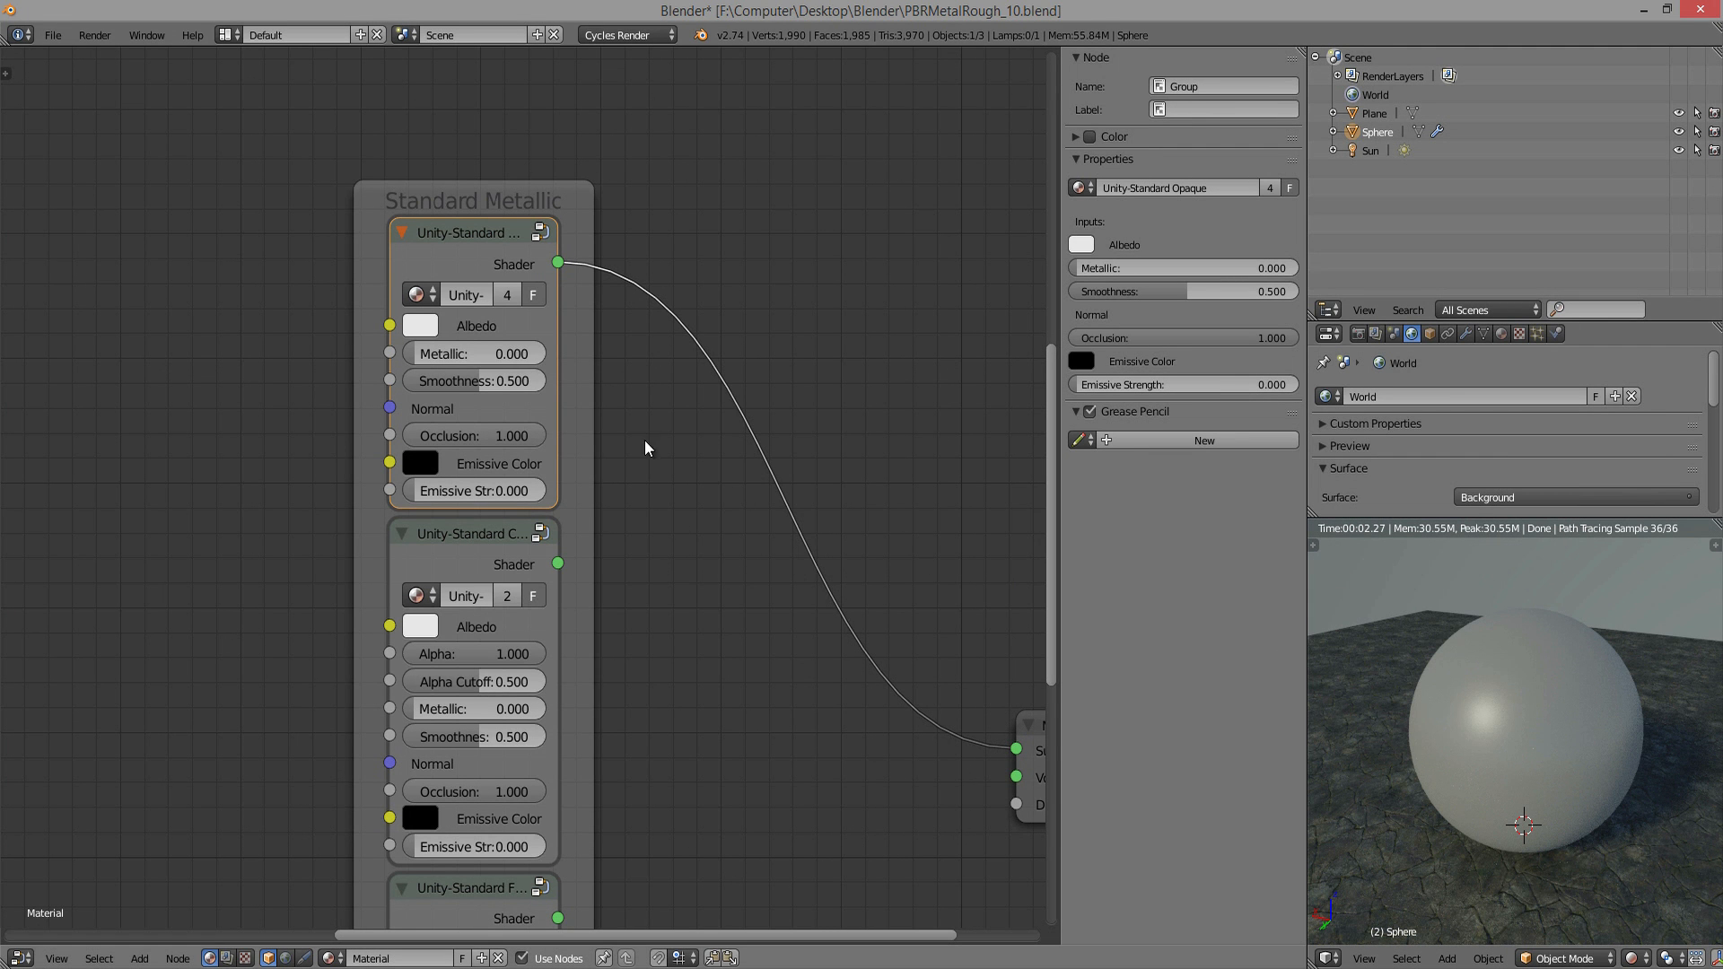
mouse_move(702, 571)
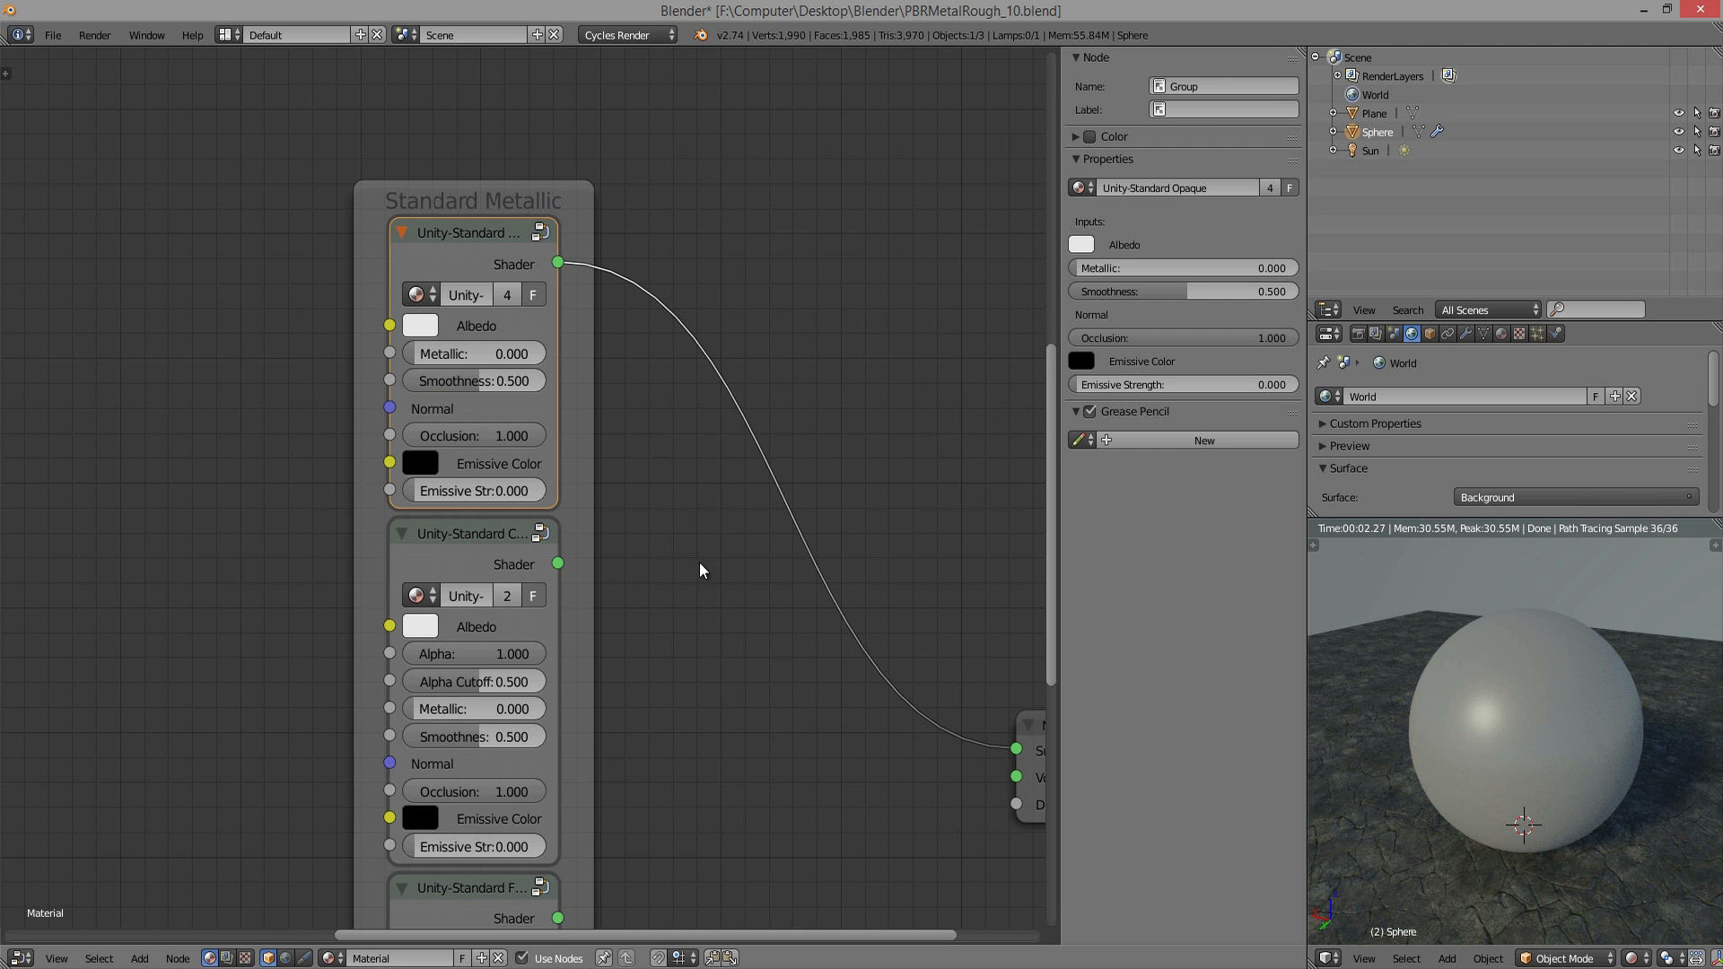
mouse_move(576, 458)
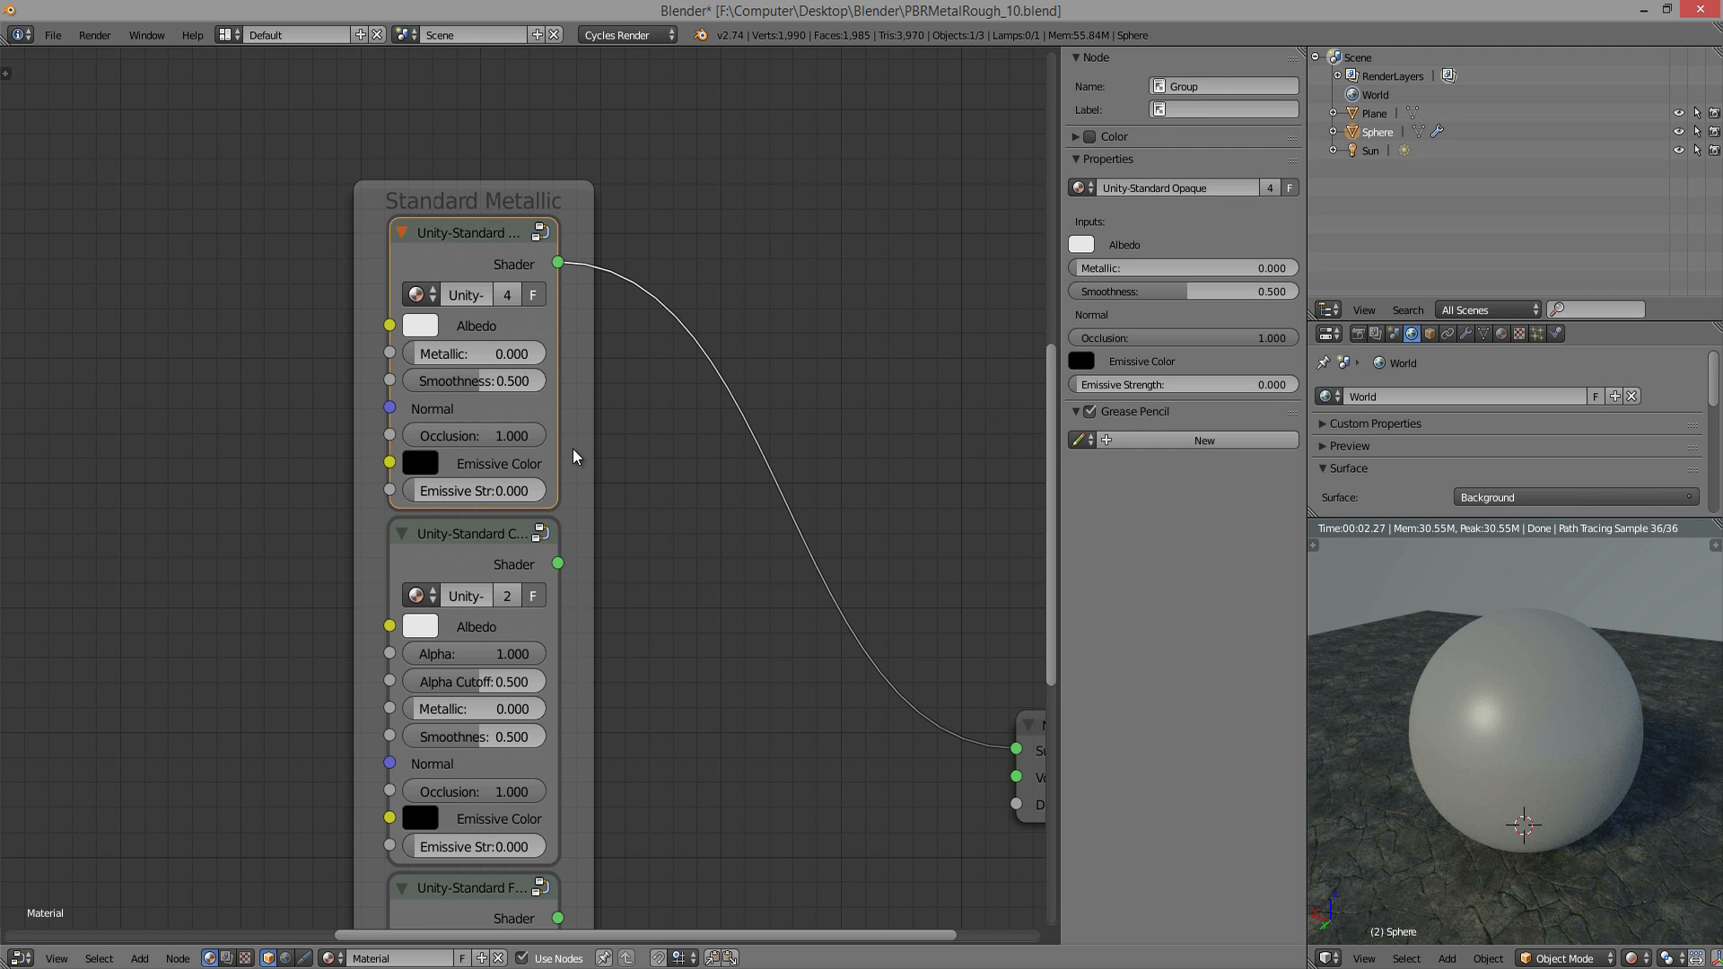
mouse_move(610, 501)
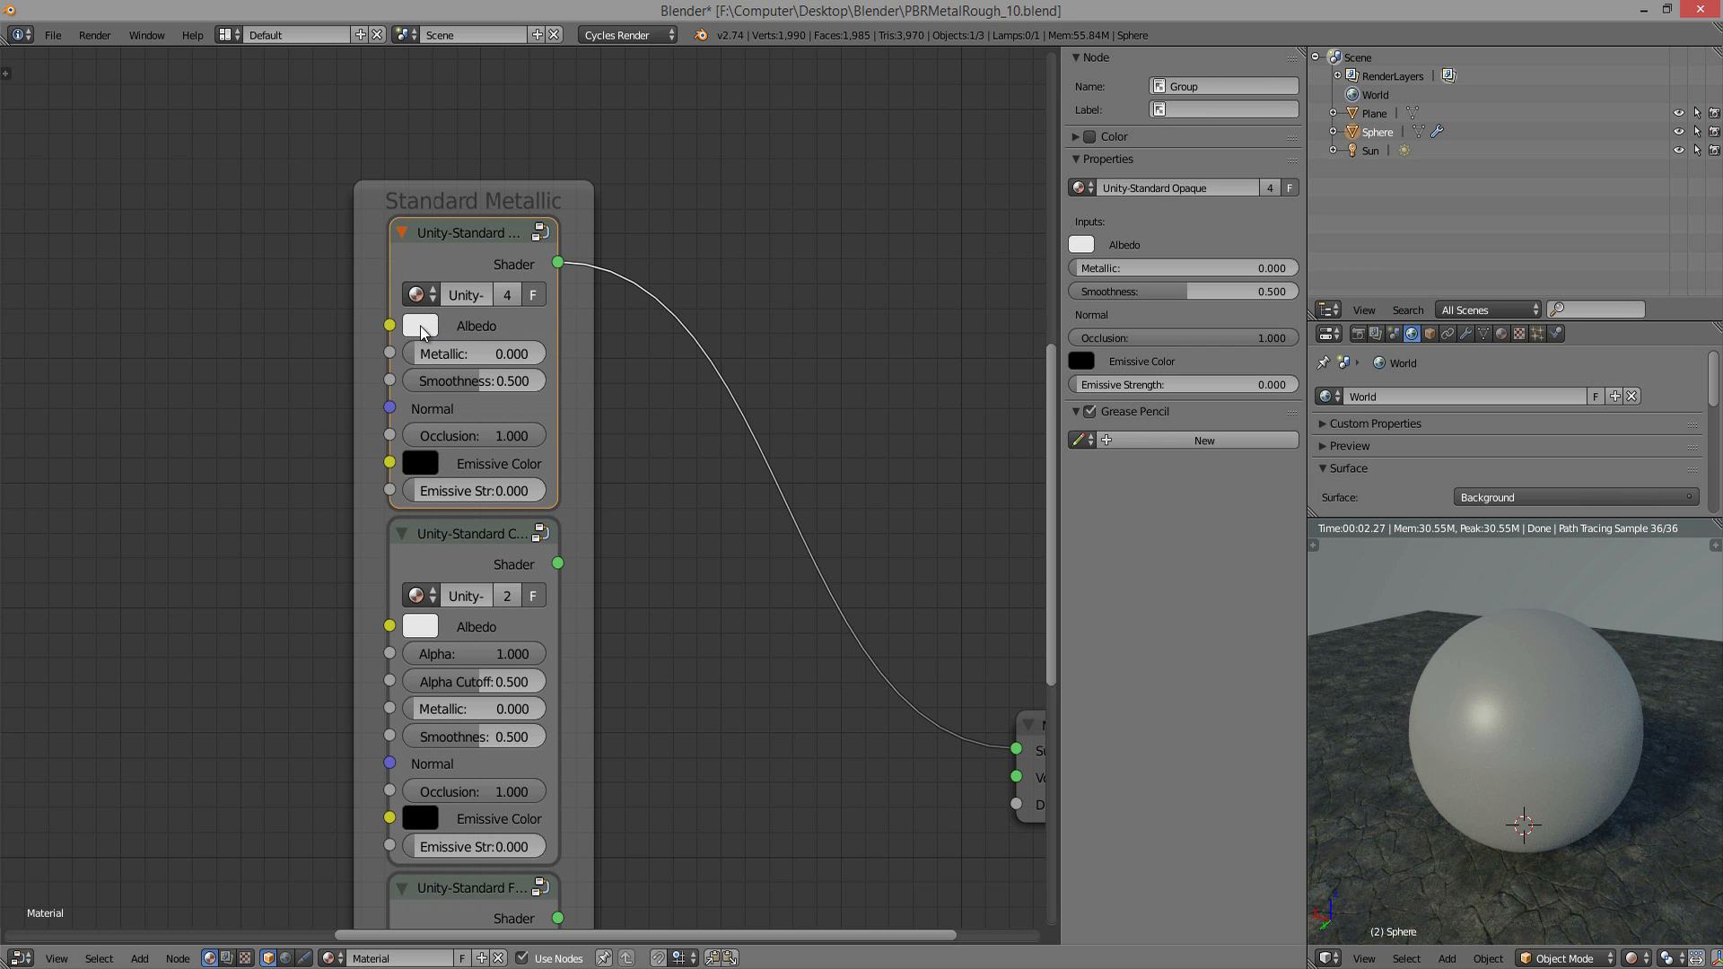
- Try orange, gold and red albedo colours with Metallic at 1.000, then return Metallic to 0.000
click(420, 325)
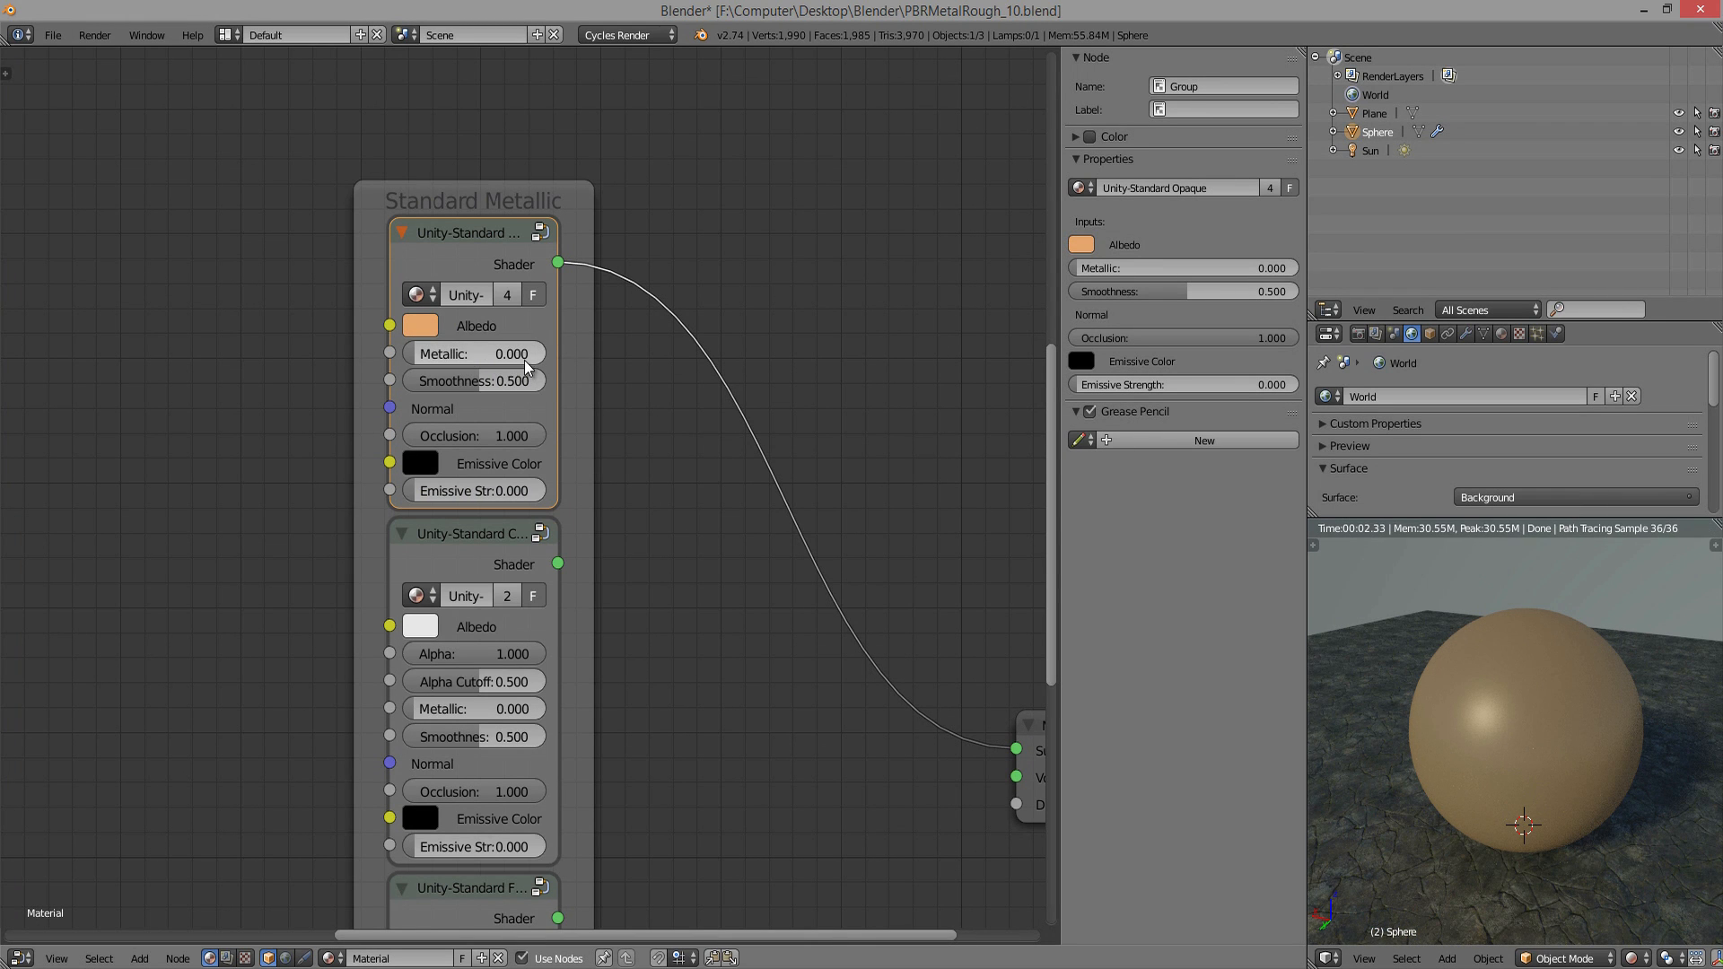
click(419, 325)
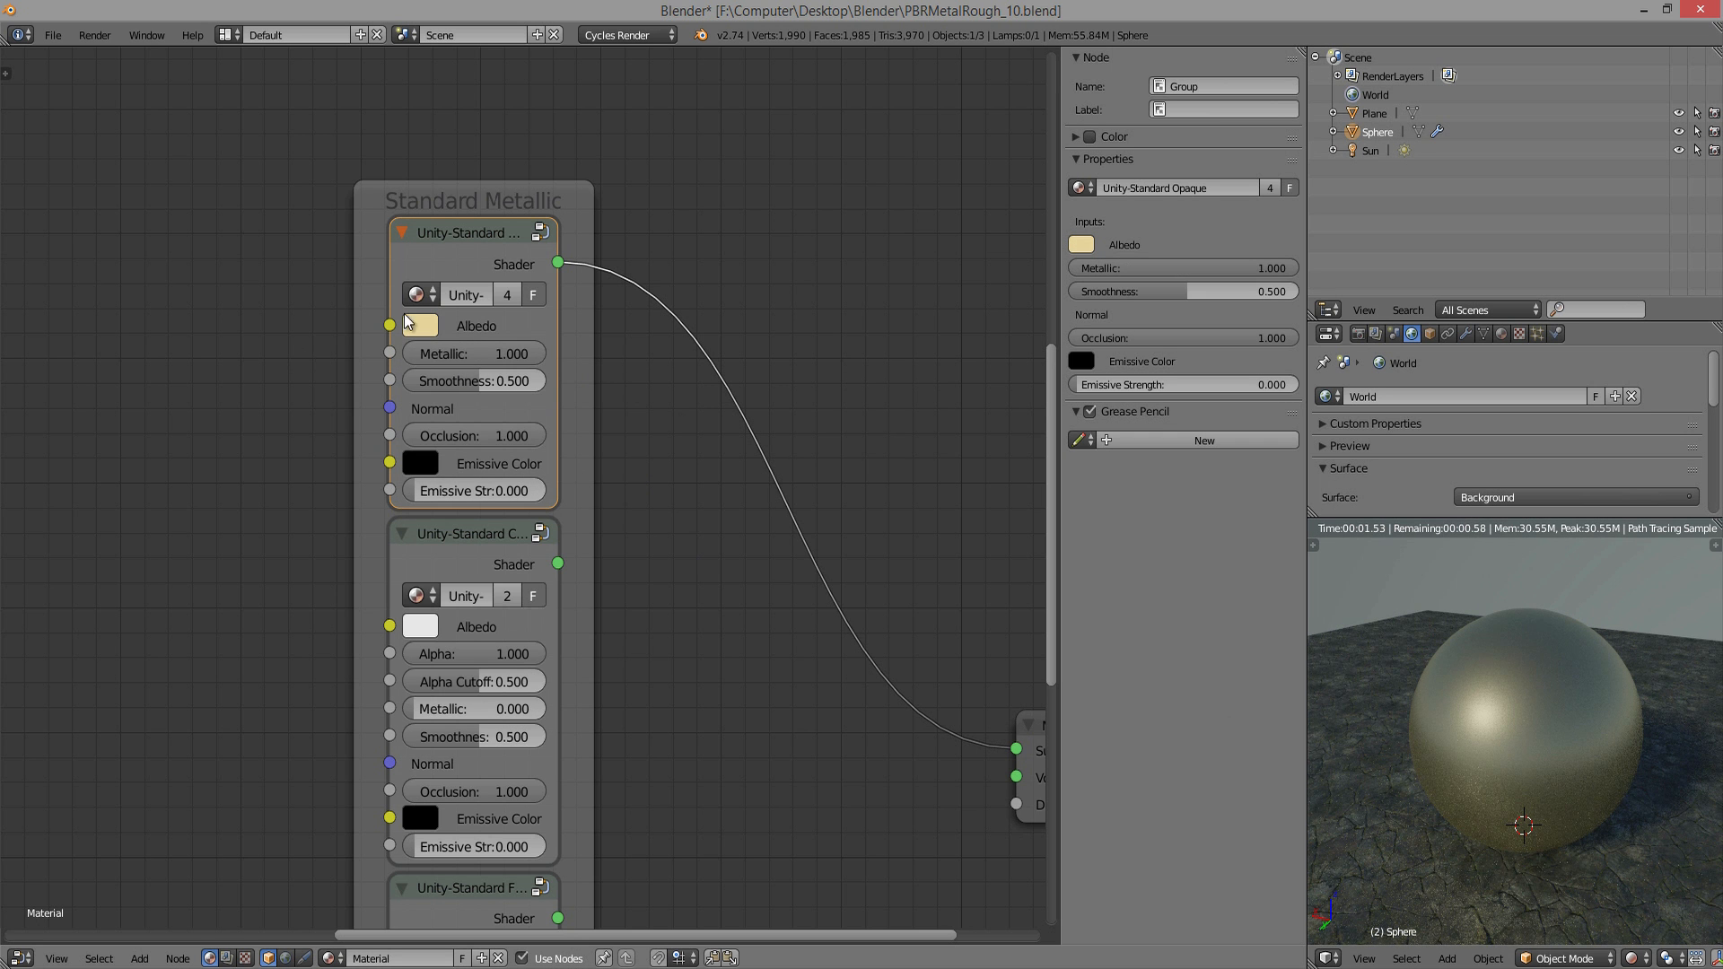
click(418, 325)
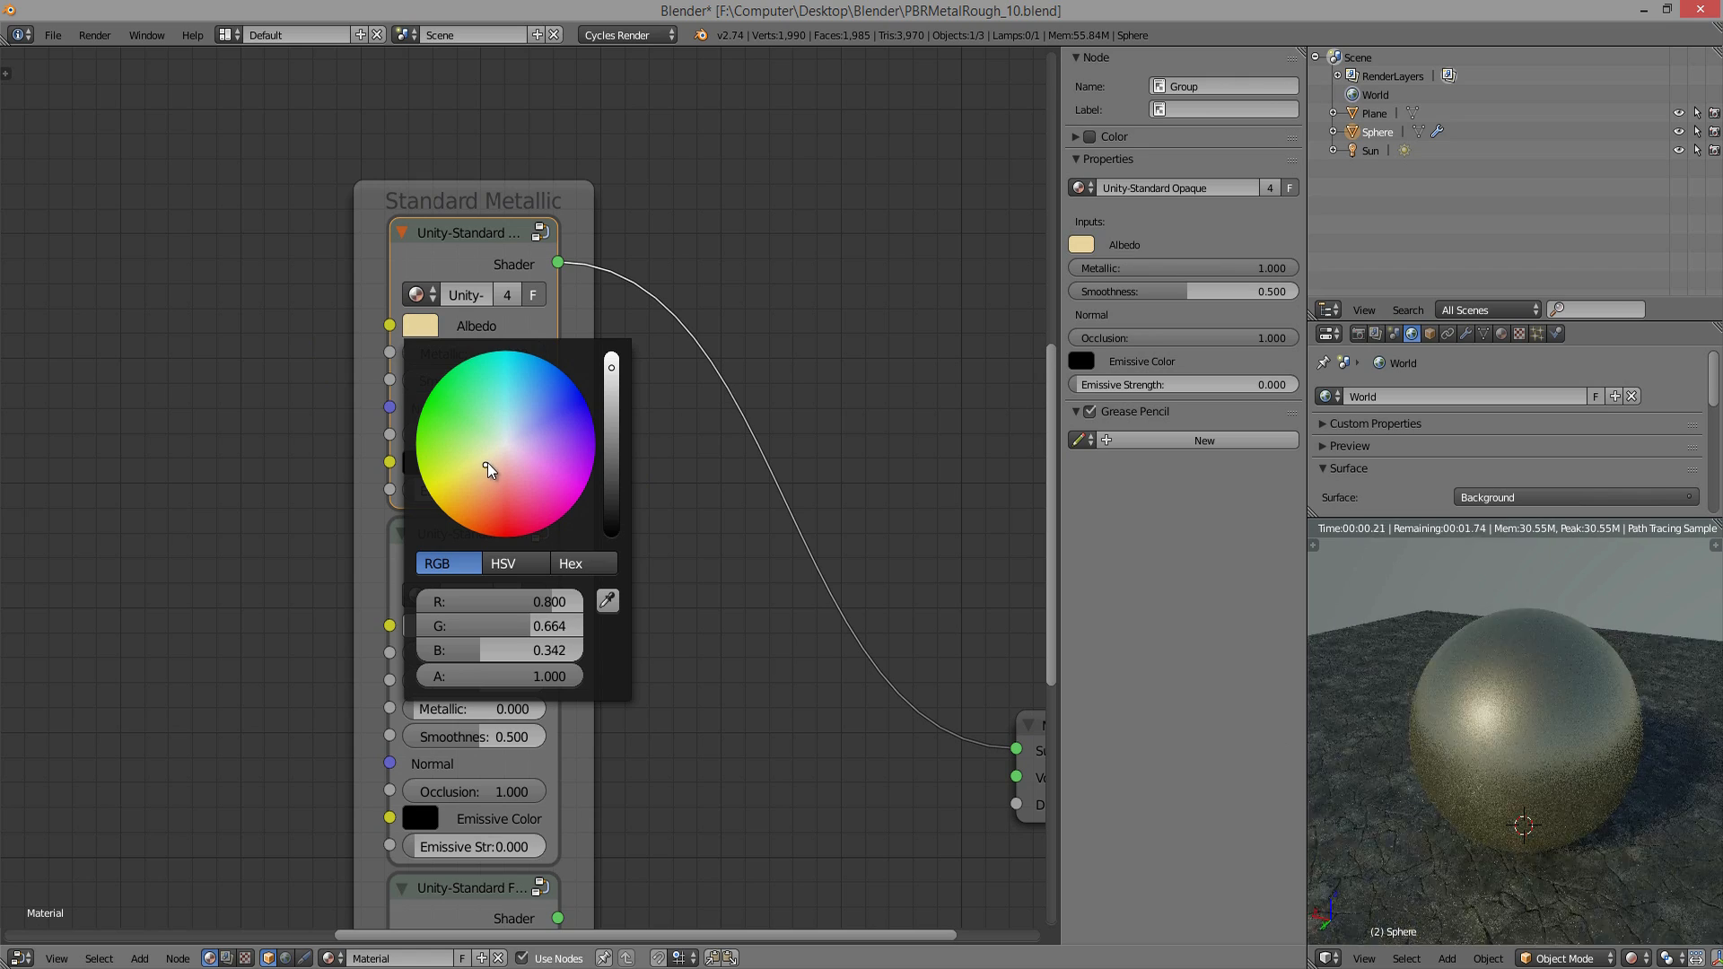
click(508, 535)
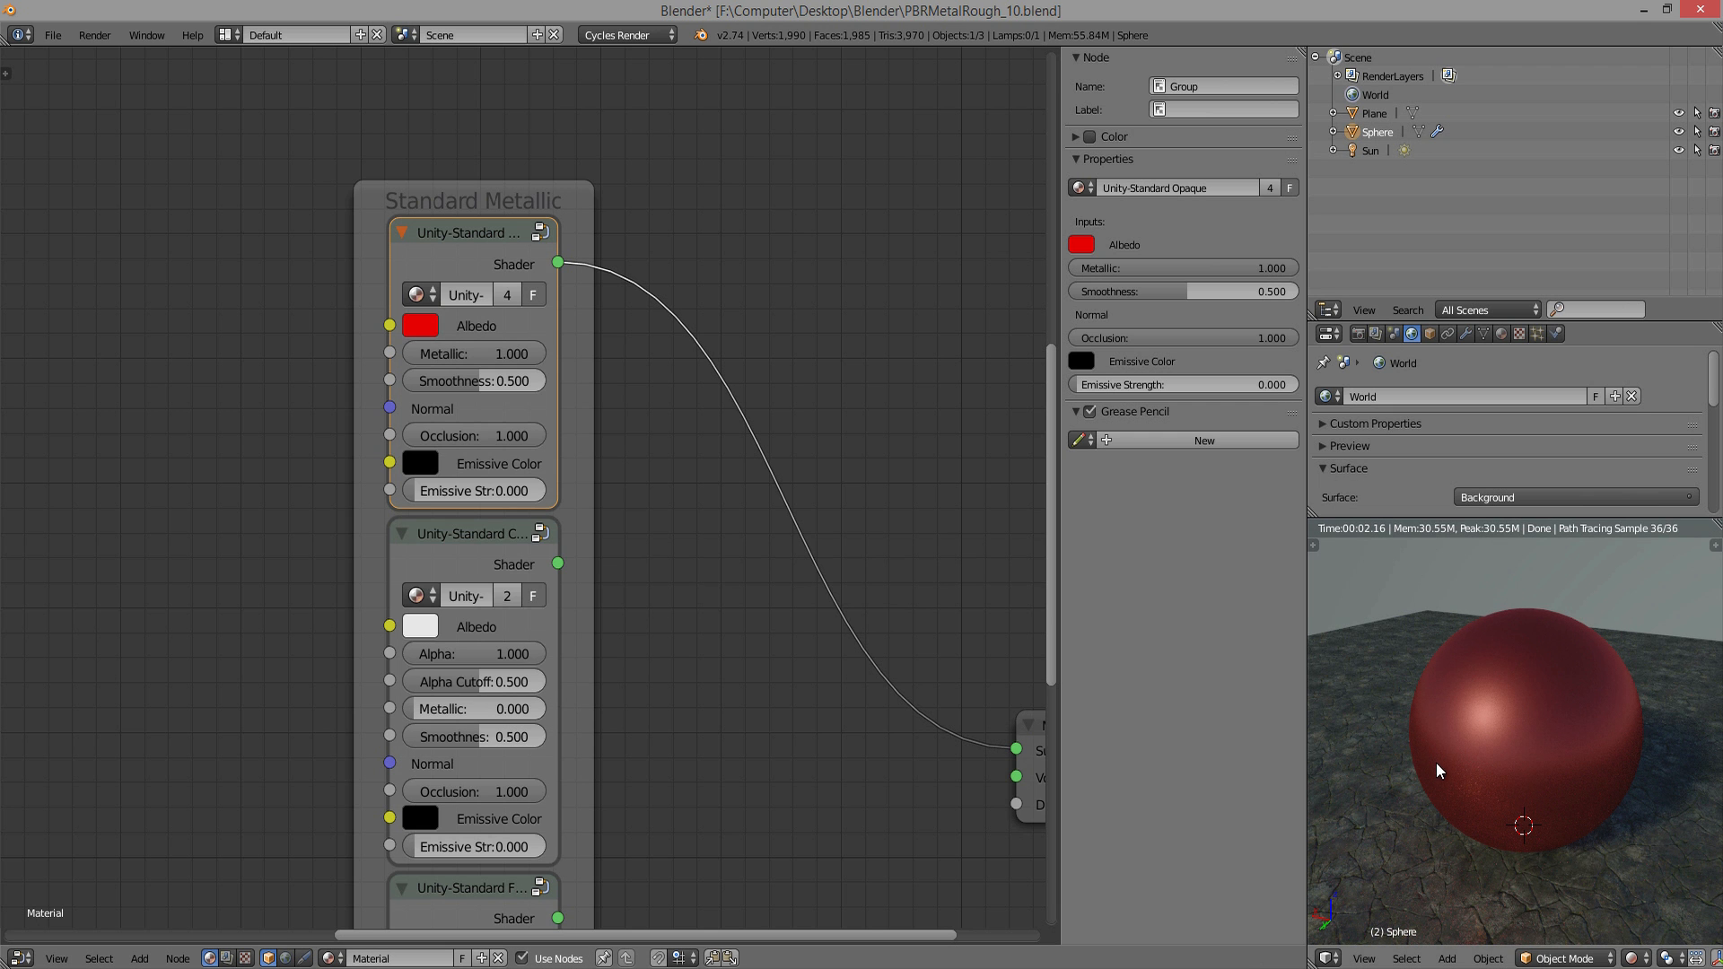
mouse_move(527, 381)
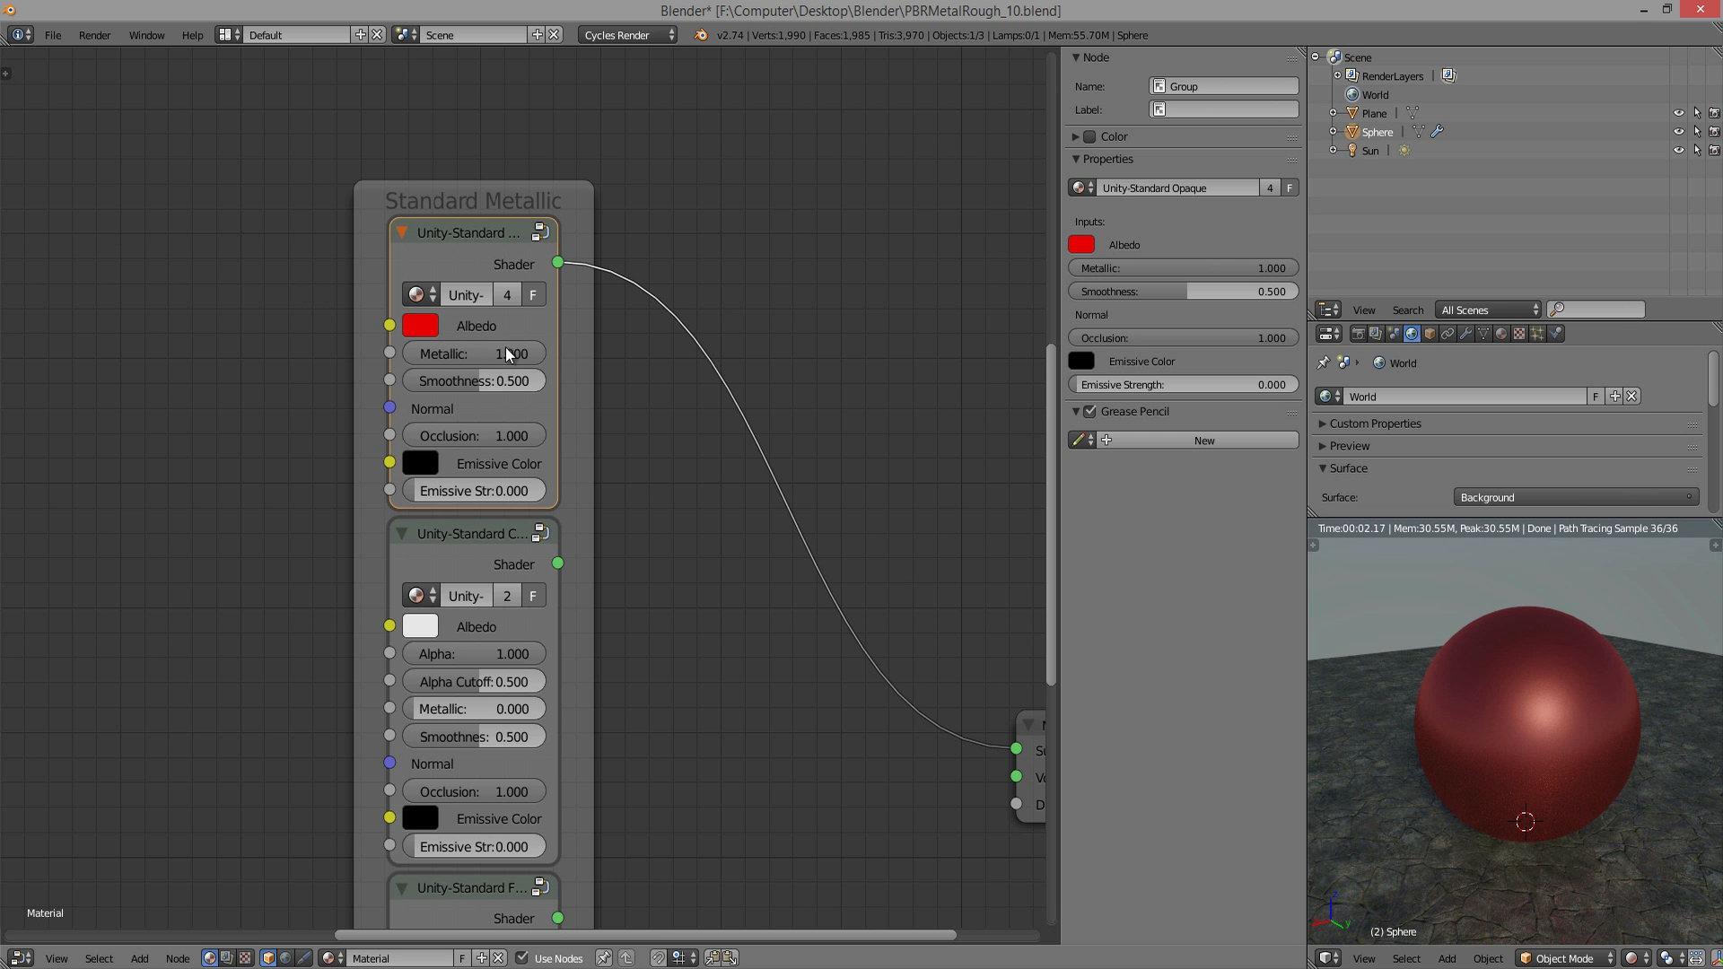
click(420, 325)
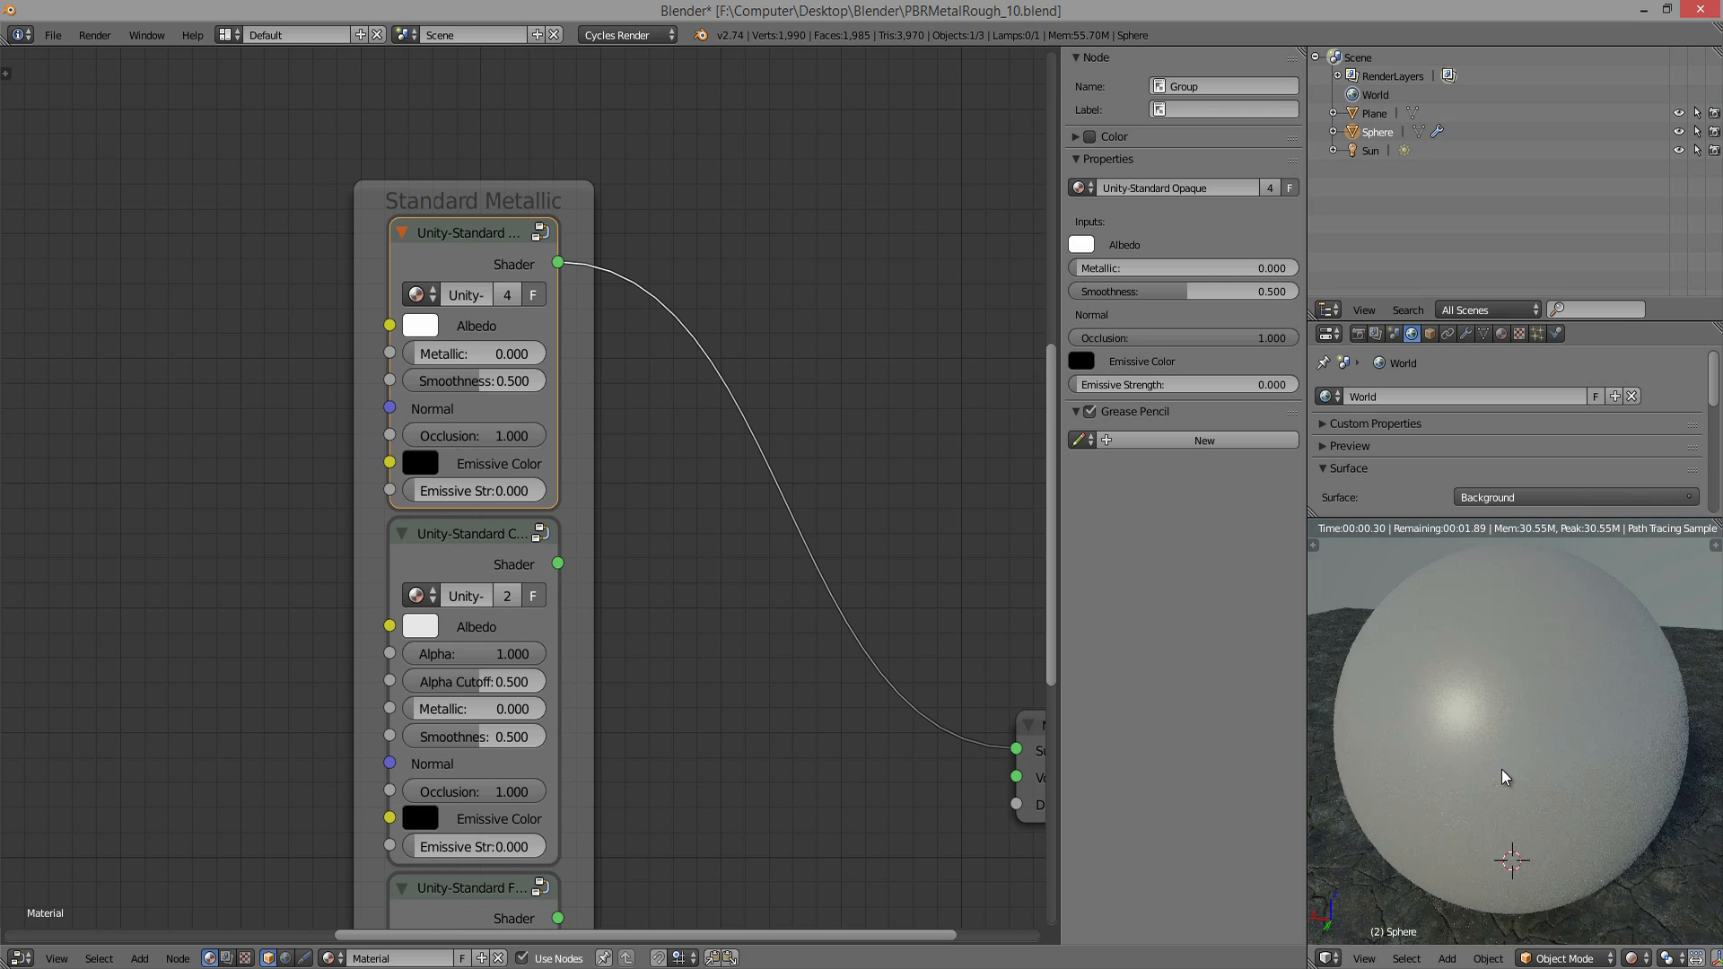
- Drag Smoothness down to zero and about 0.245, then restore it to 0.500 on the white shader
drag(440, 380, 506, 380)
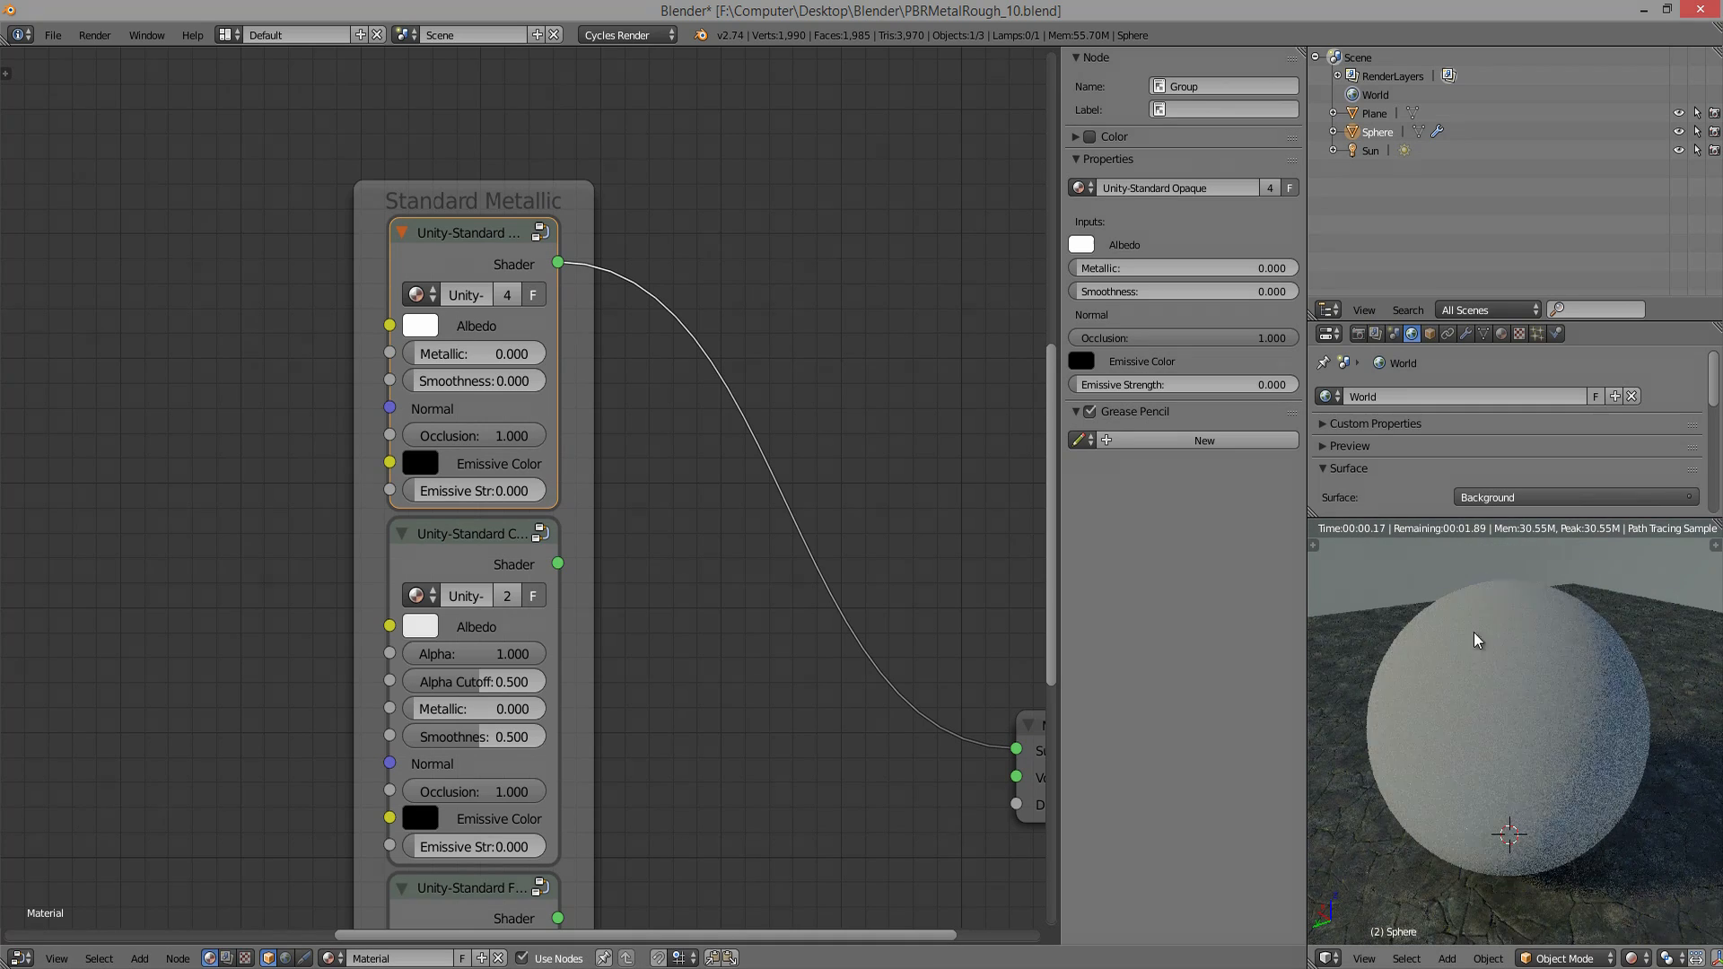
drag(440, 380, 474, 381)
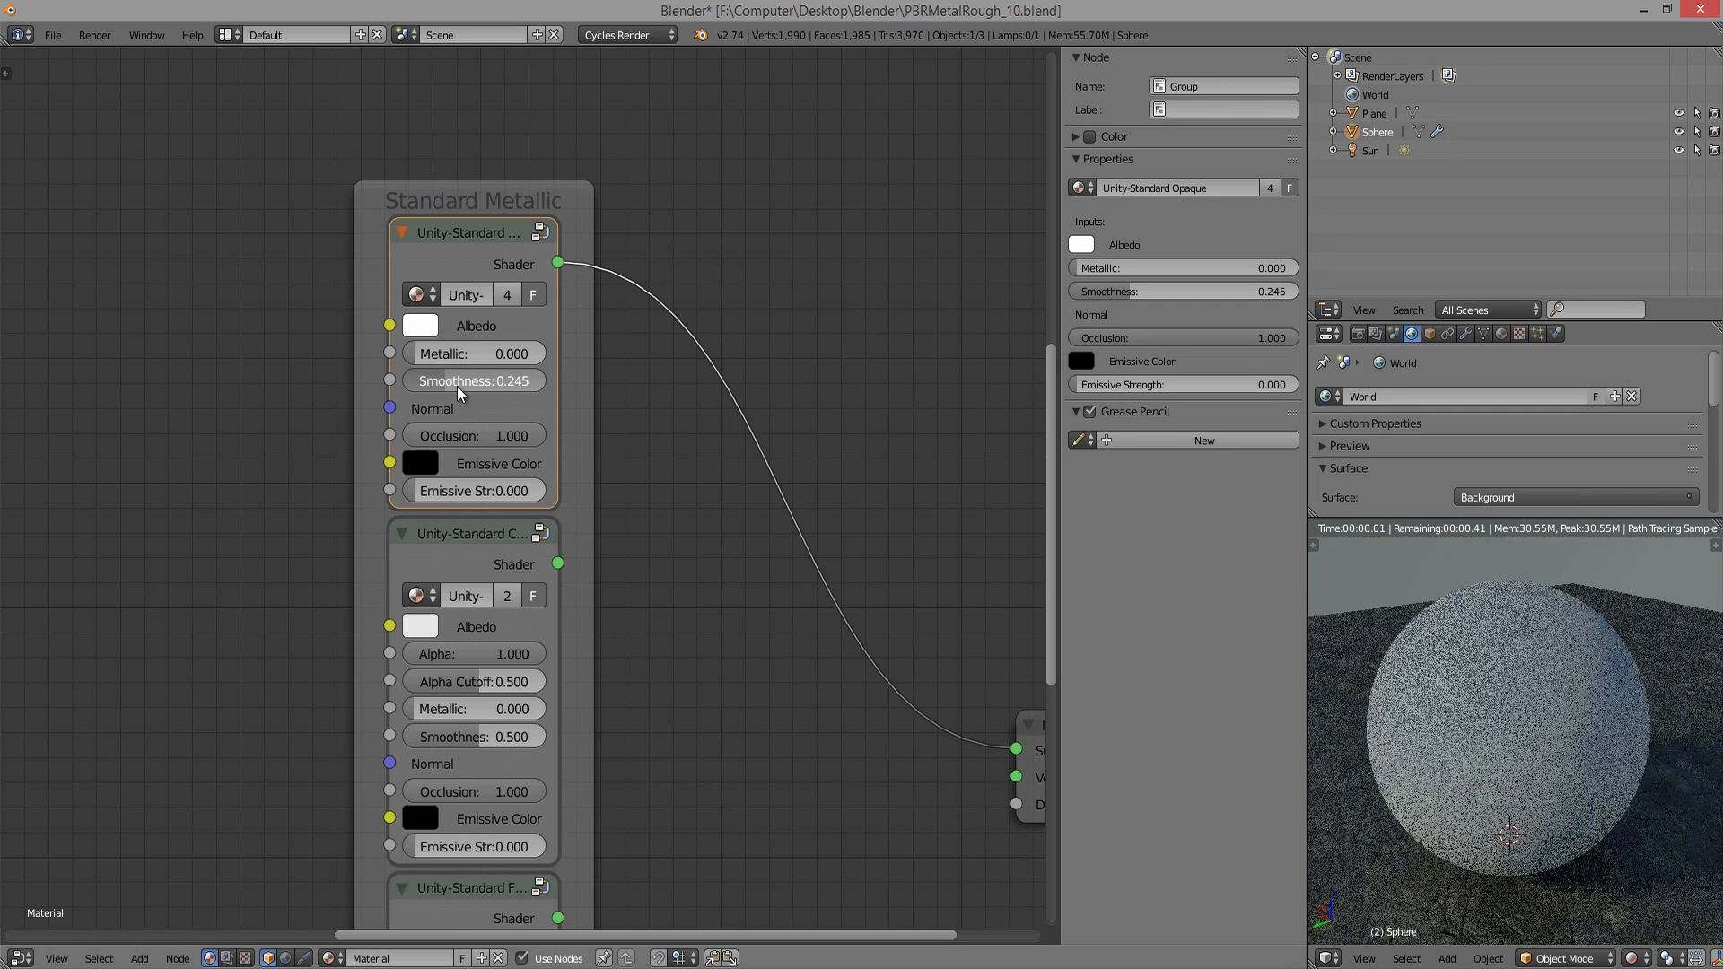
click(418, 325)
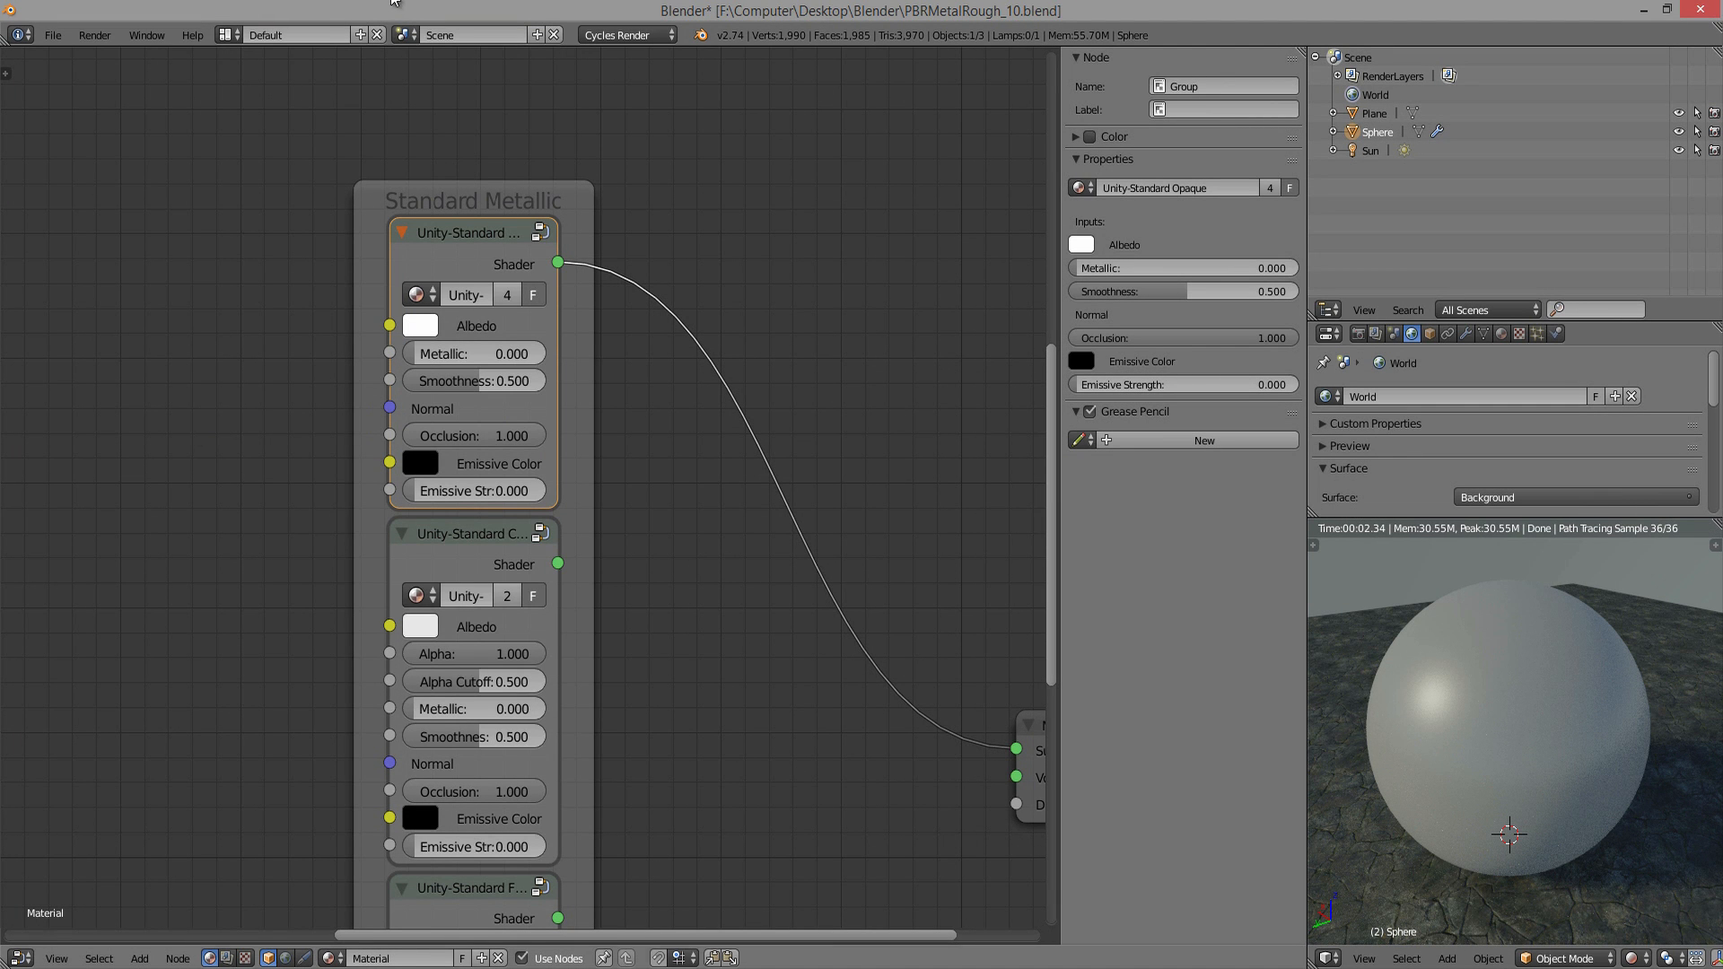
- Raise Metallic to 1.000 for a chrome sphere, and toggle Occlusion to 0 and back to 1.000
scroll(down, 3)
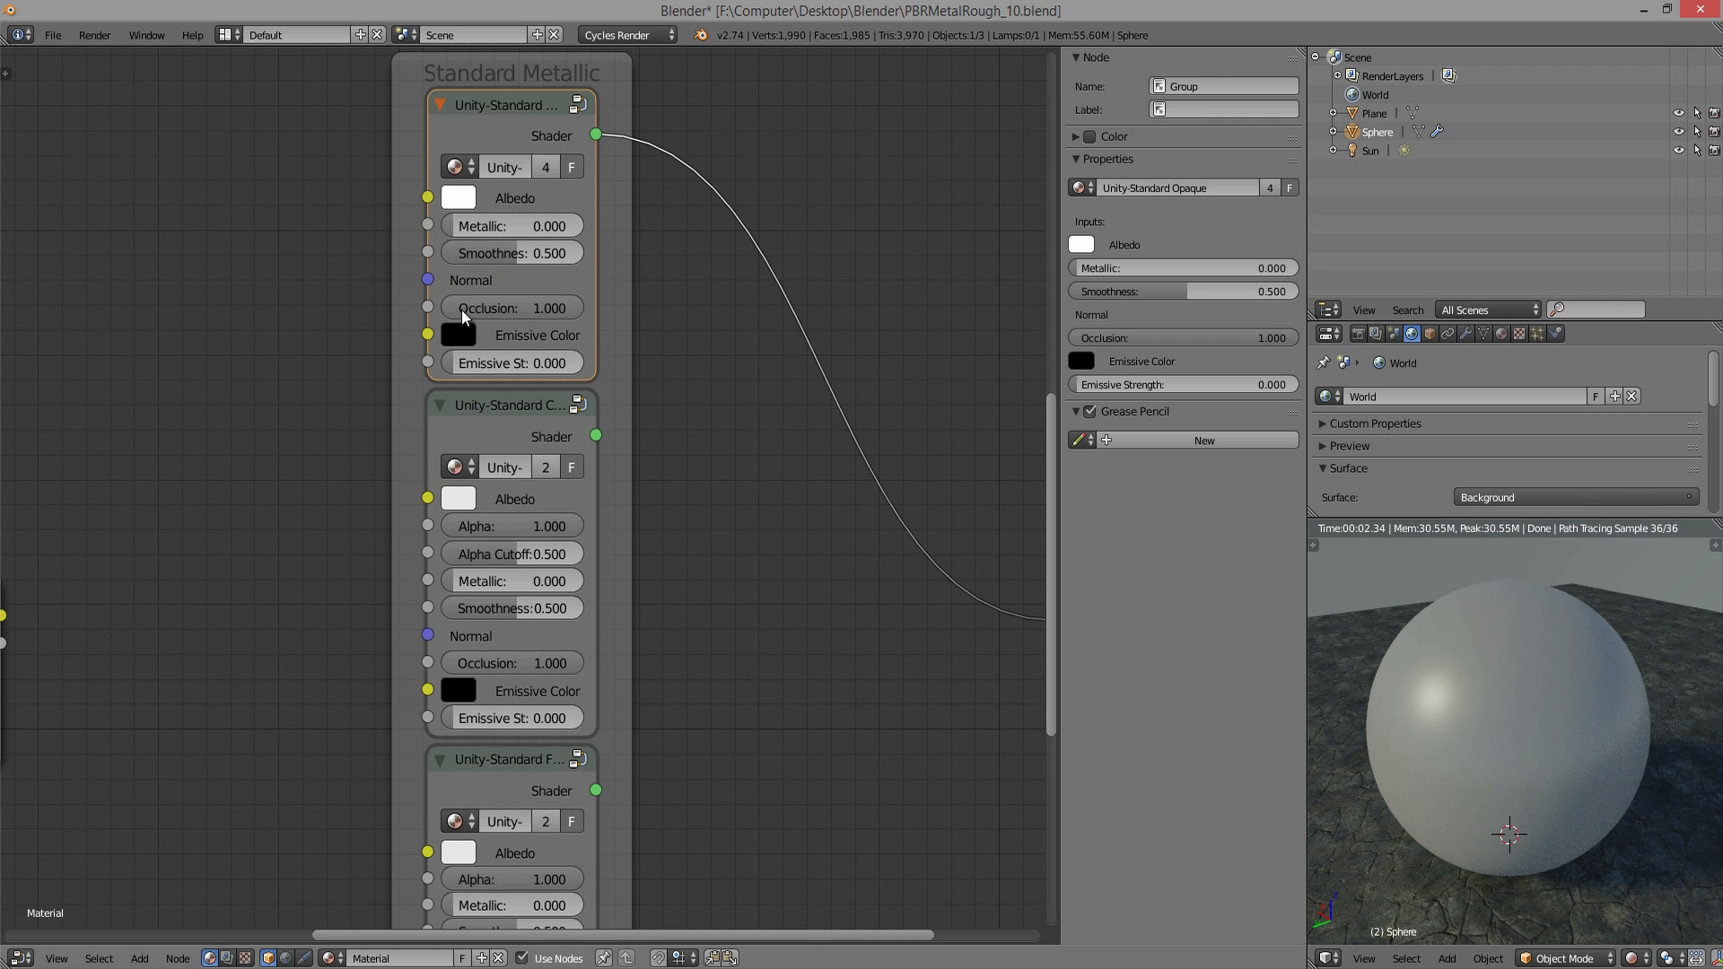
drag(473, 226, 550, 226)
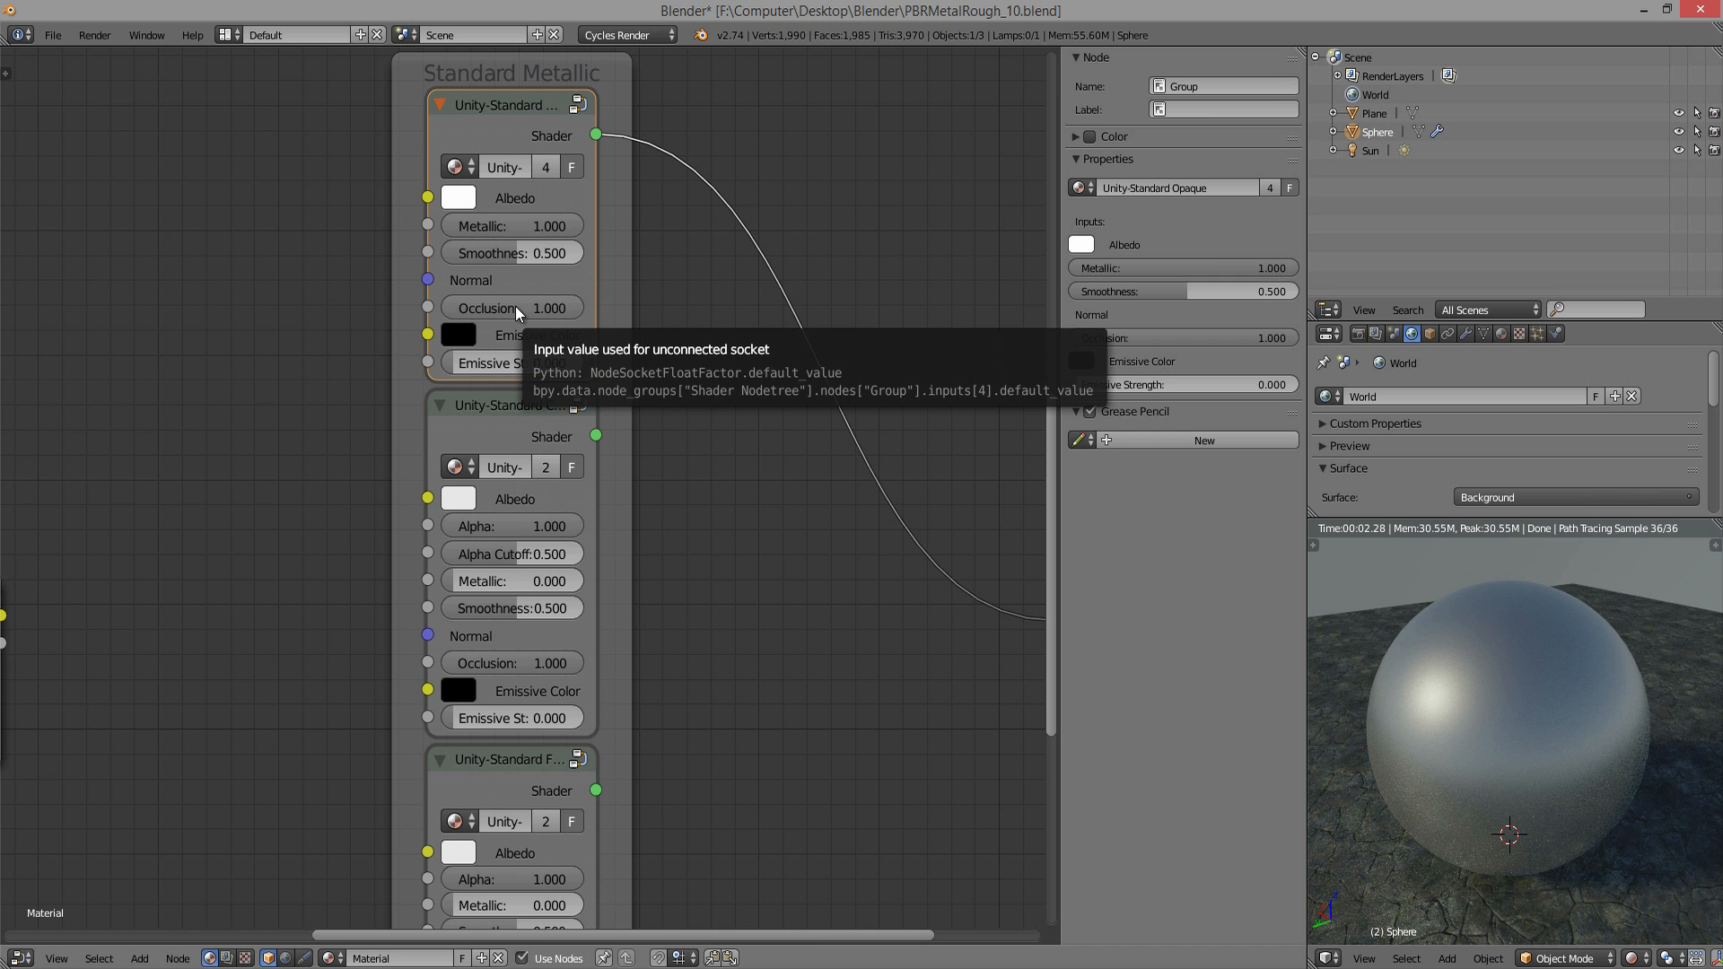
mouse_move(1435, 738)
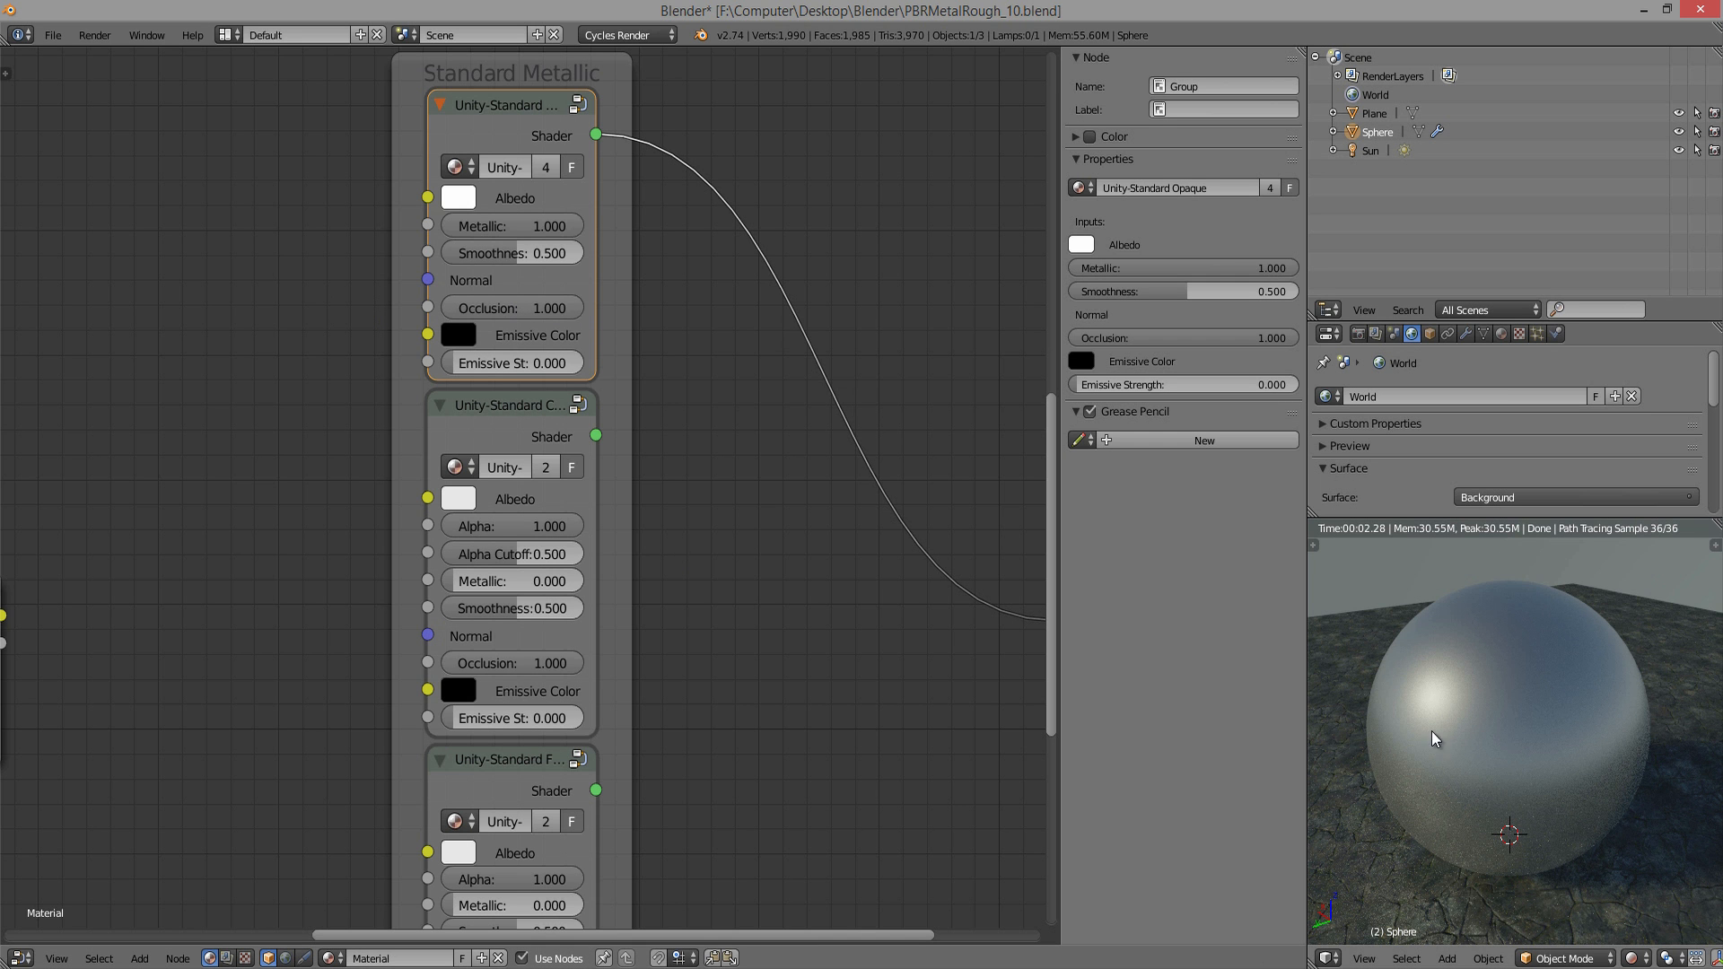
mouse_move(536, 330)
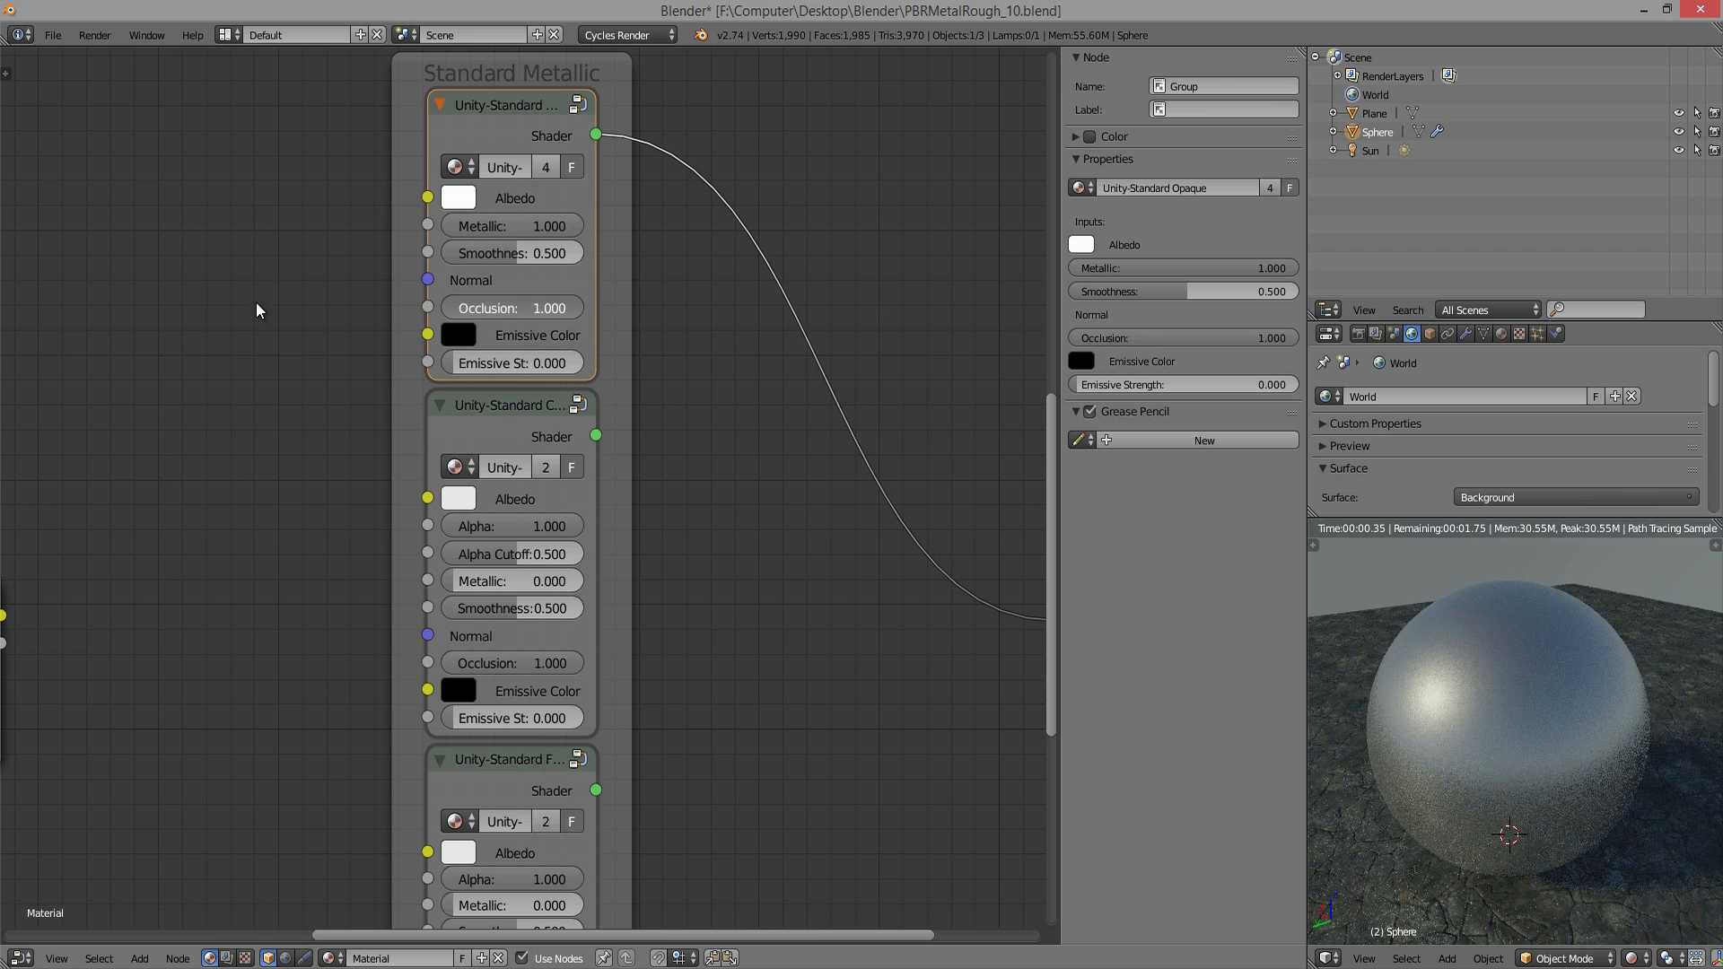
click(510, 307)
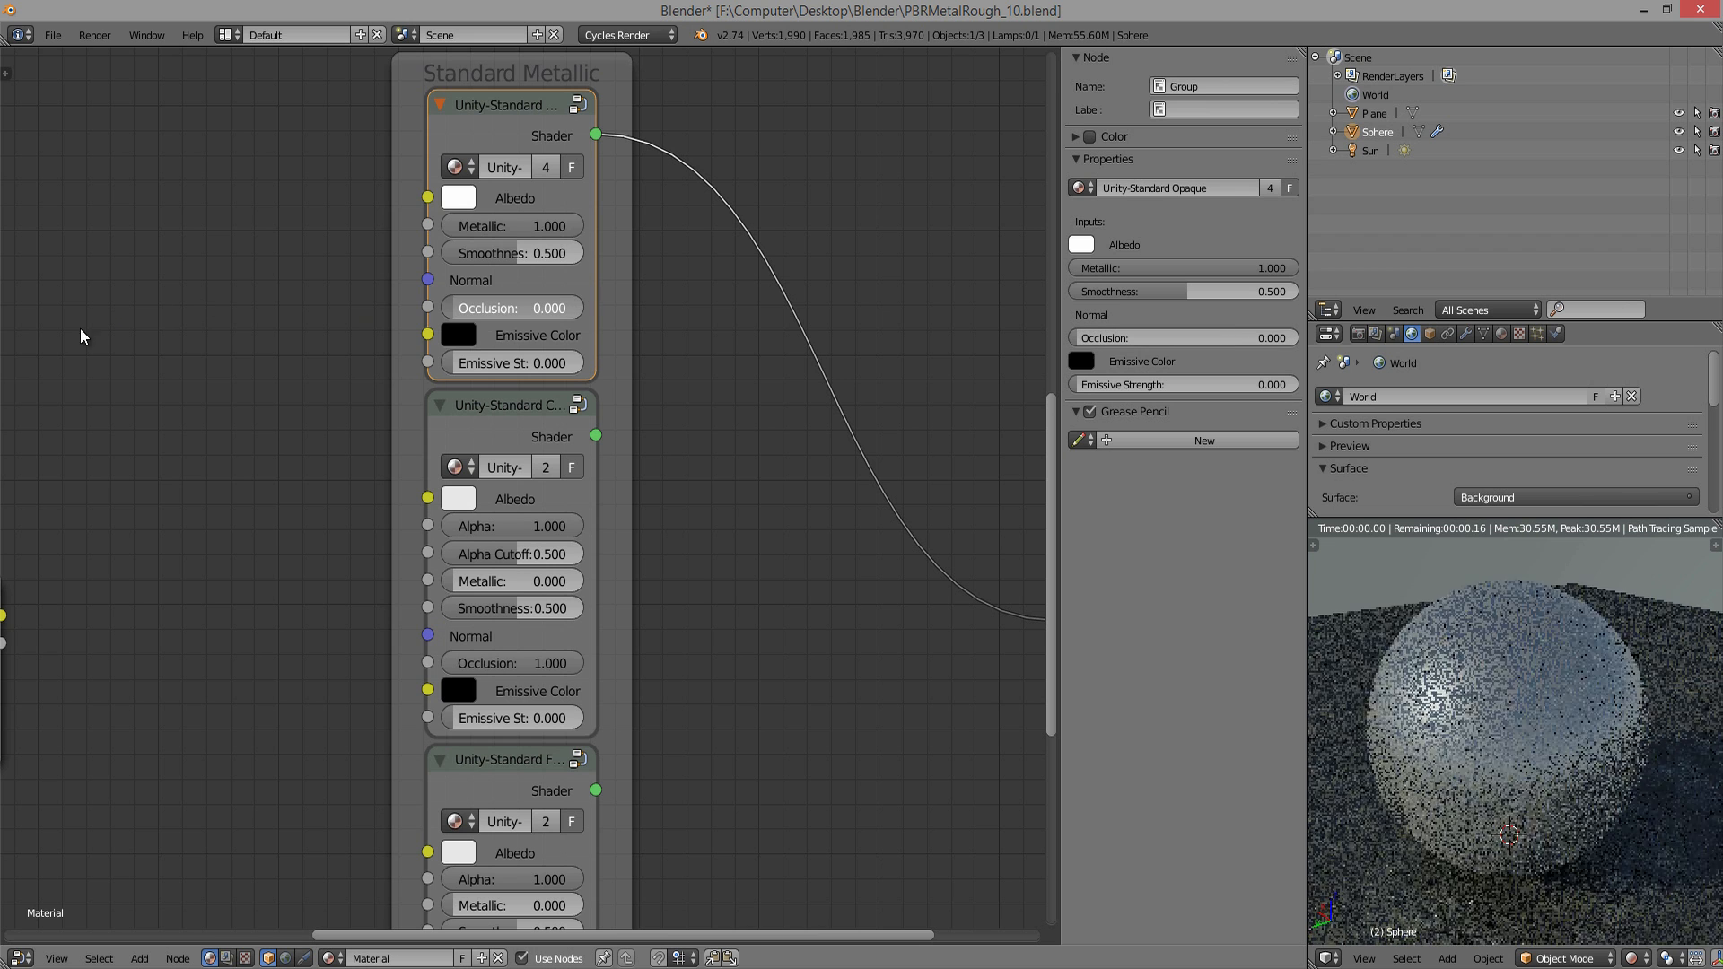
click(512, 307)
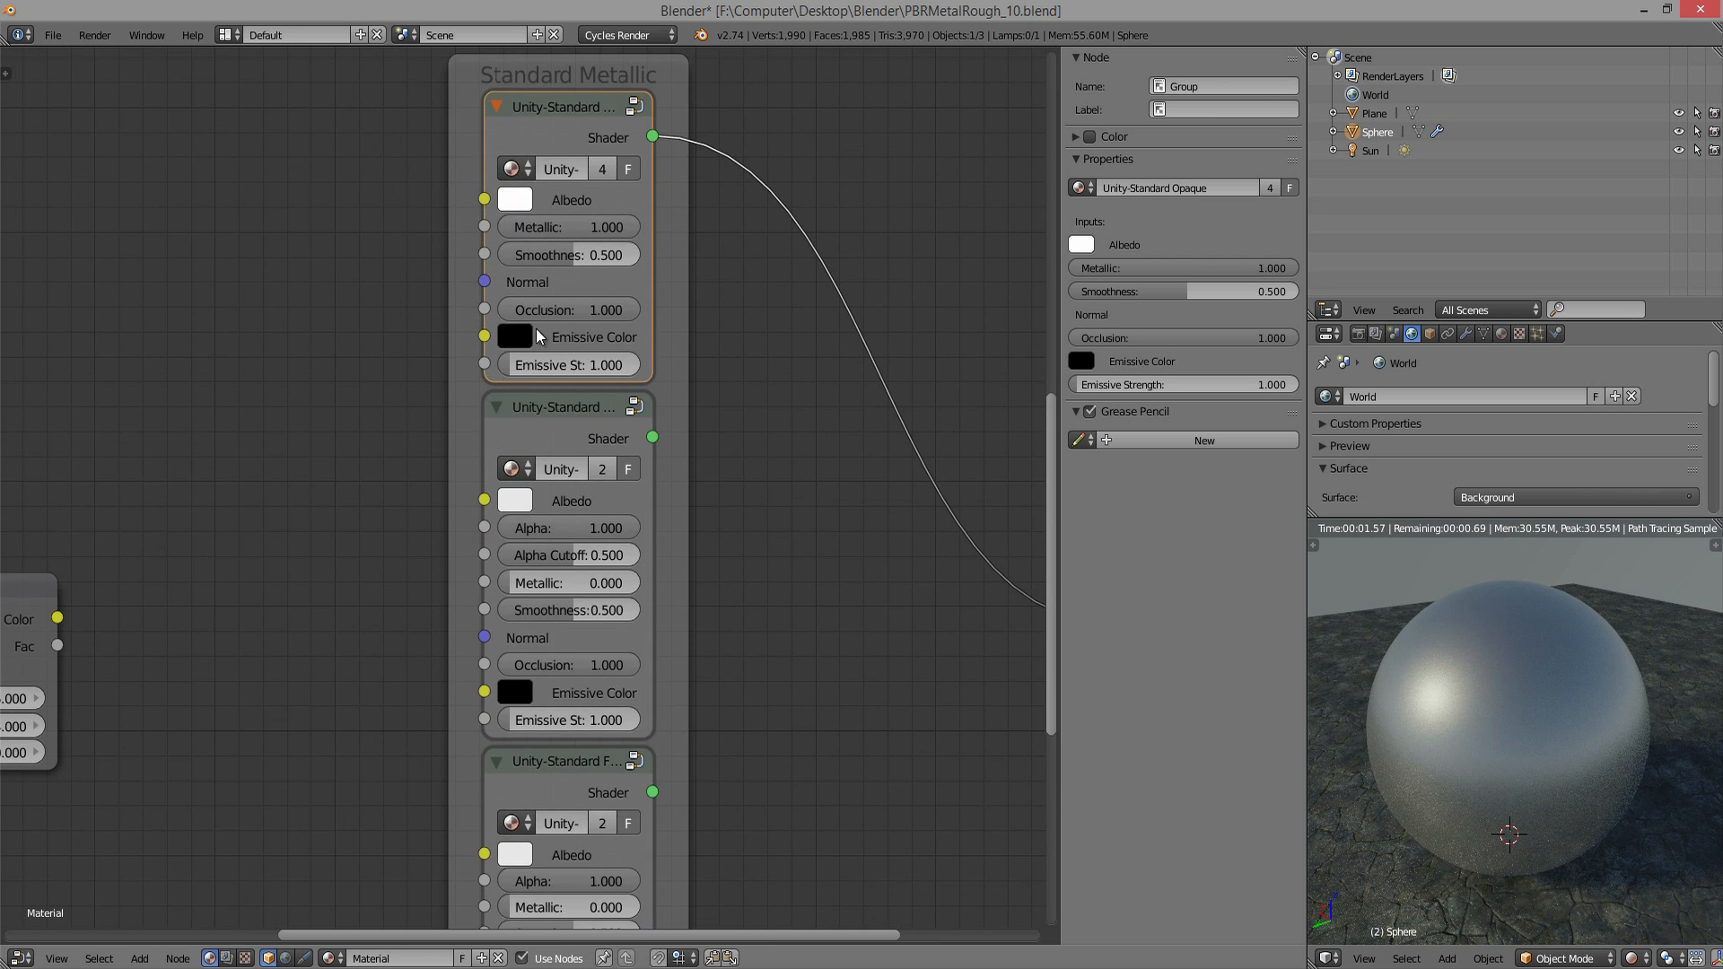
- Return Metallic to 0.000 and wire the Standard Specular group's Shader into Material Output Surface
click(515, 336)
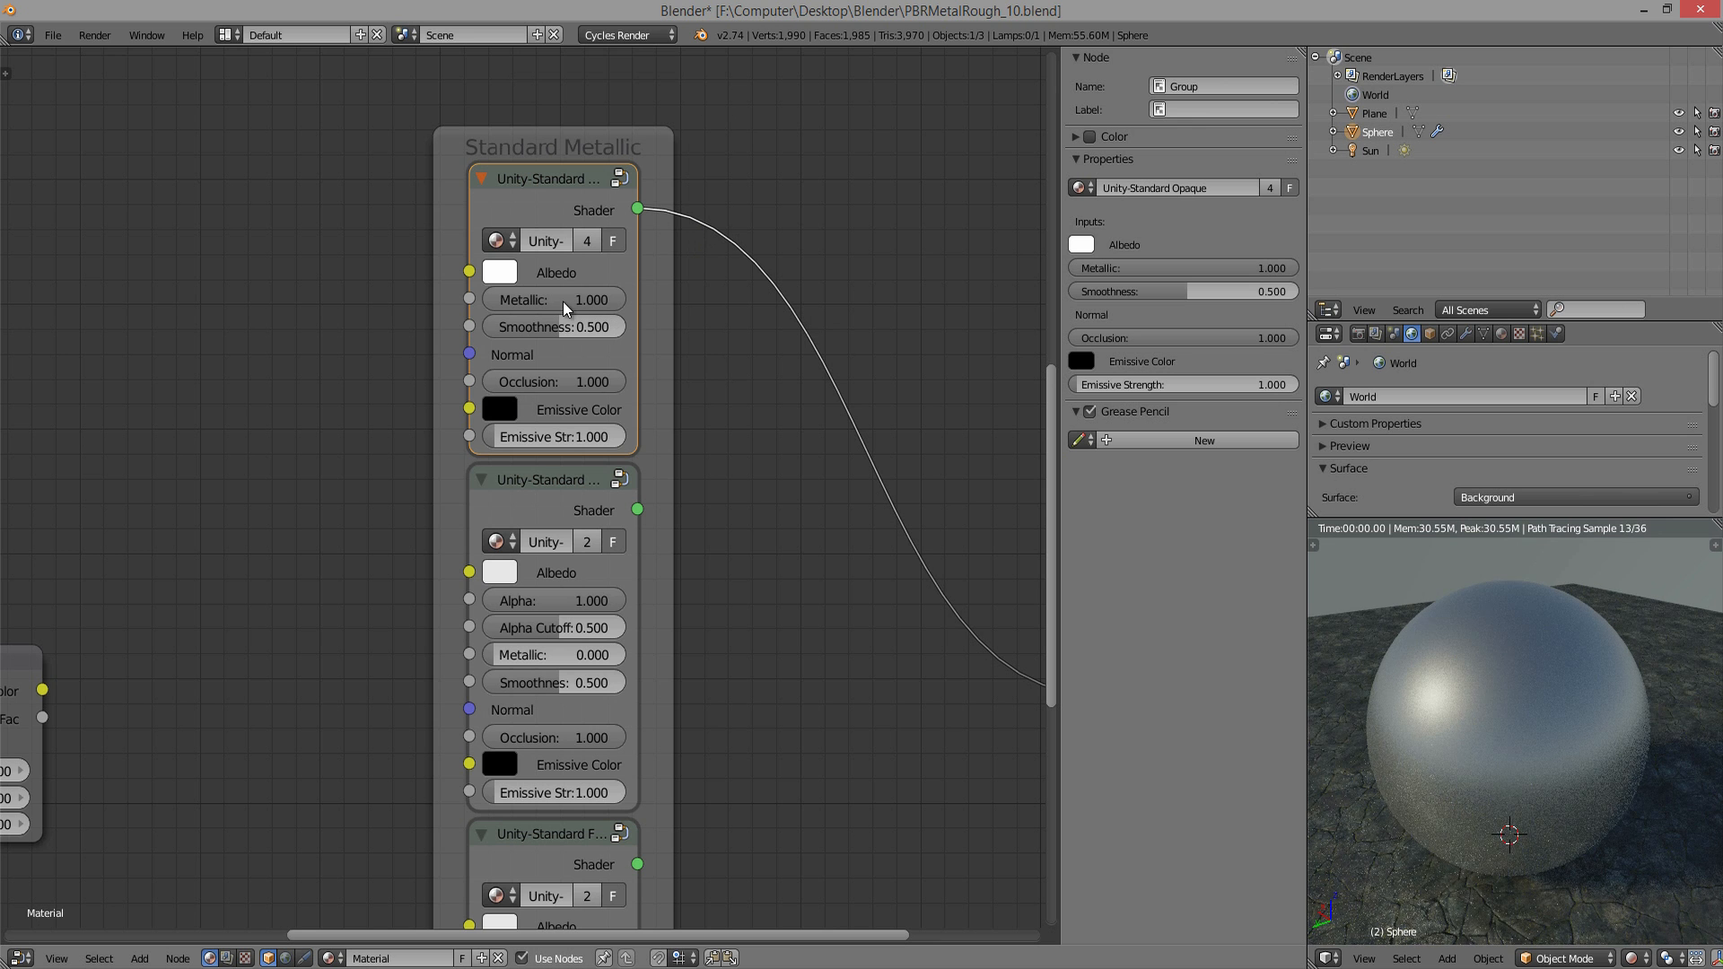
click(553, 299)
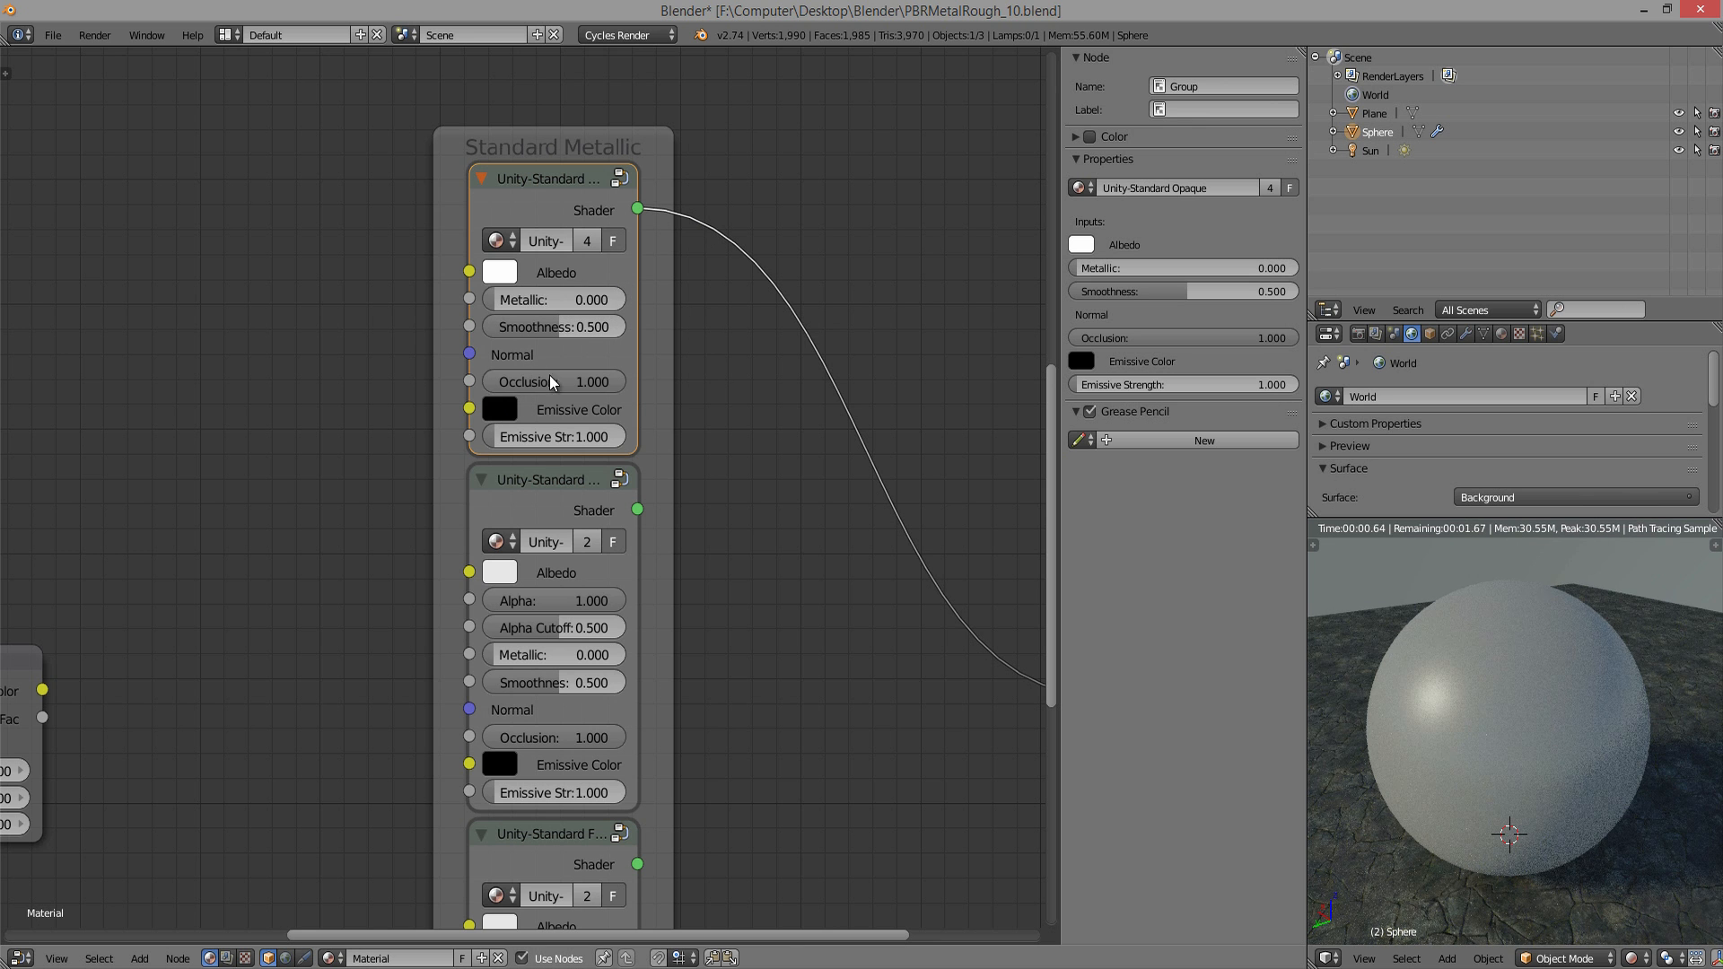
click(497, 272)
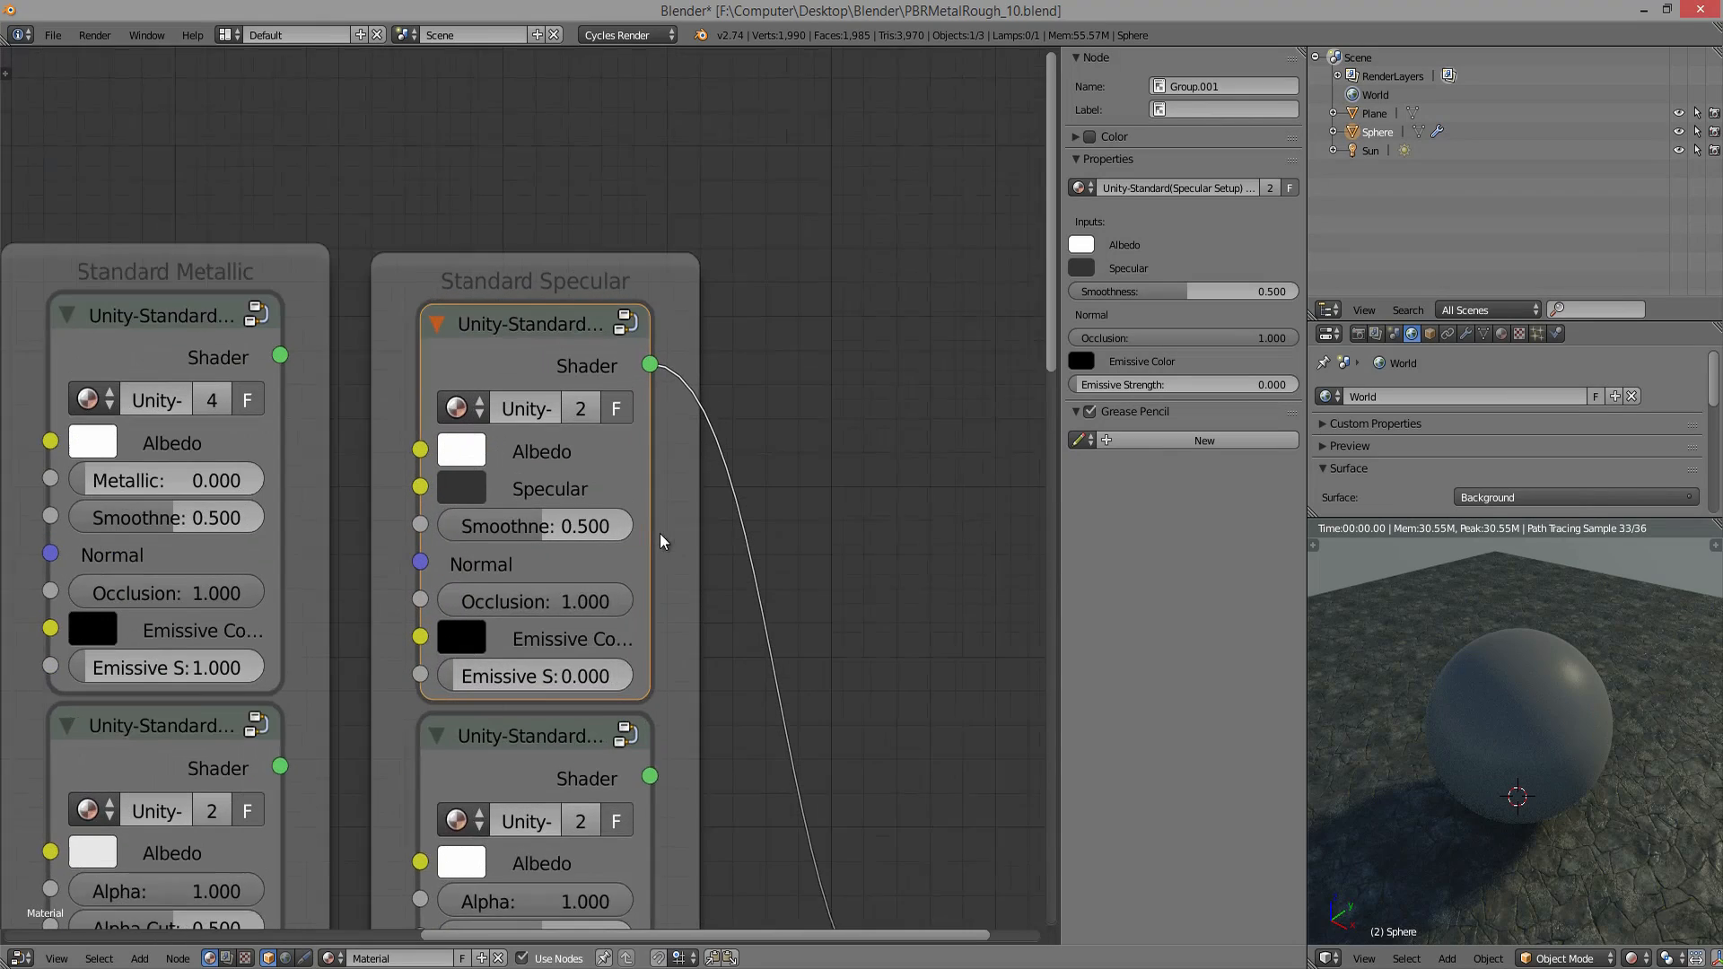
- Try Albedo and Specular swatches with Smoothness at 1.0, reset them, and adjust the albedo hue in the HSV picker
click(462, 487)
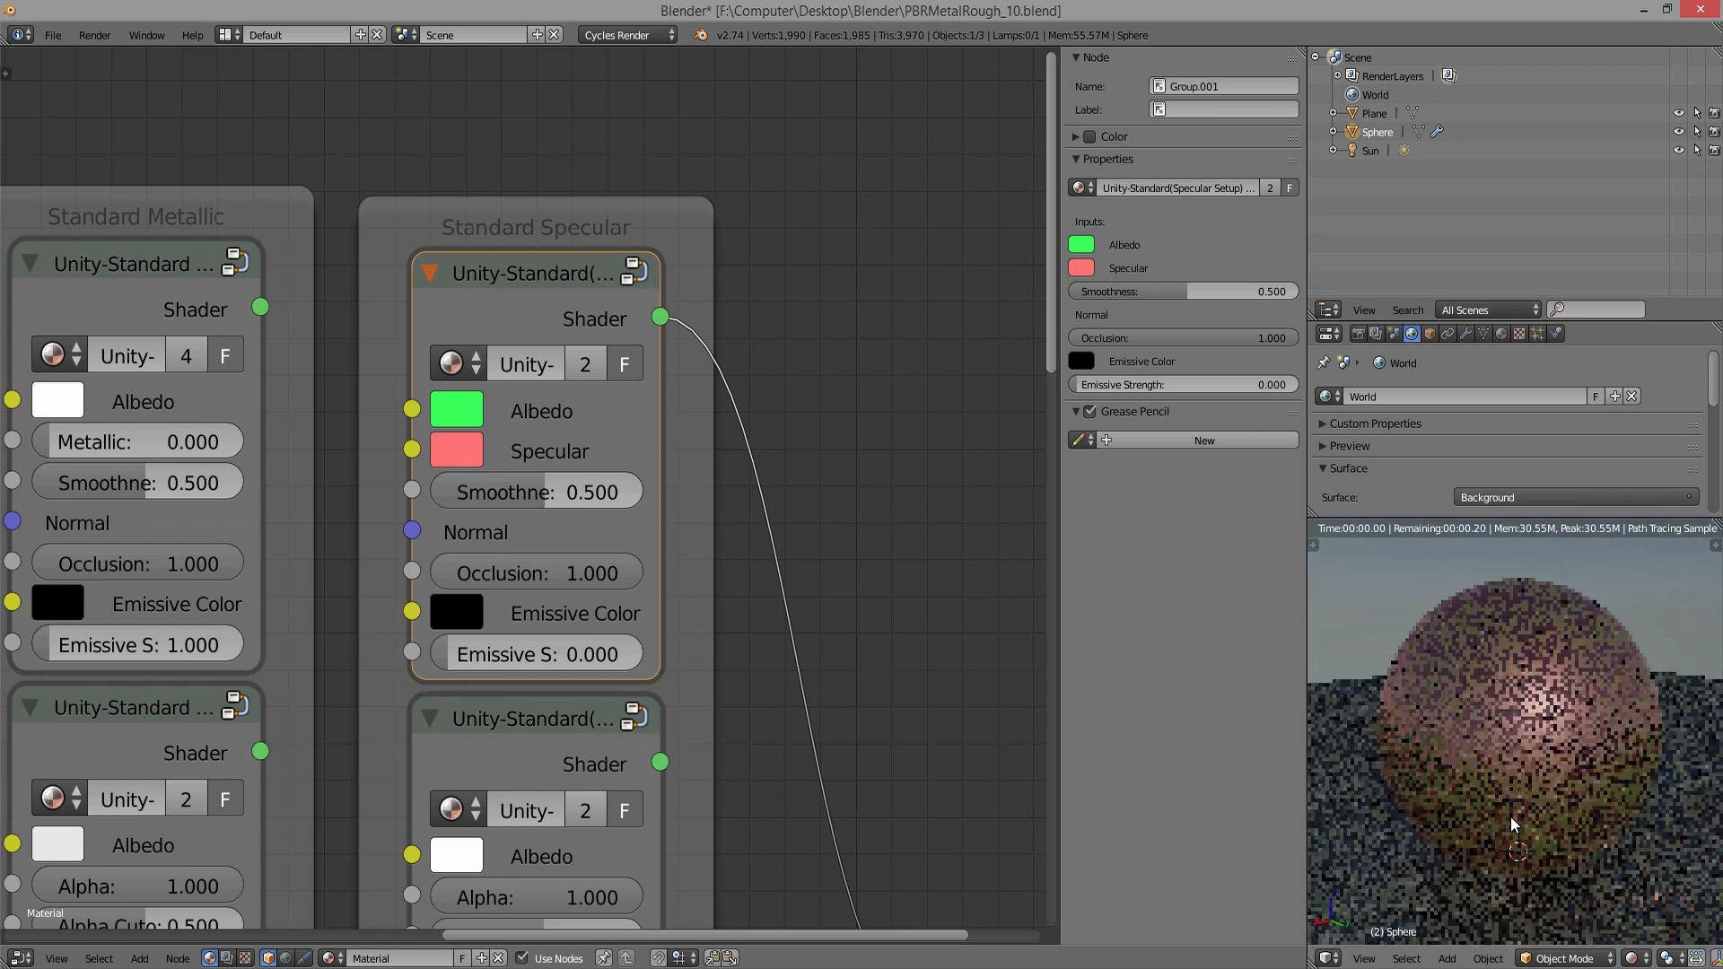
click(456, 451)
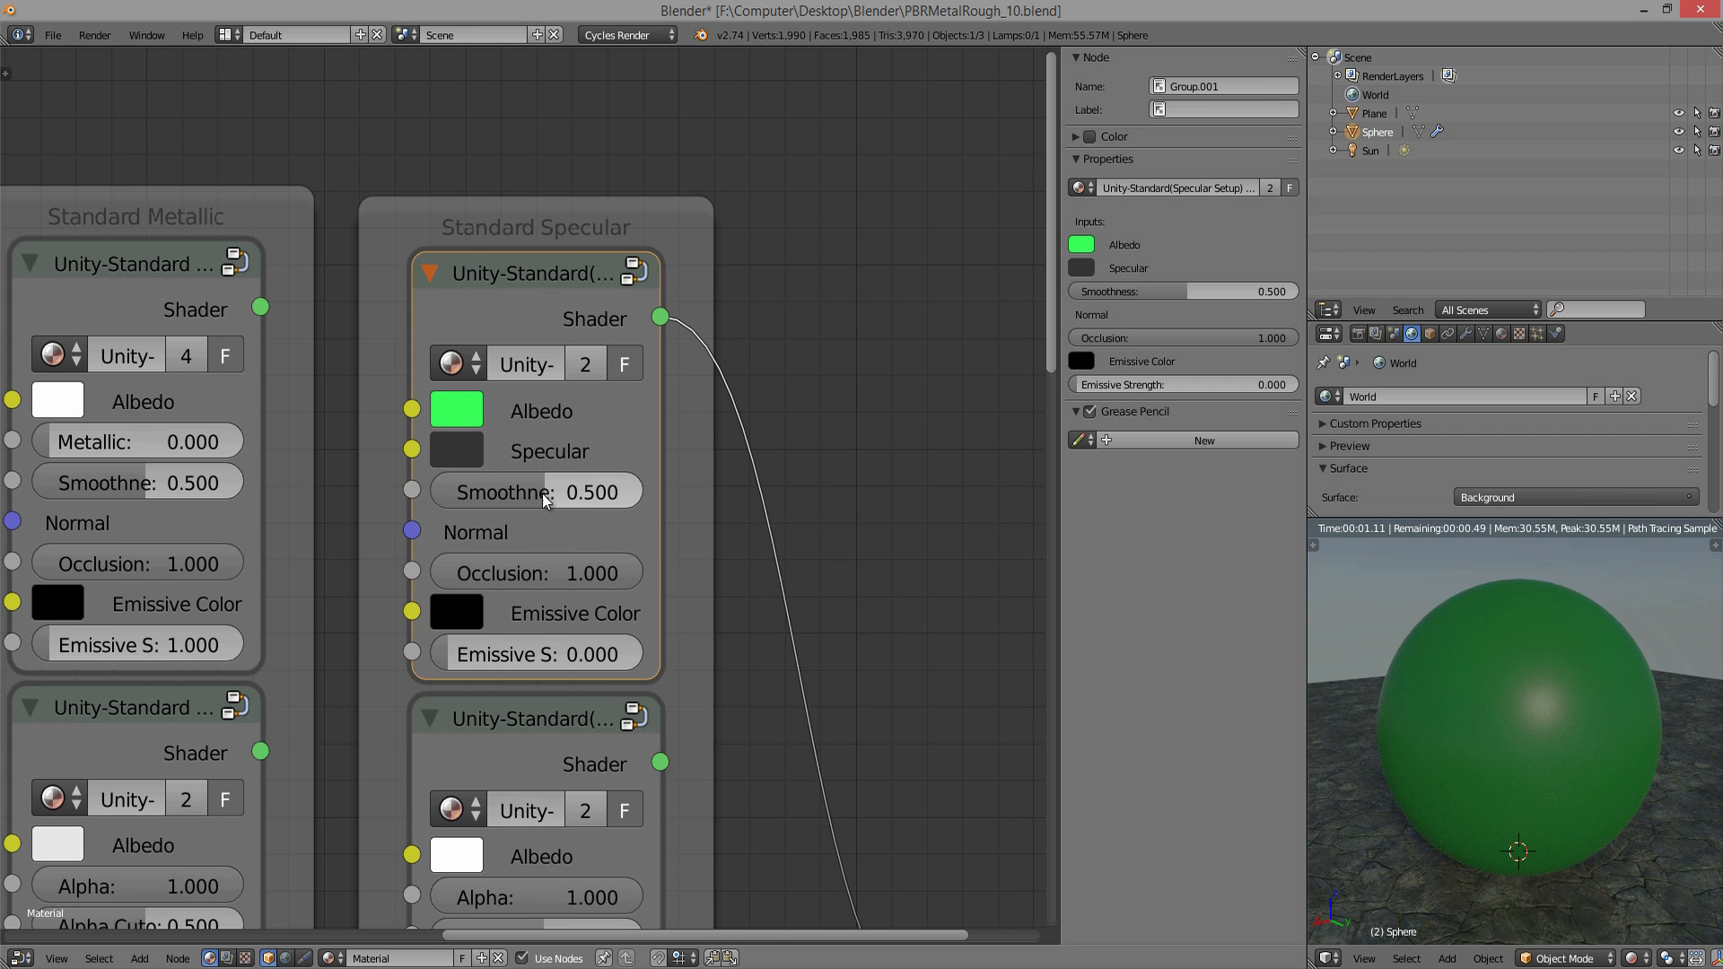
drag(495, 492, 643, 491)
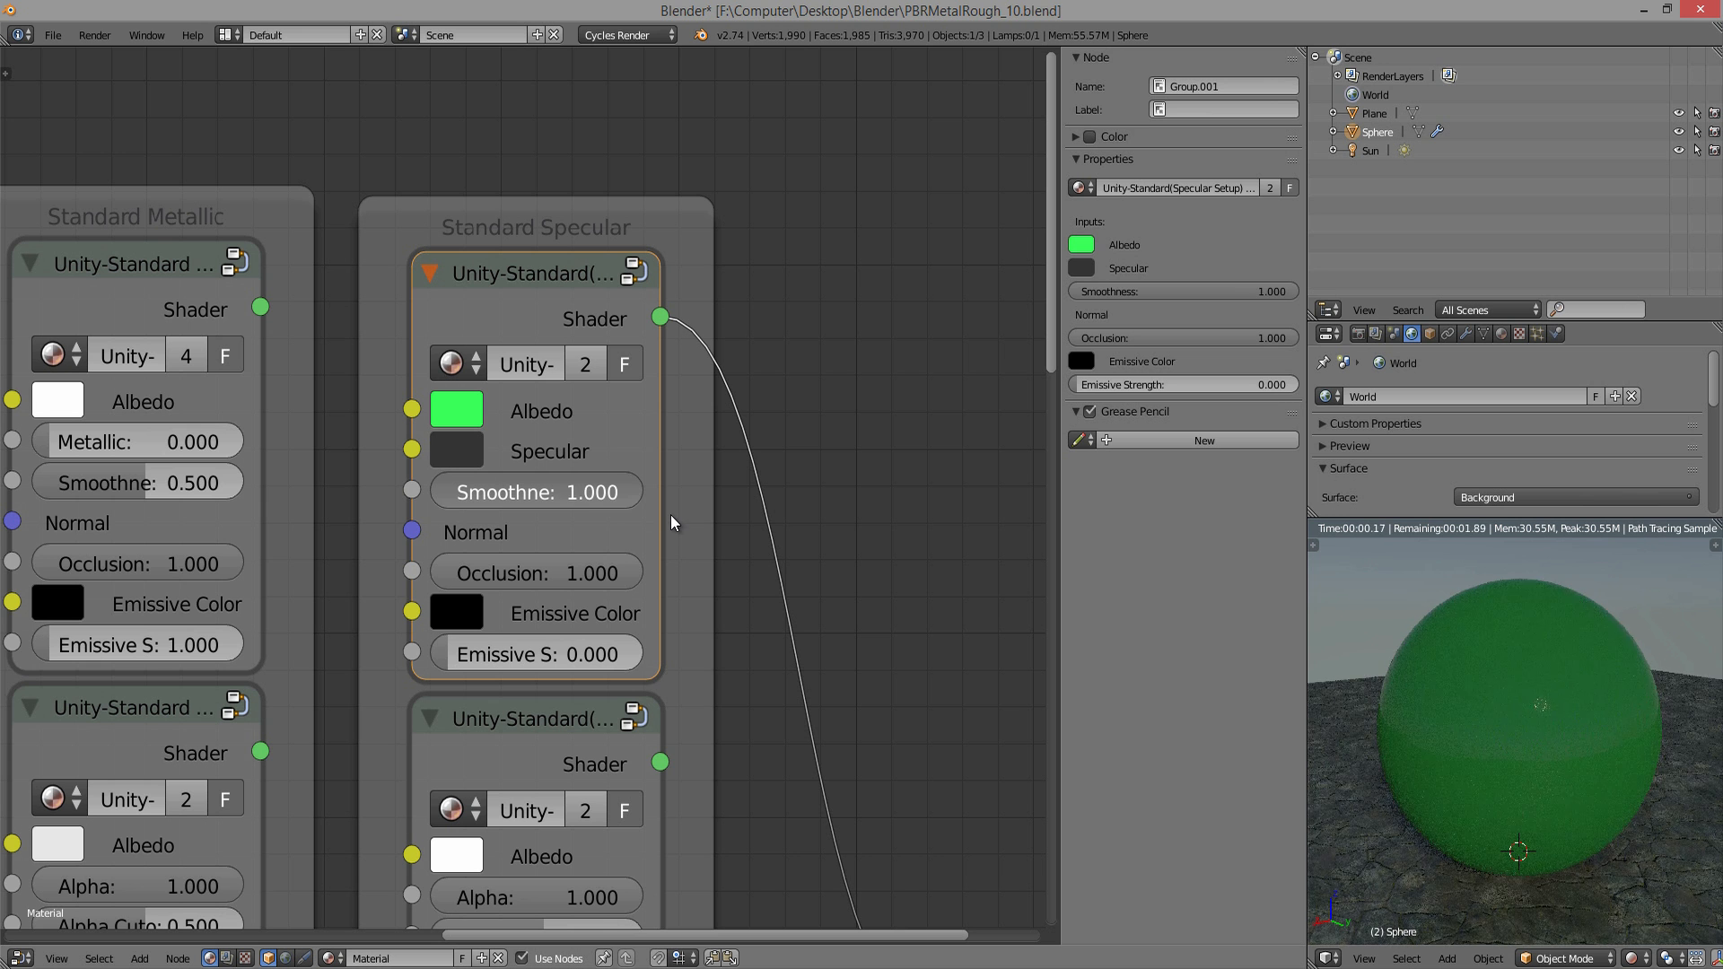
click(535, 492)
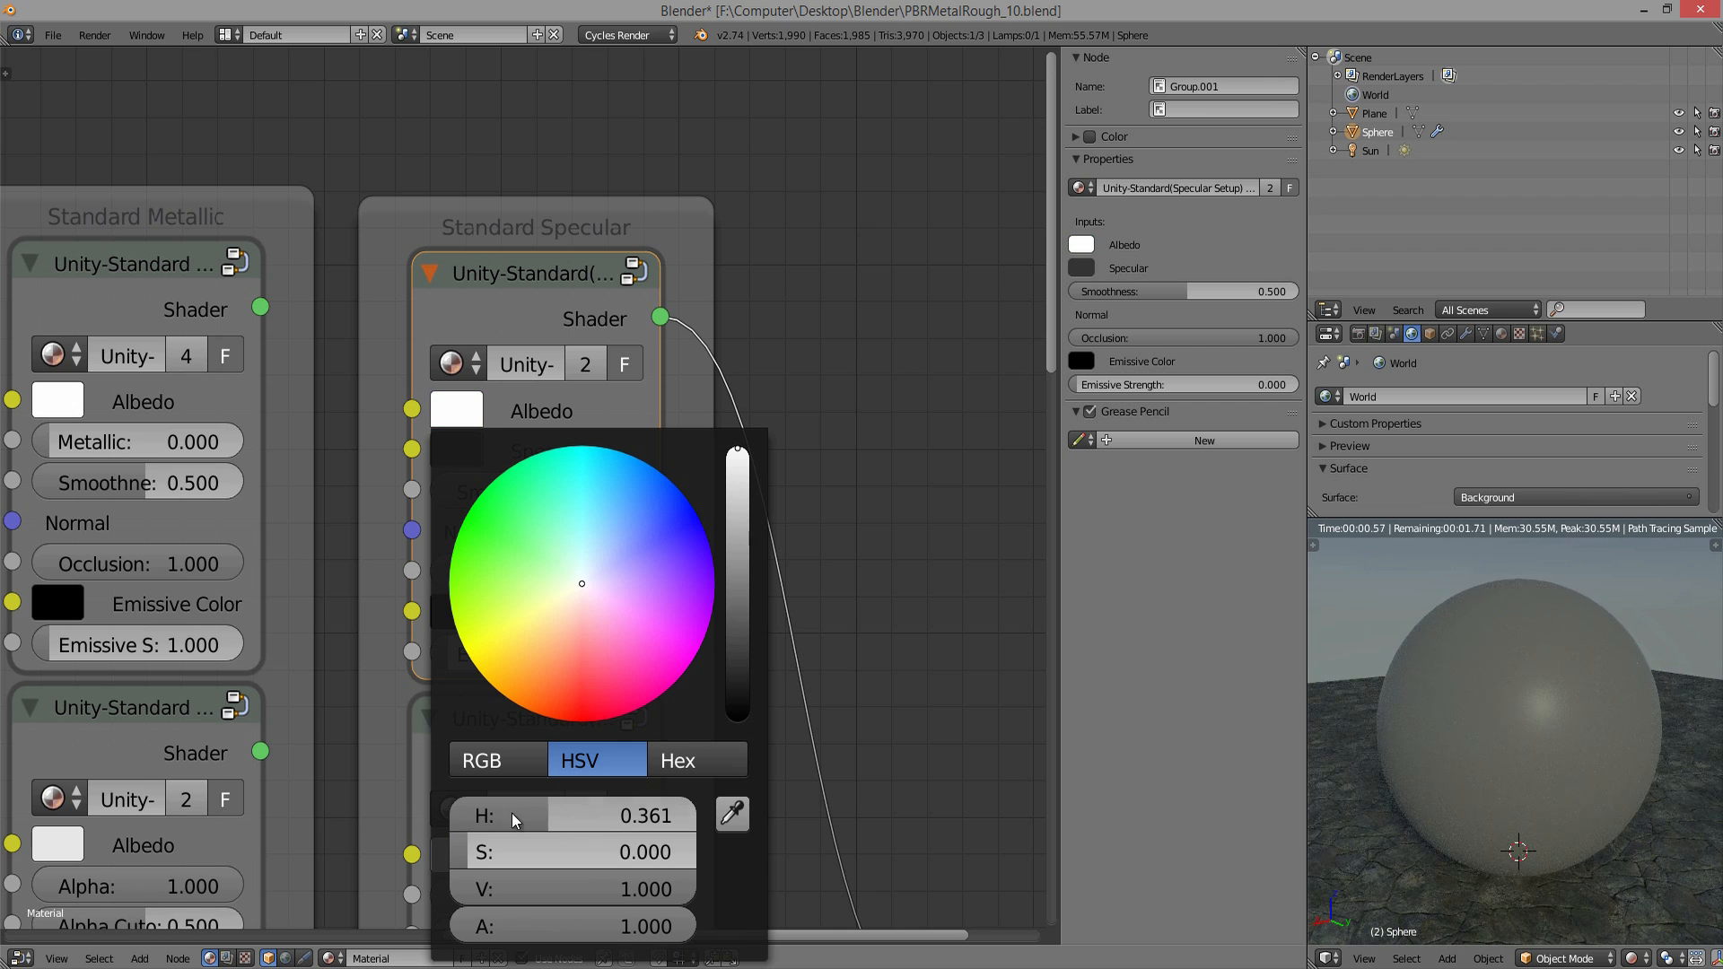
click(745, 511)
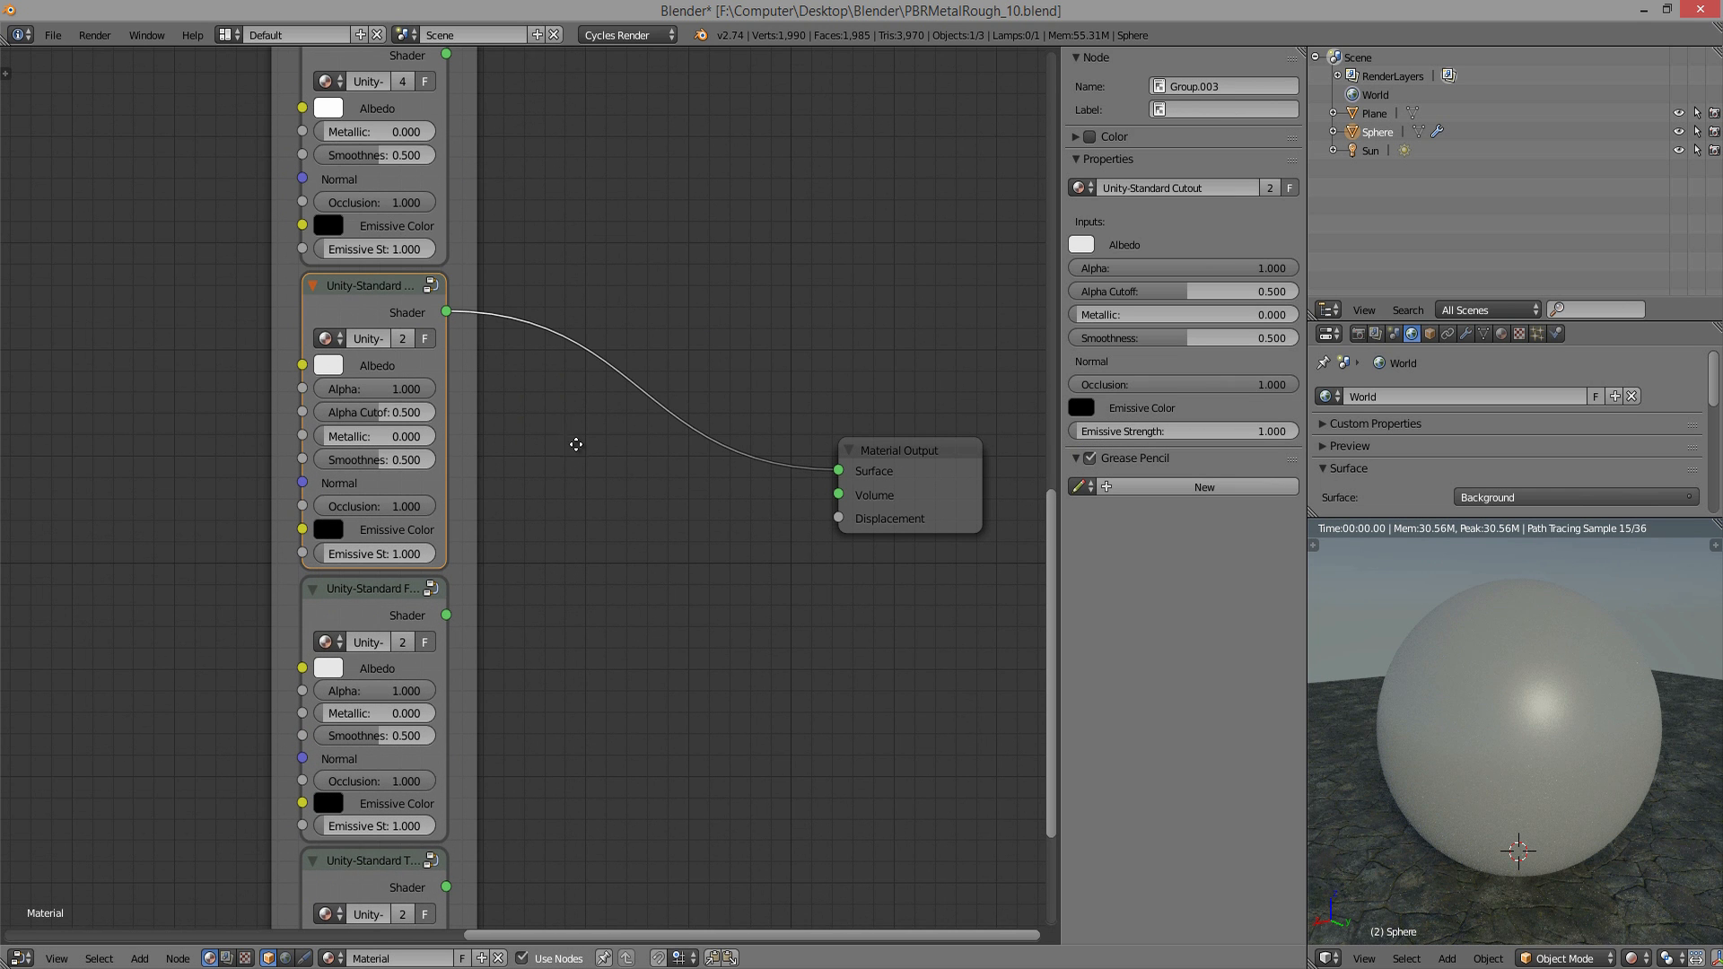
- Raise the Cutout group's Alpha Cutoff threshold to about 0.627 on the white sphere
scroll(down, 3)
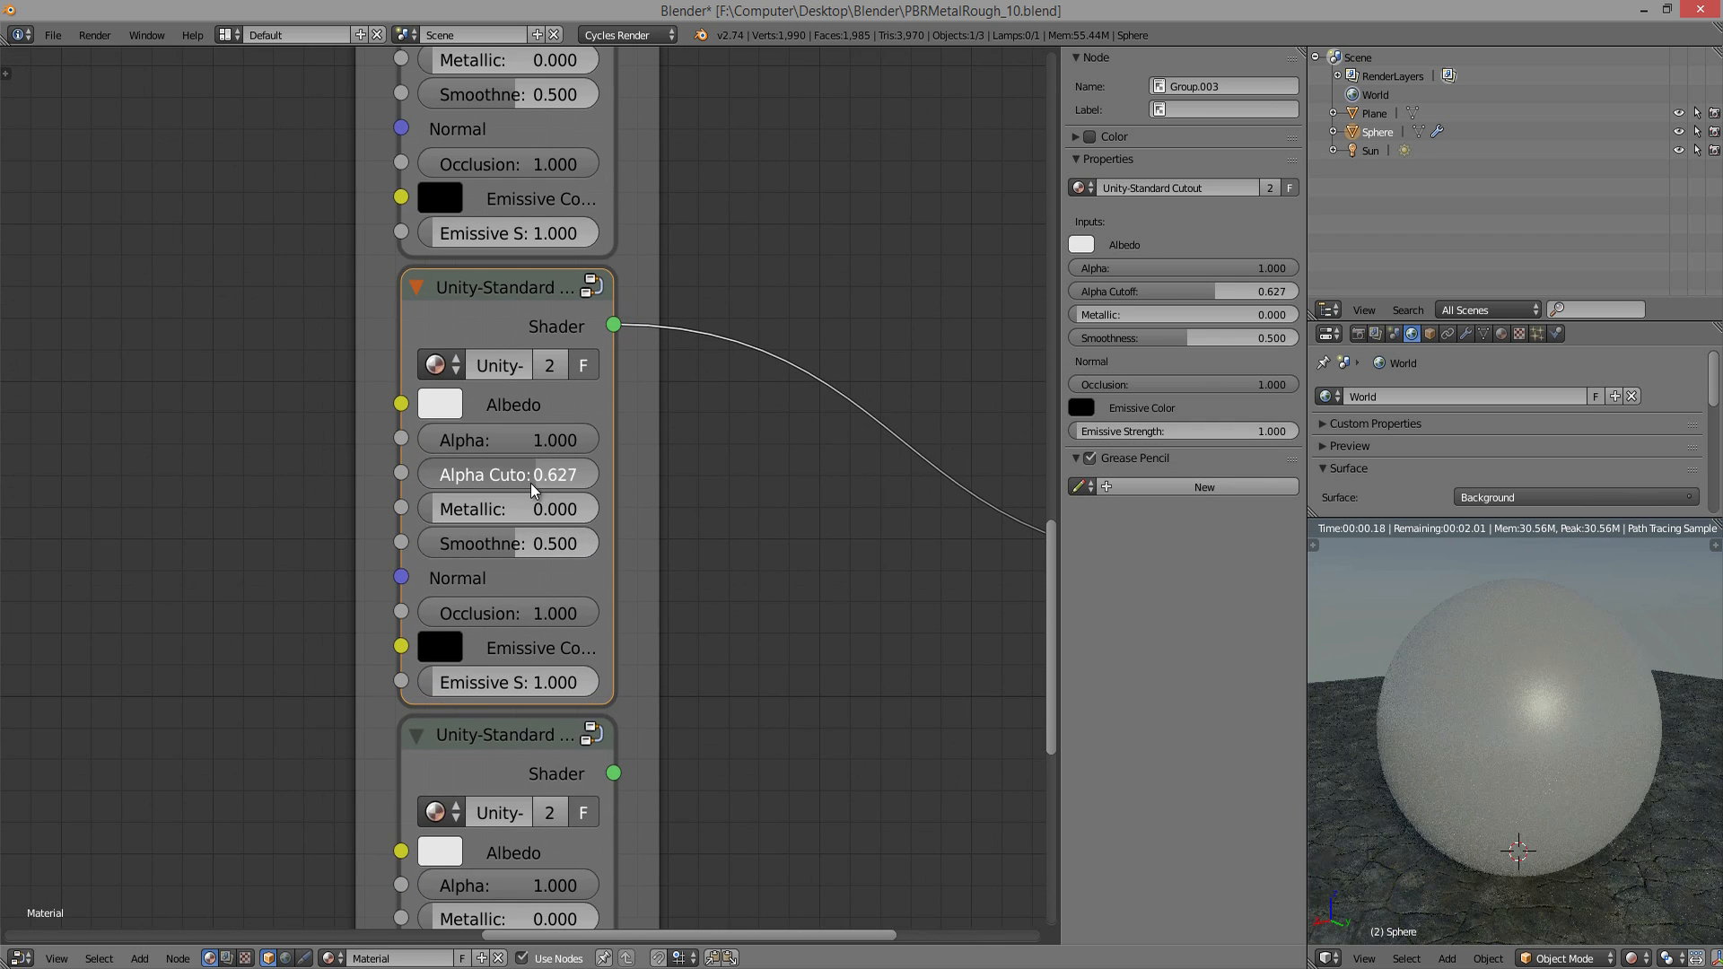
drag(506, 474, 517, 474)
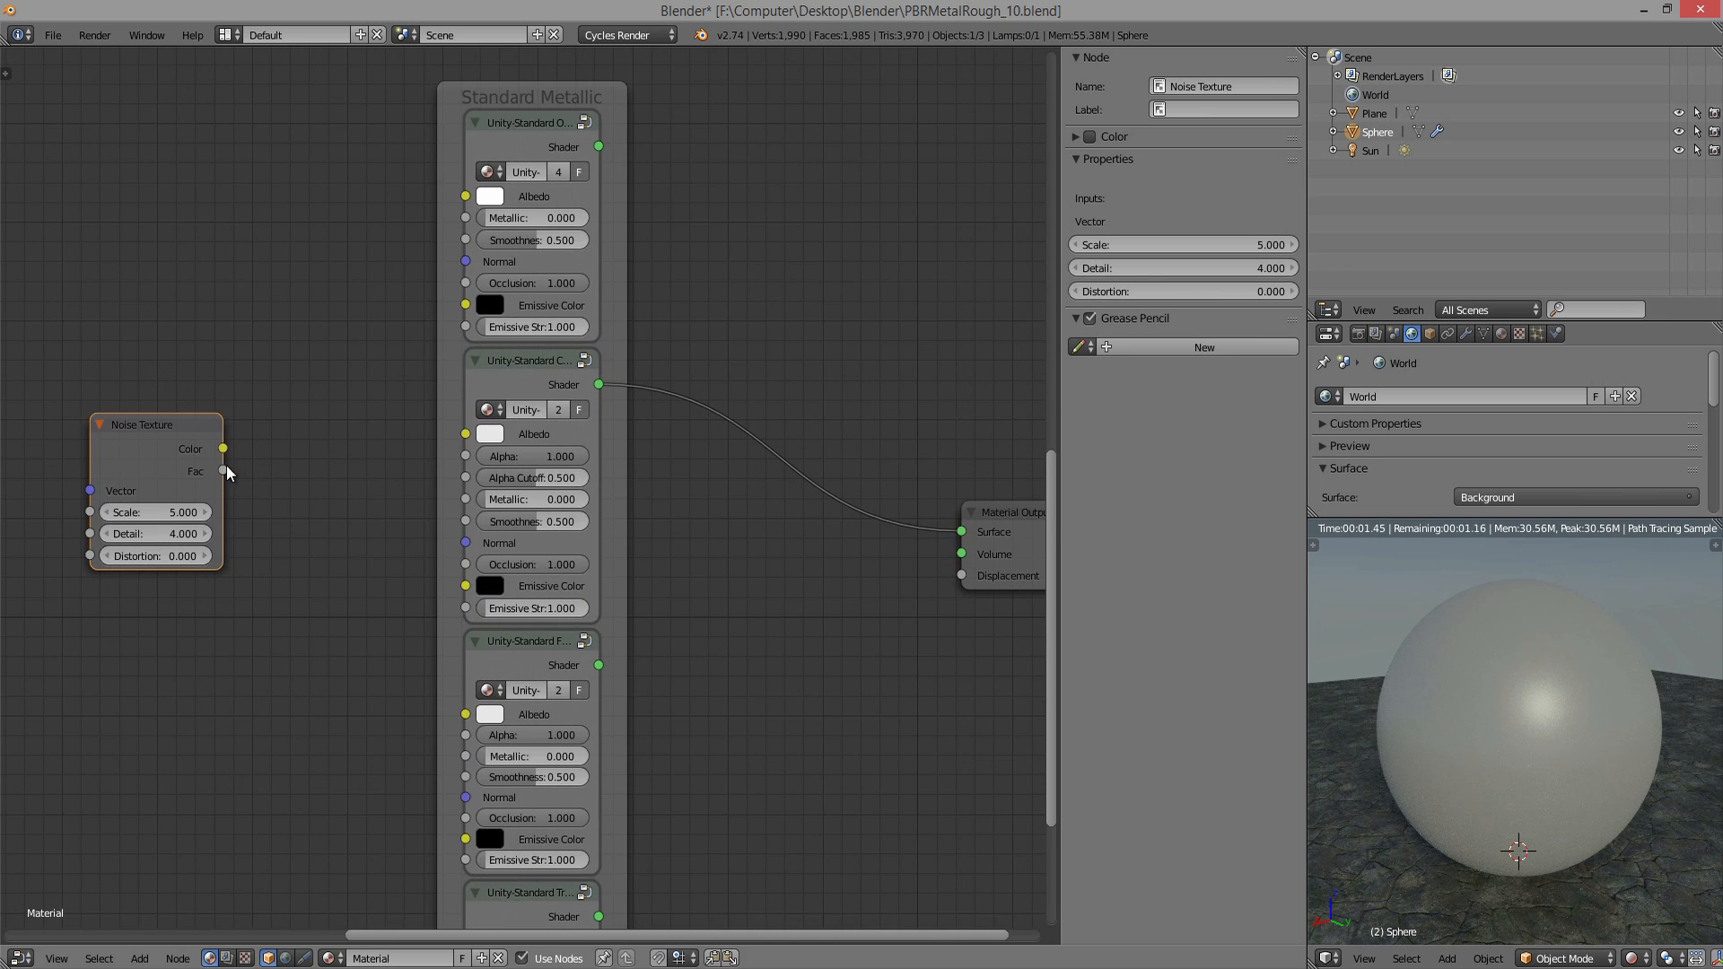
drag(223, 472, 467, 456)
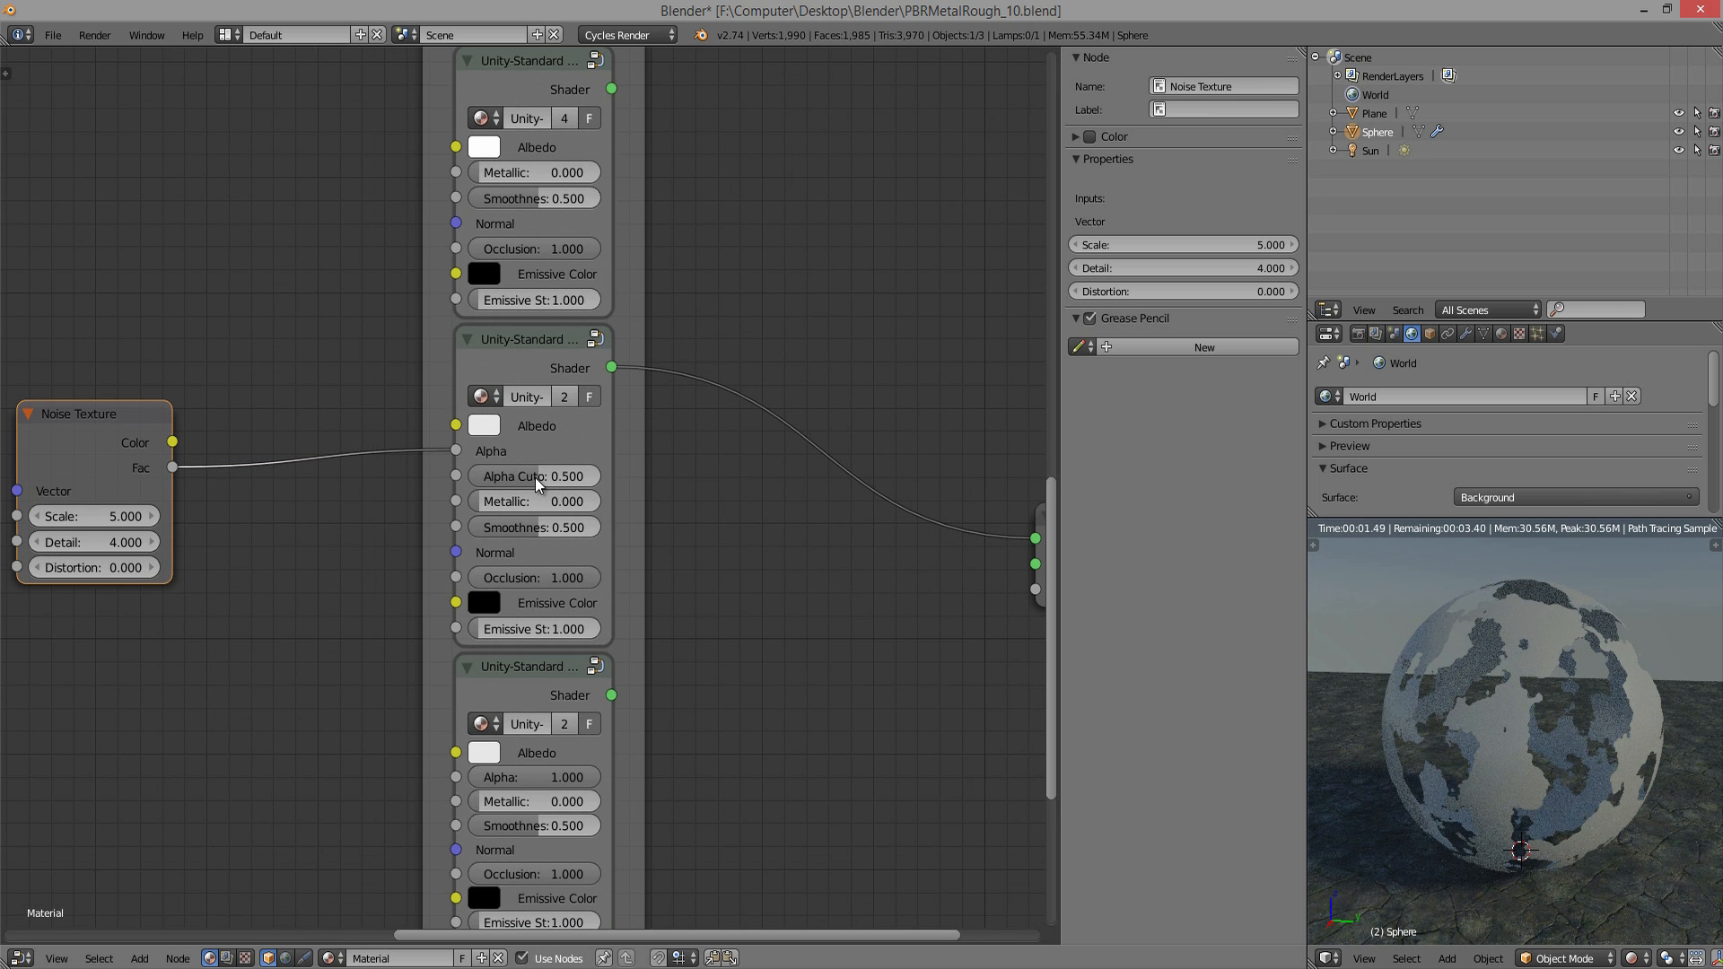
drag(534, 476, 538, 476)
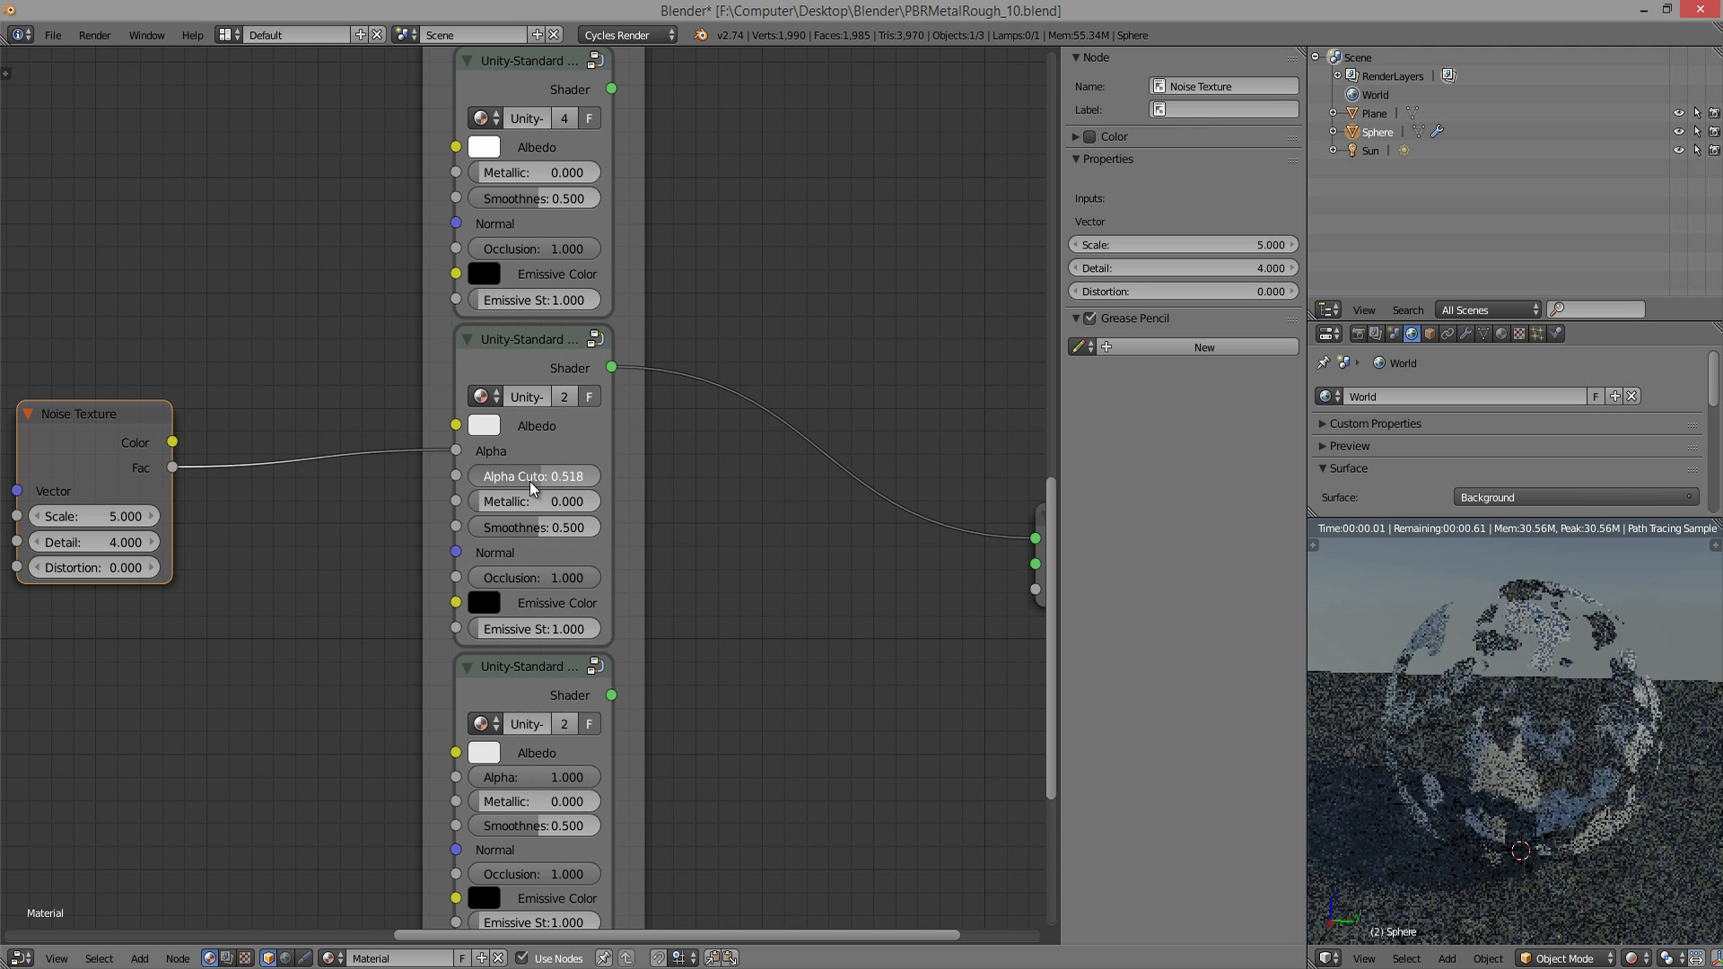
drag(533, 476, 539, 476)
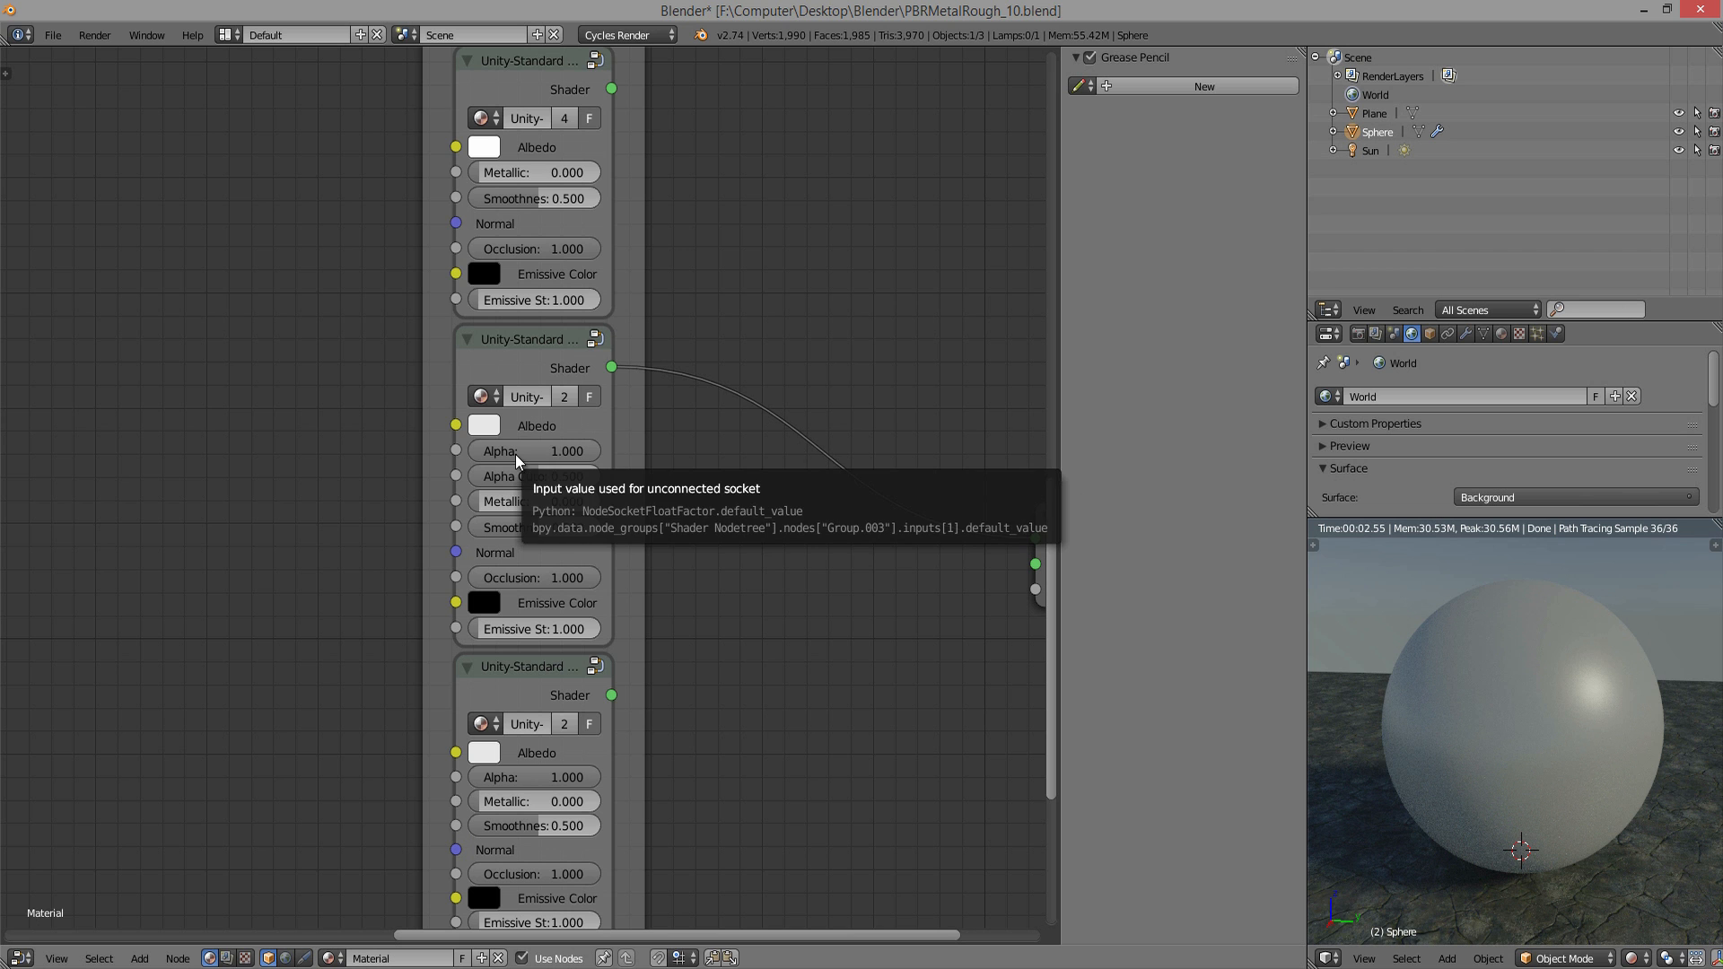
mouse_move(553, 449)
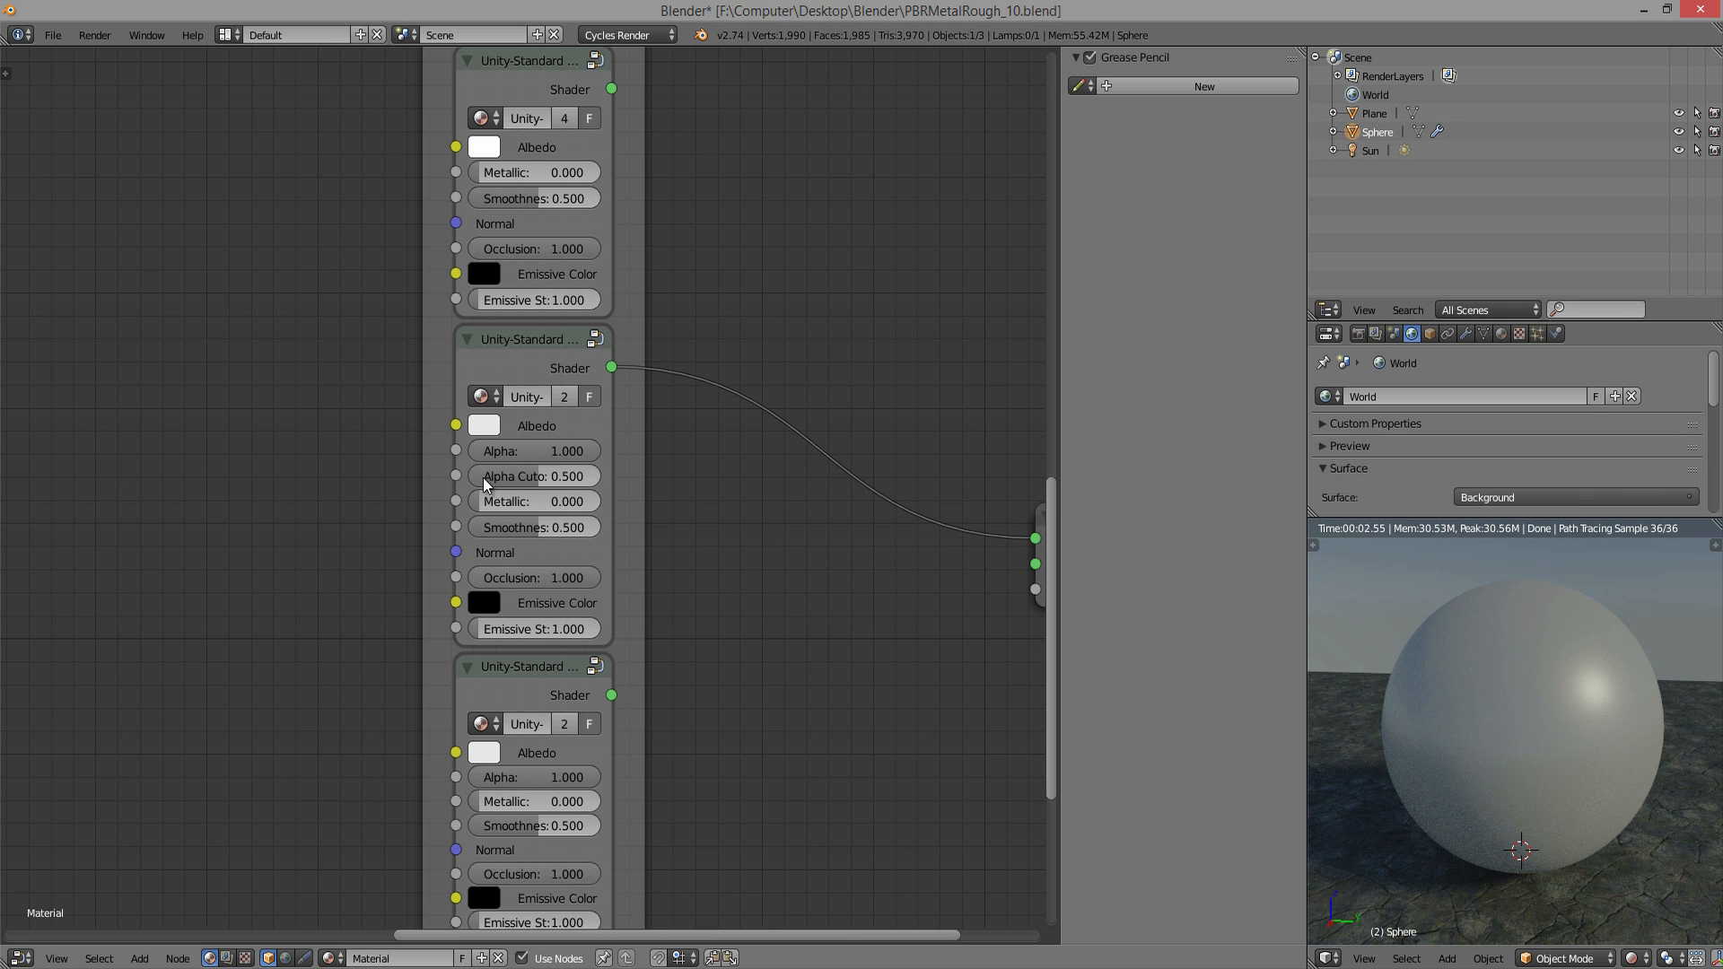
mouse_move(723, 644)
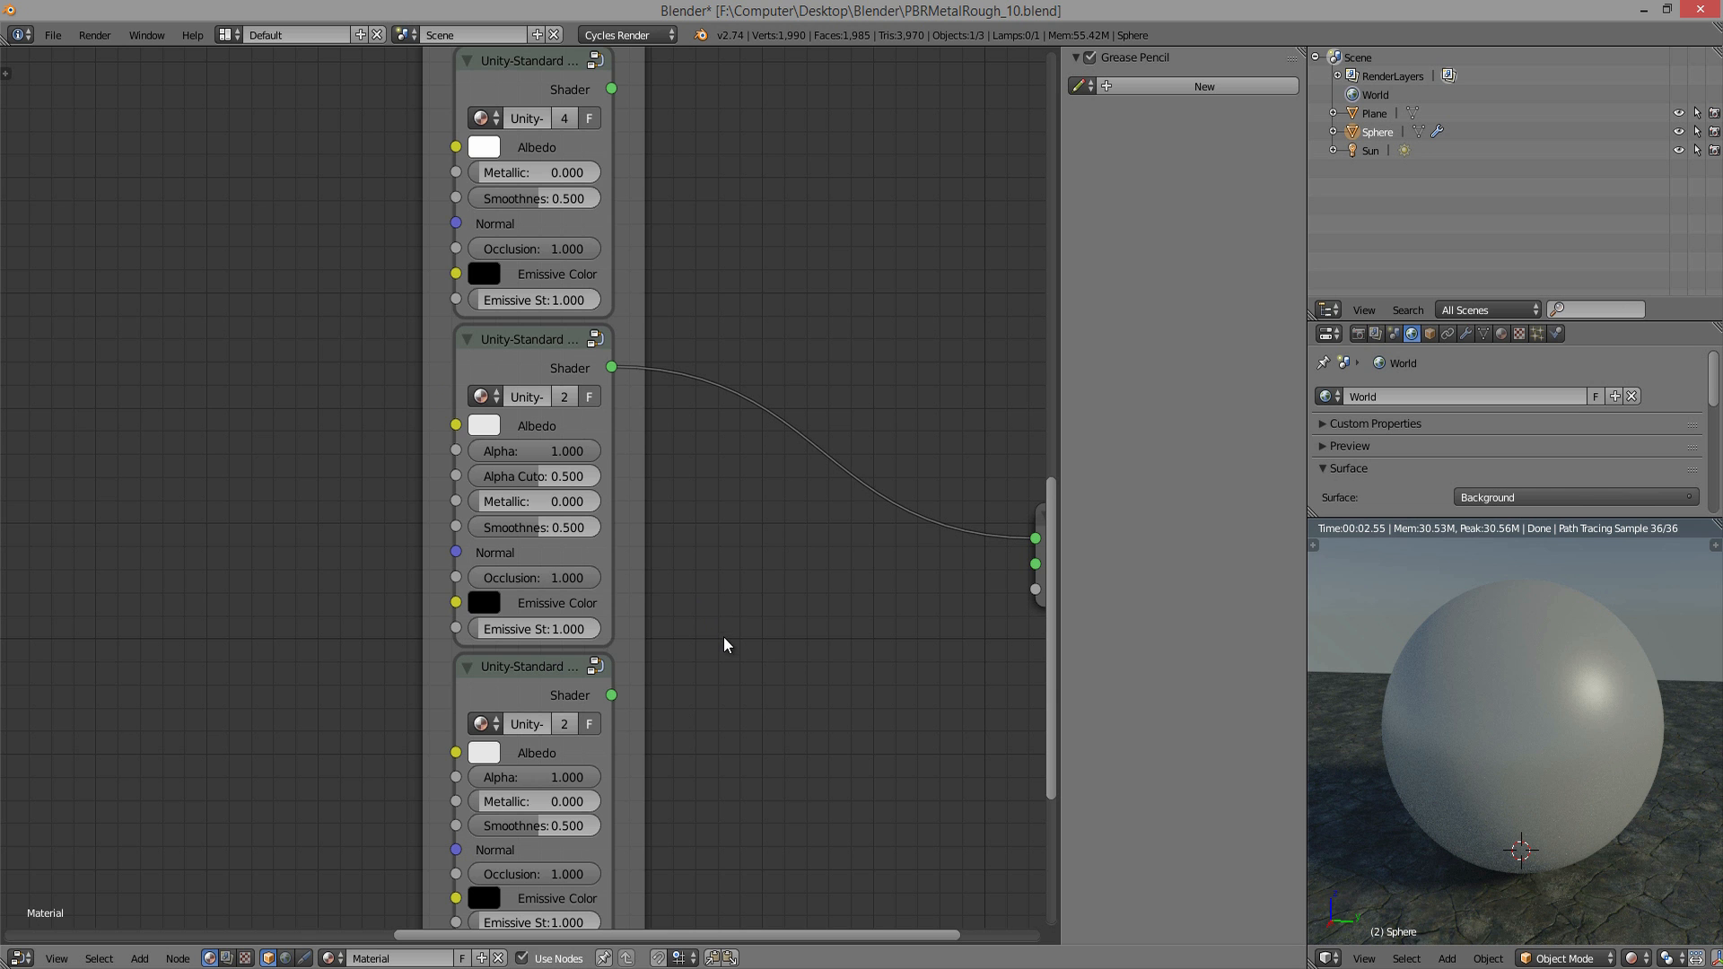
scroll(down, 3)
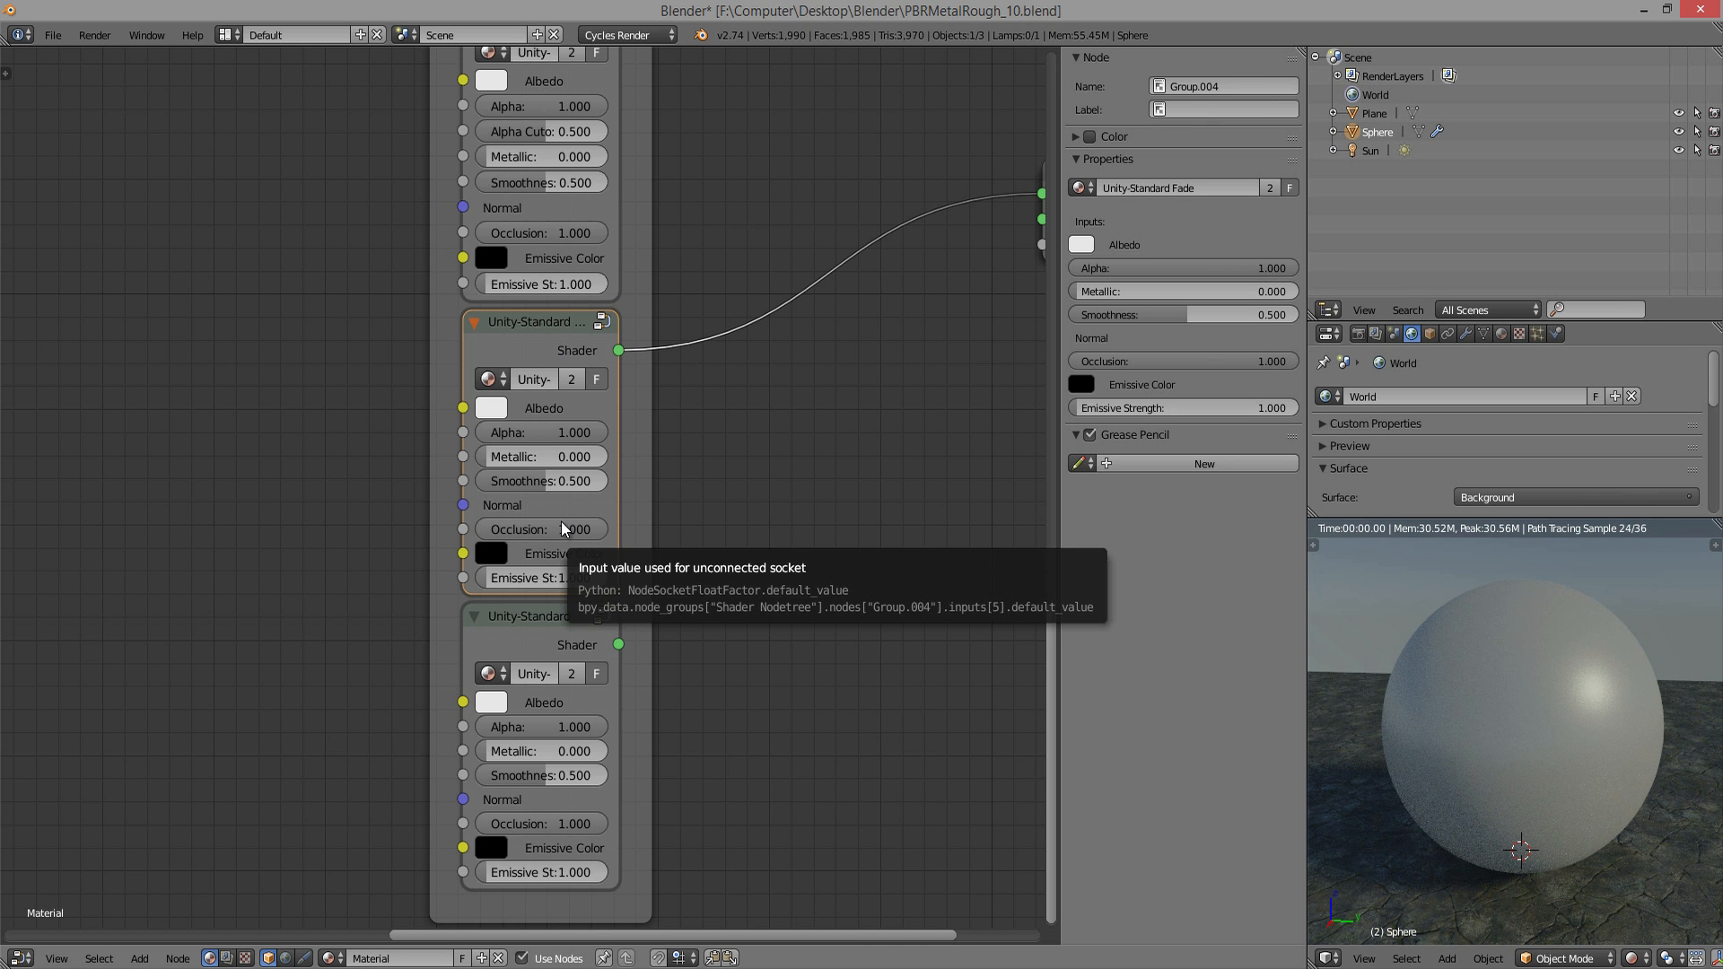
mouse_move(562, 438)
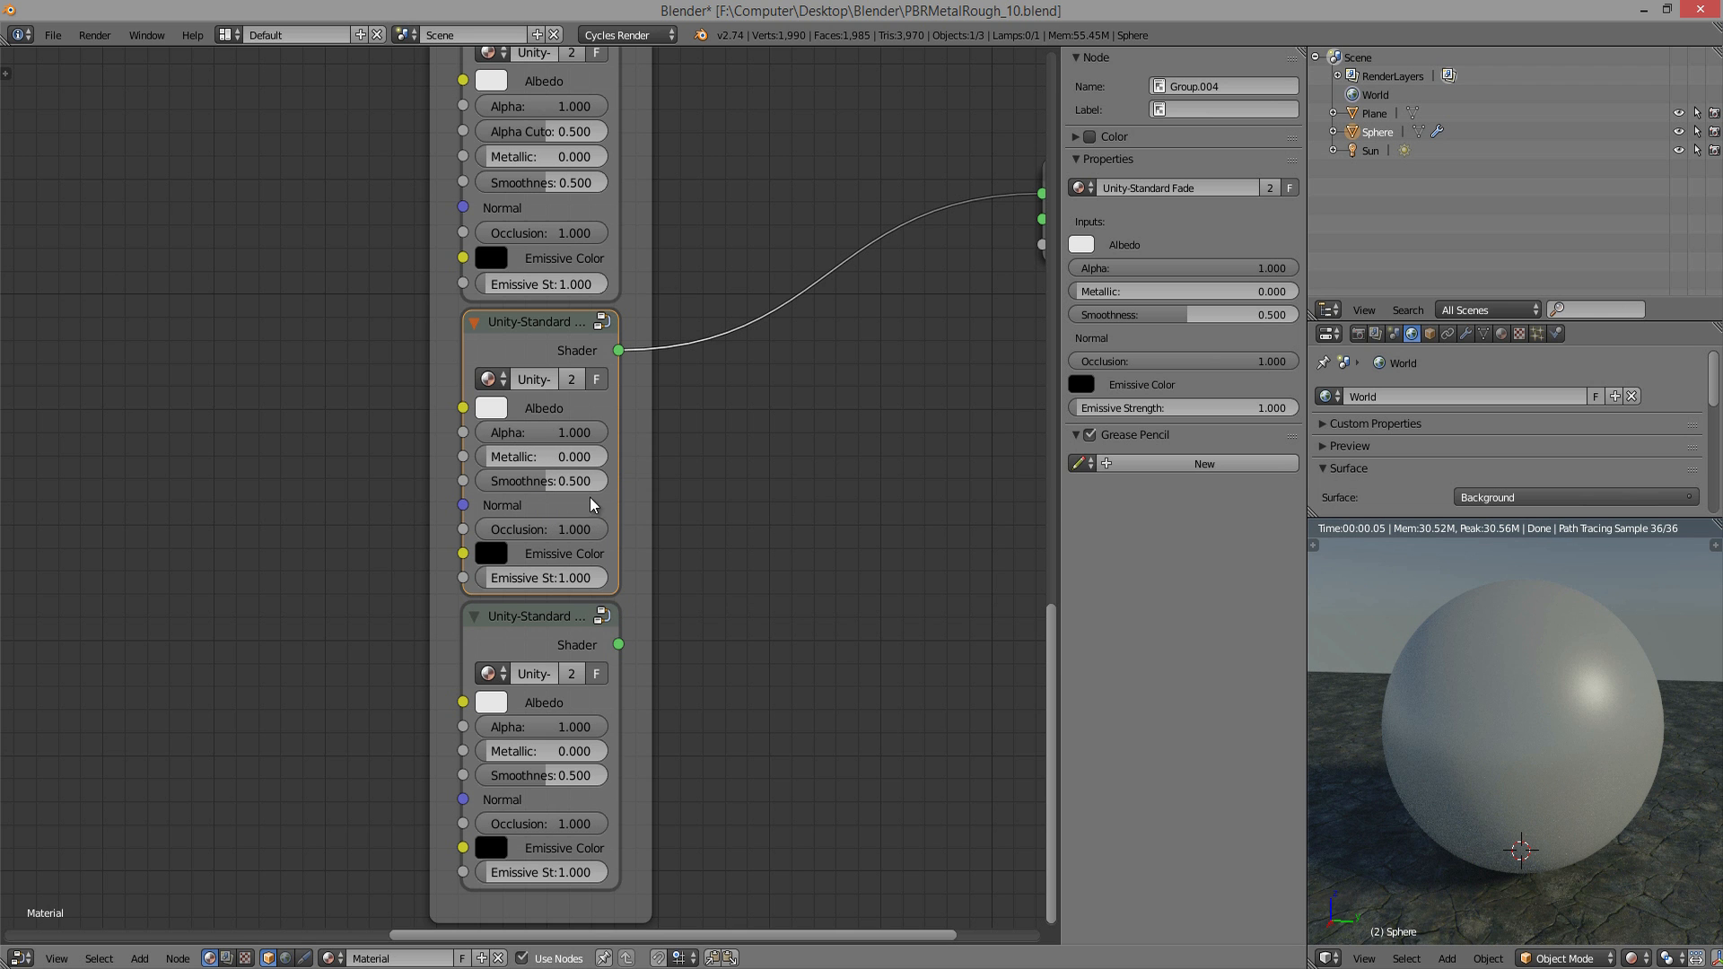
mouse_move(554, 438)
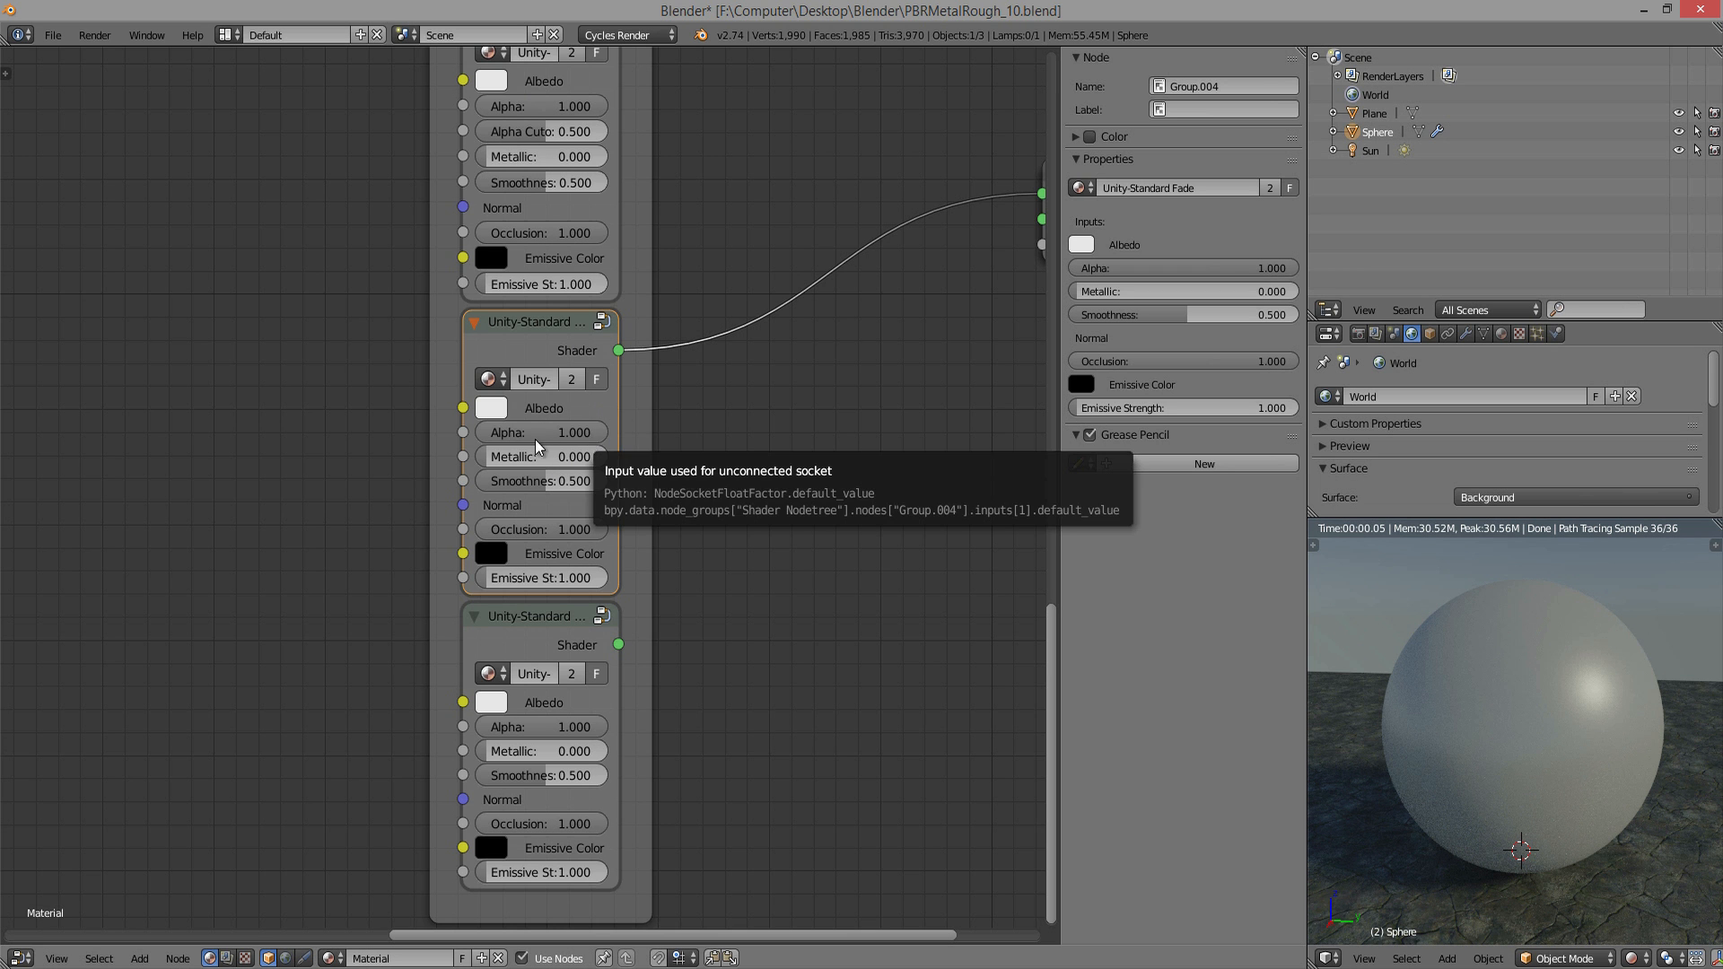
- Set the Fade group's Alpha to 0.000 so the sphere renders fully transparent
click(541, 431)
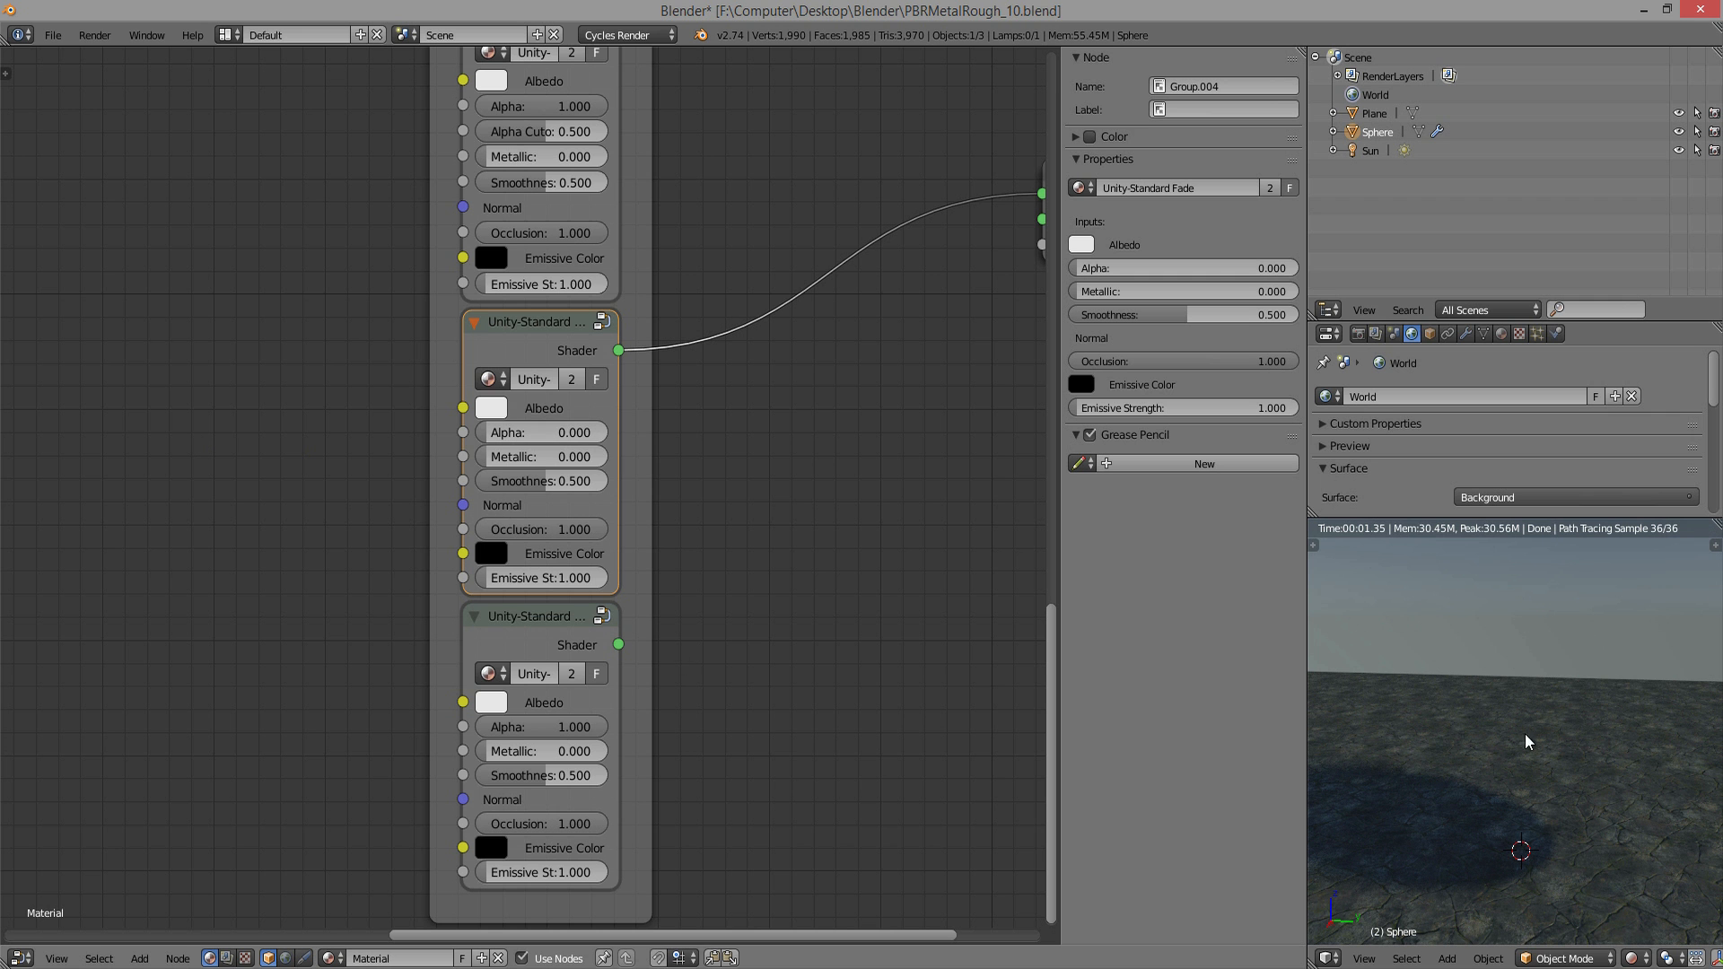
mouse_move(1562, 809)
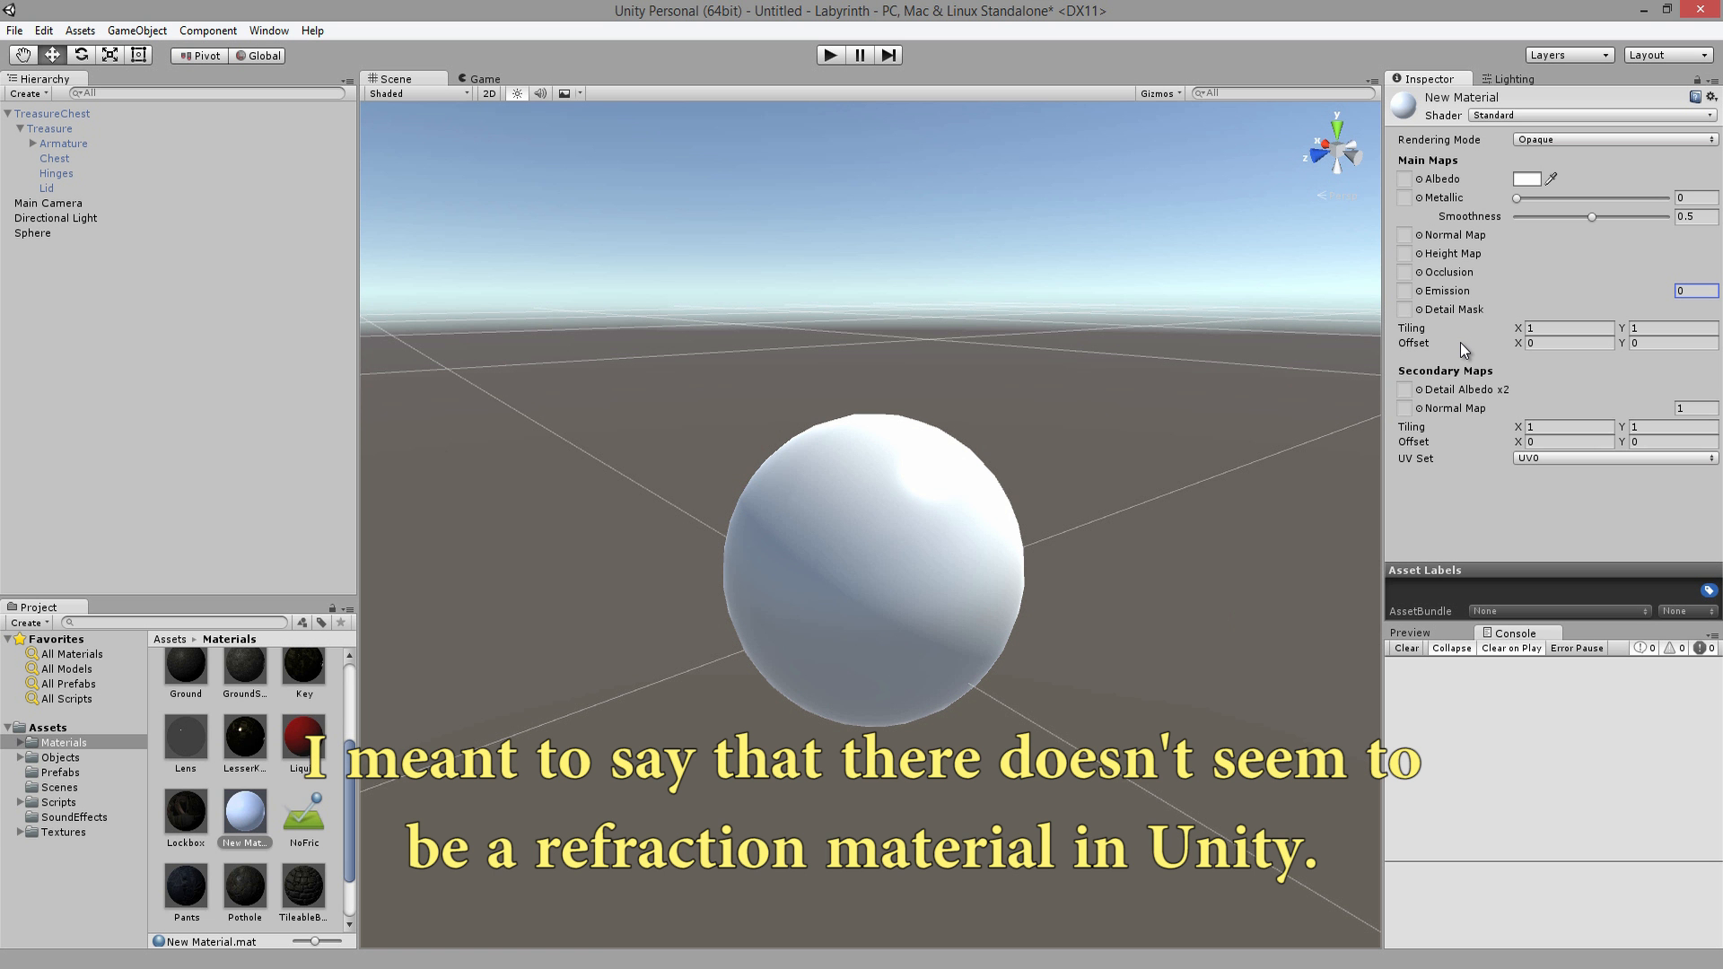
mouse_move(1427, 320)
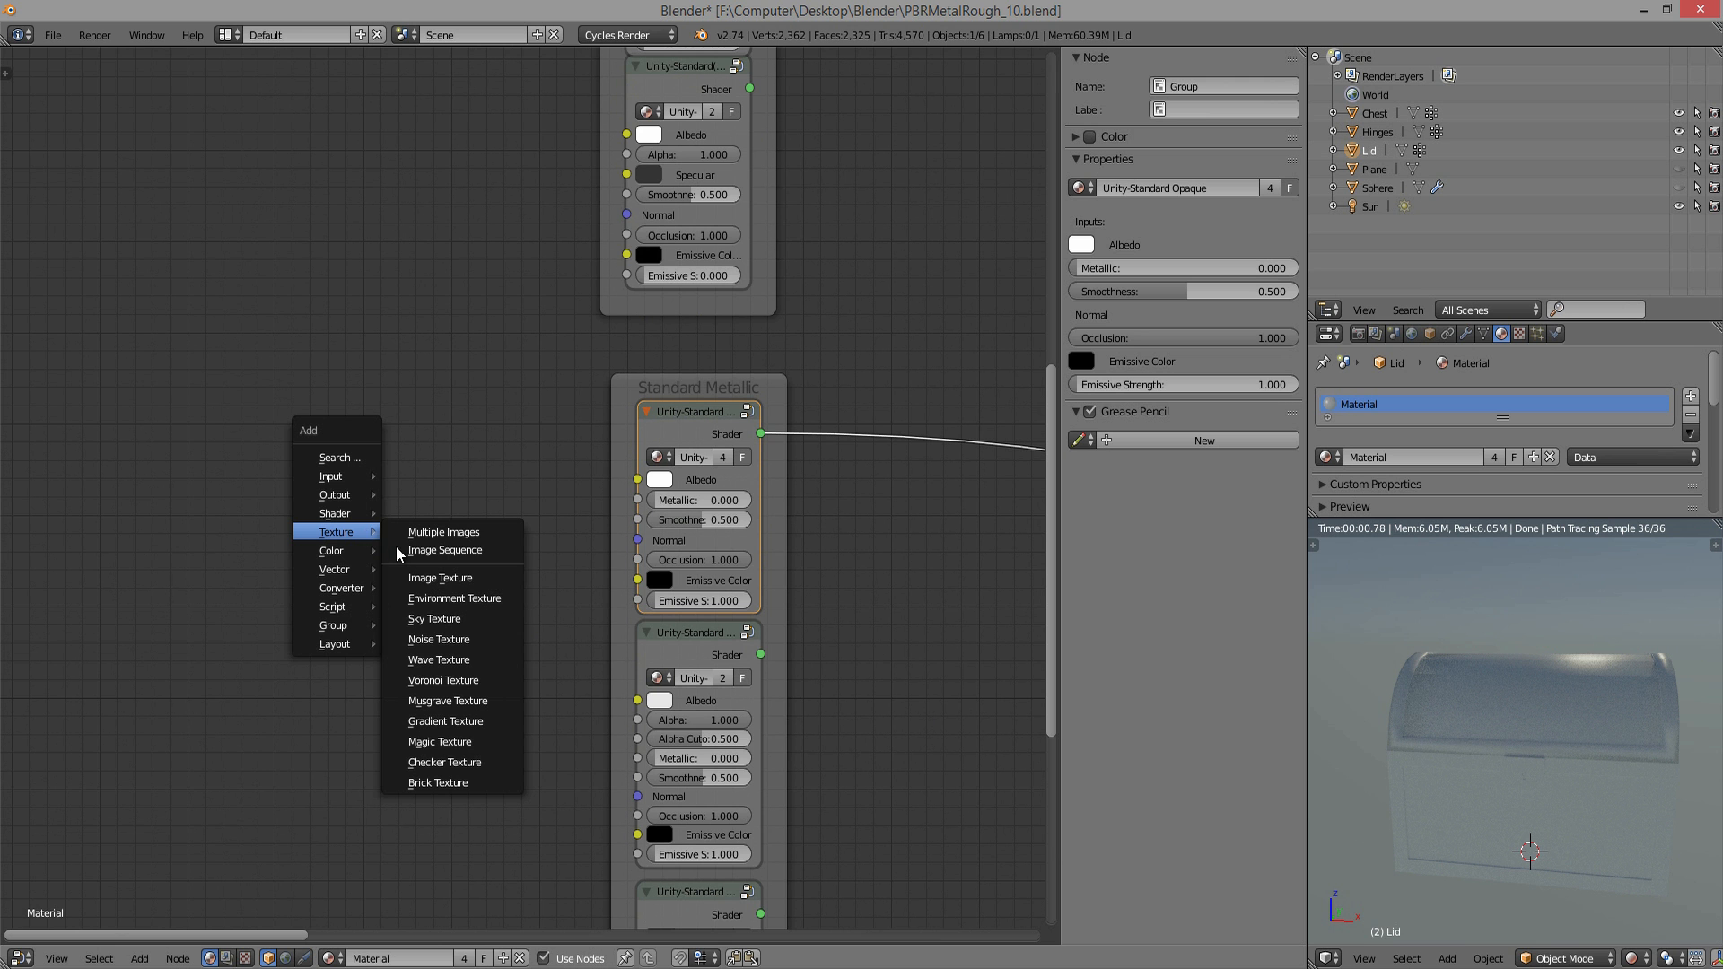
- Add an Image Texture node beside the Standard Metallic group in the lid material
click(440, 576)
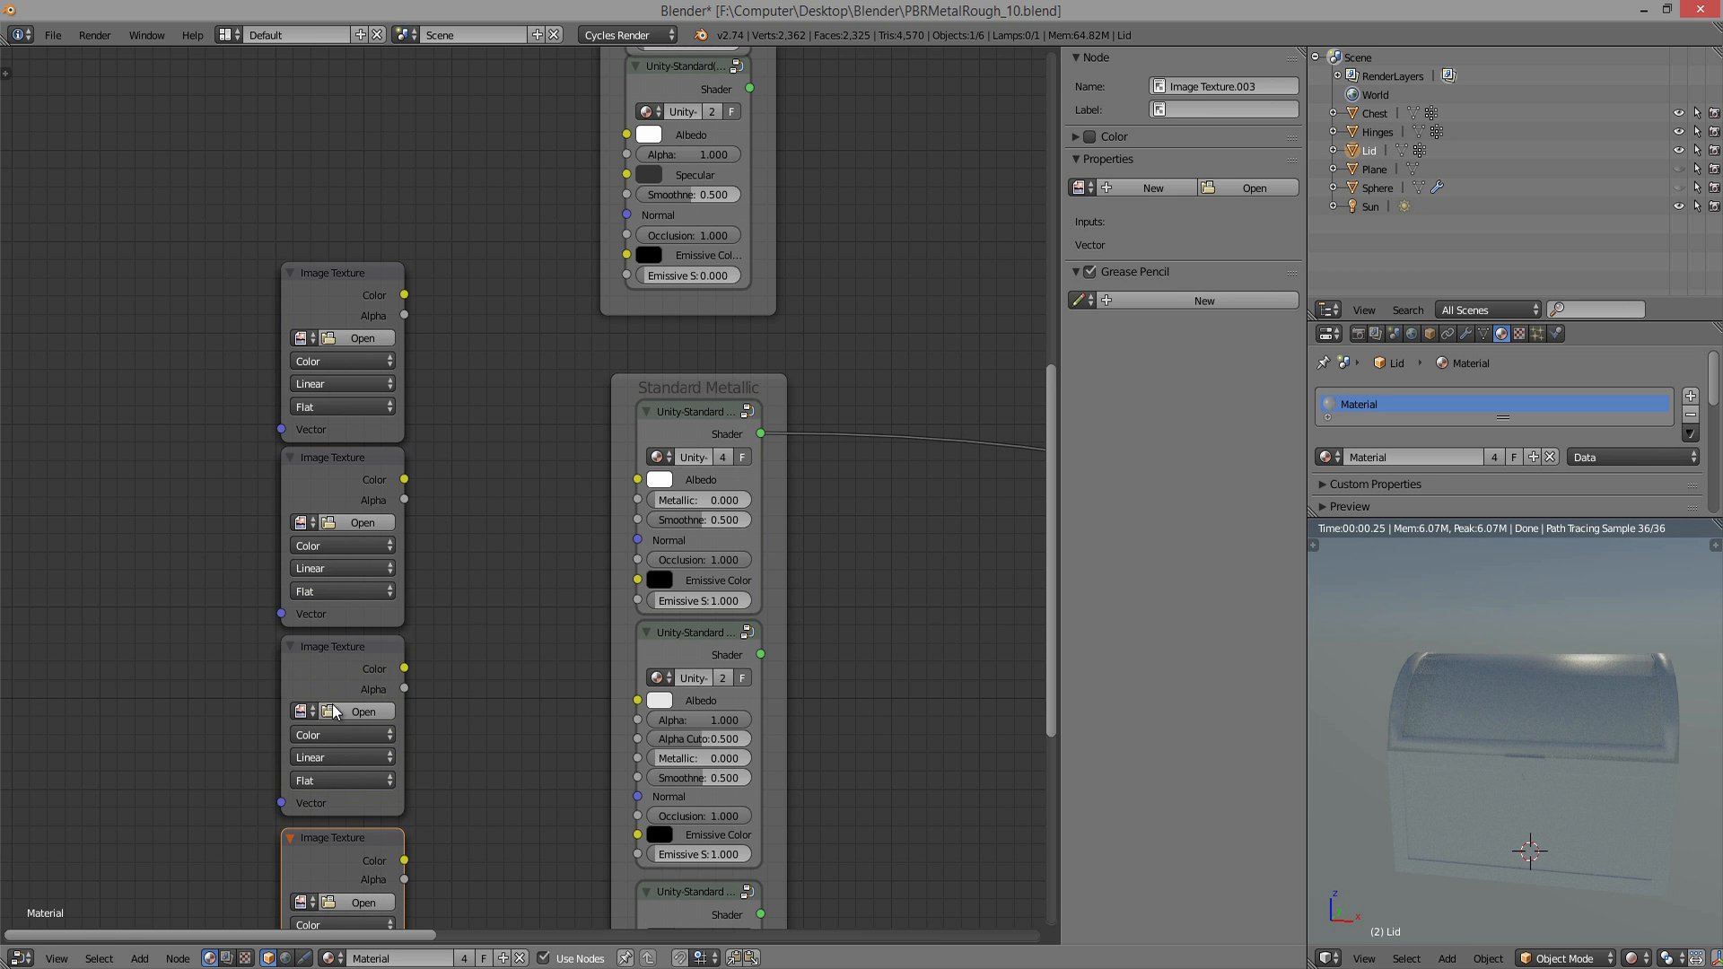
- Load the treasure diffuse image into the first Image Texture and connect its Color to Albedo
click(296, 338)
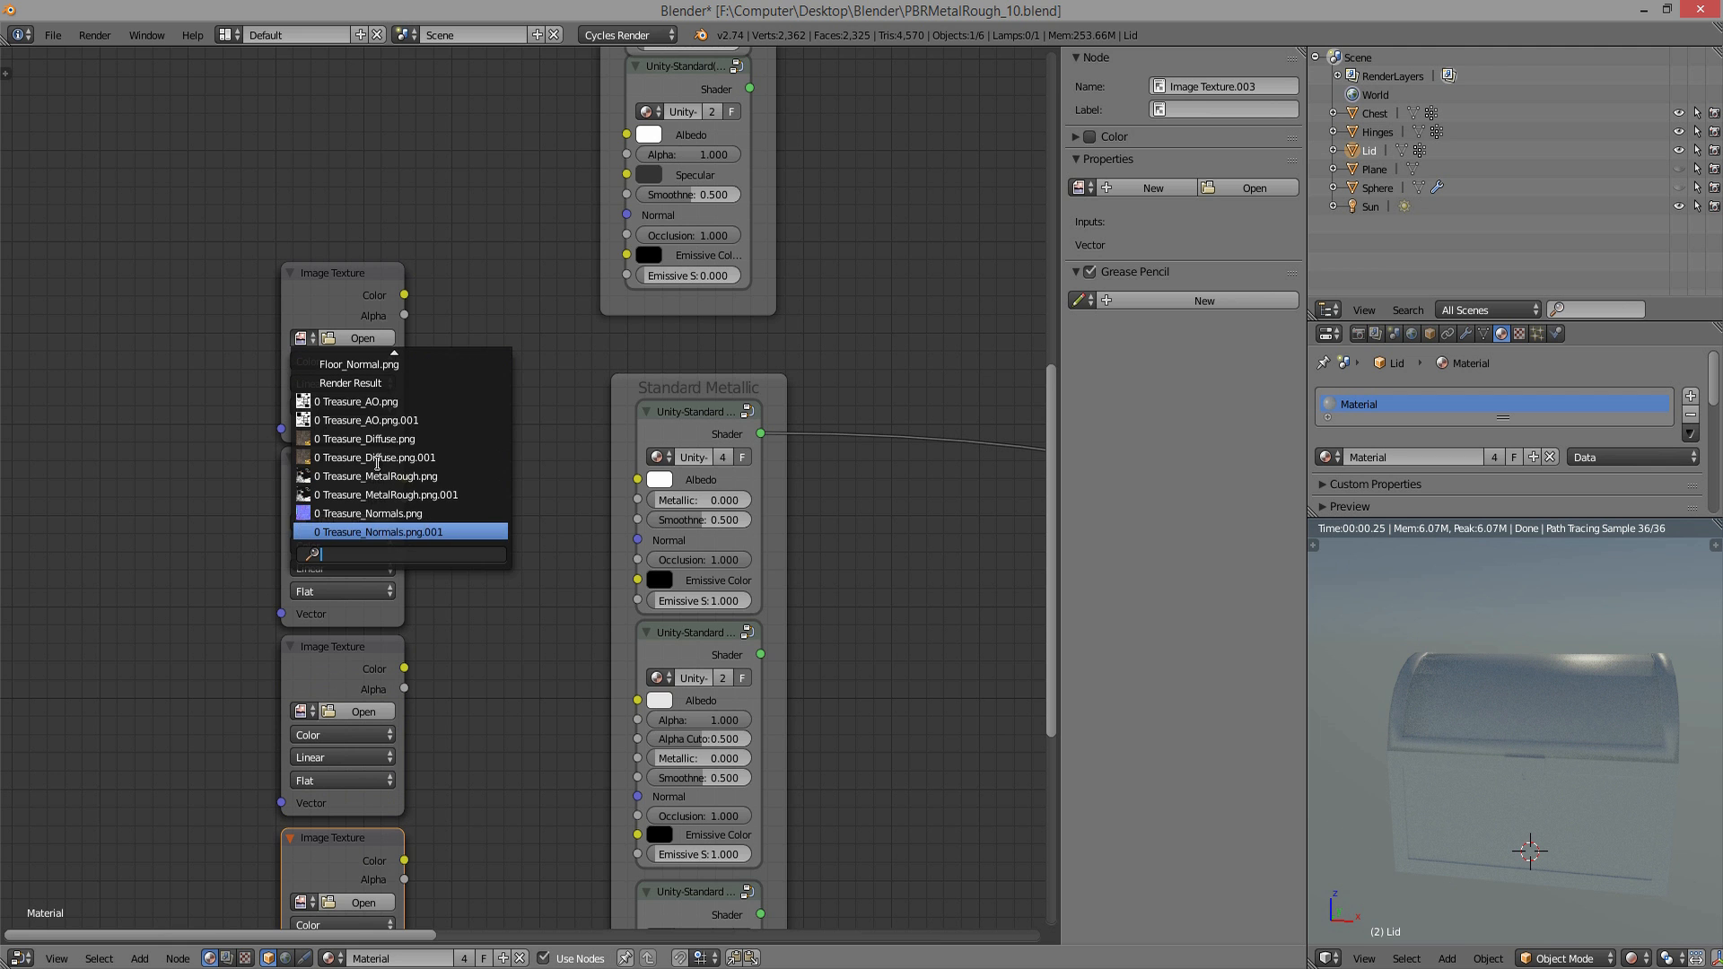
click(377, 458)
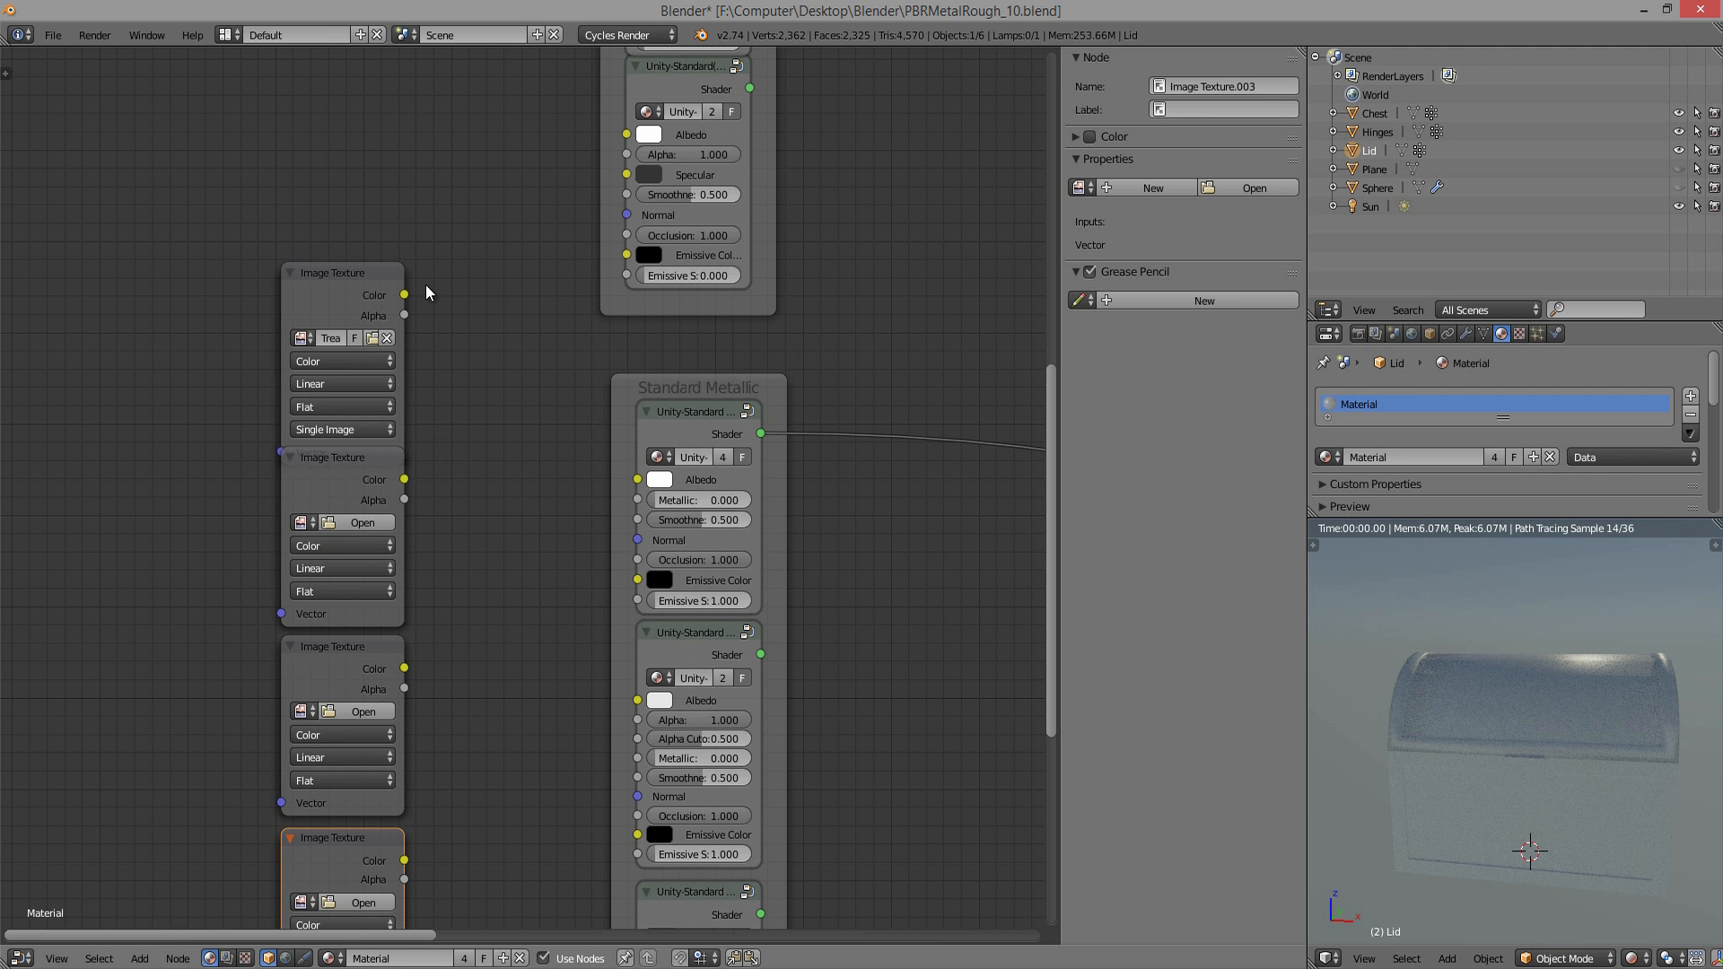
drag(404, 295, 638, 479)
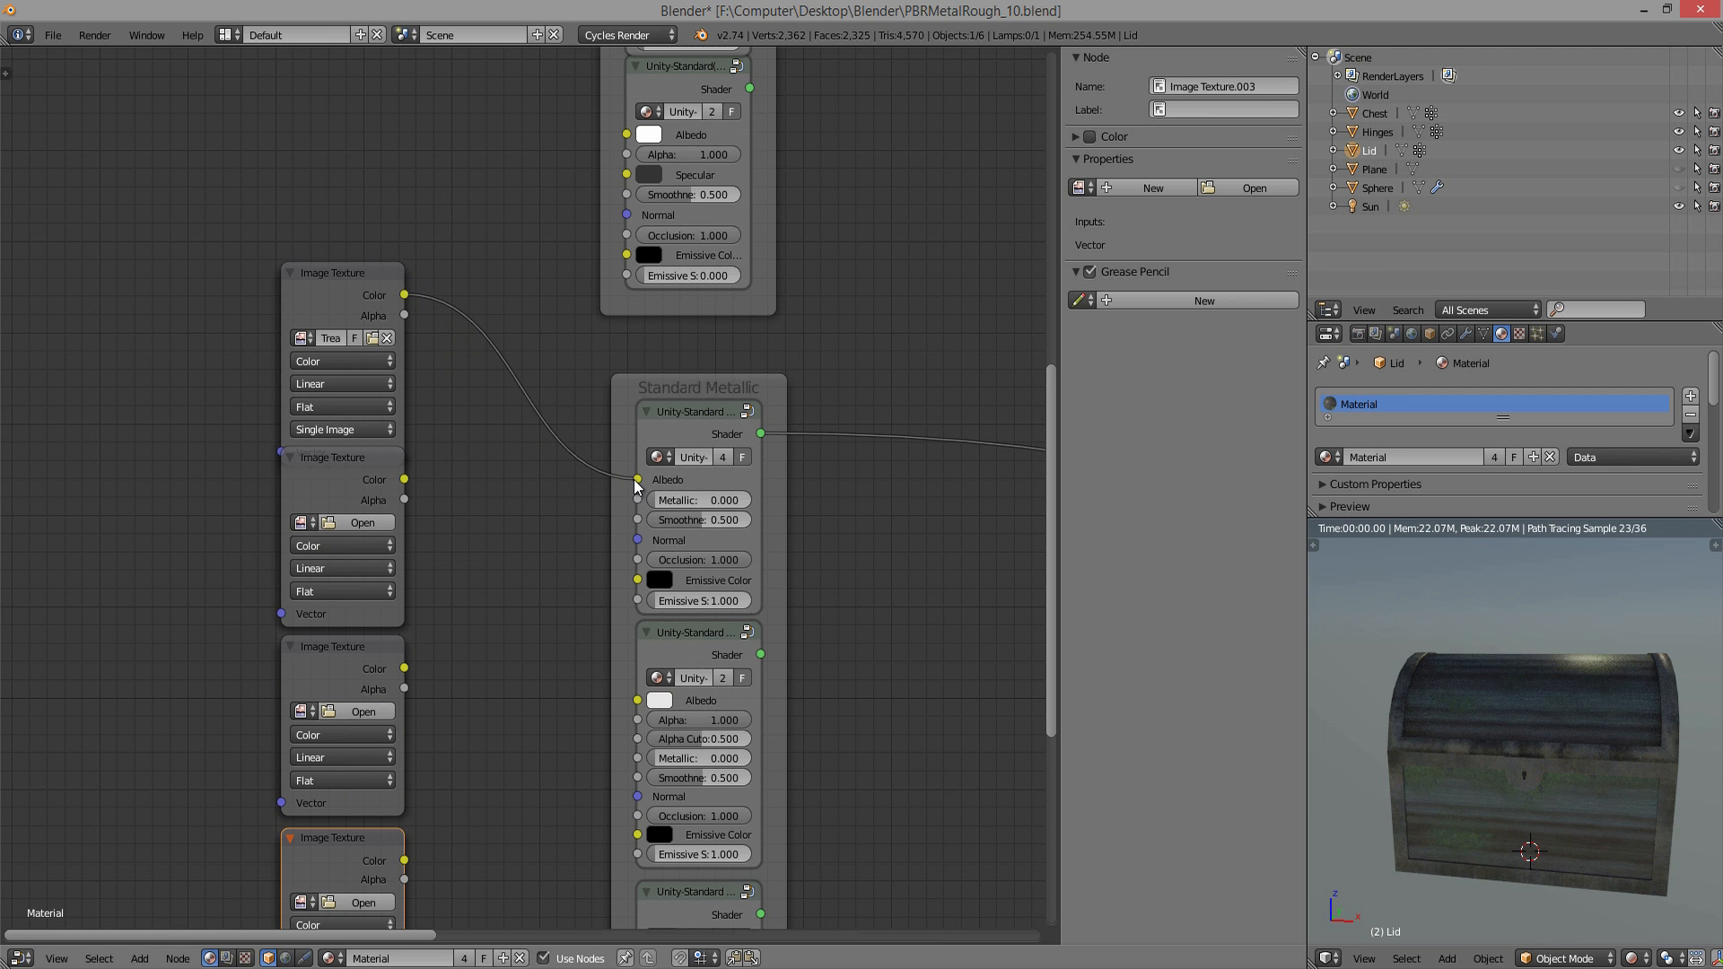
- Load Treasure_MetalRough.png into the second Image Texture to drive Metallic and Smoothness
scroll(down, 3)
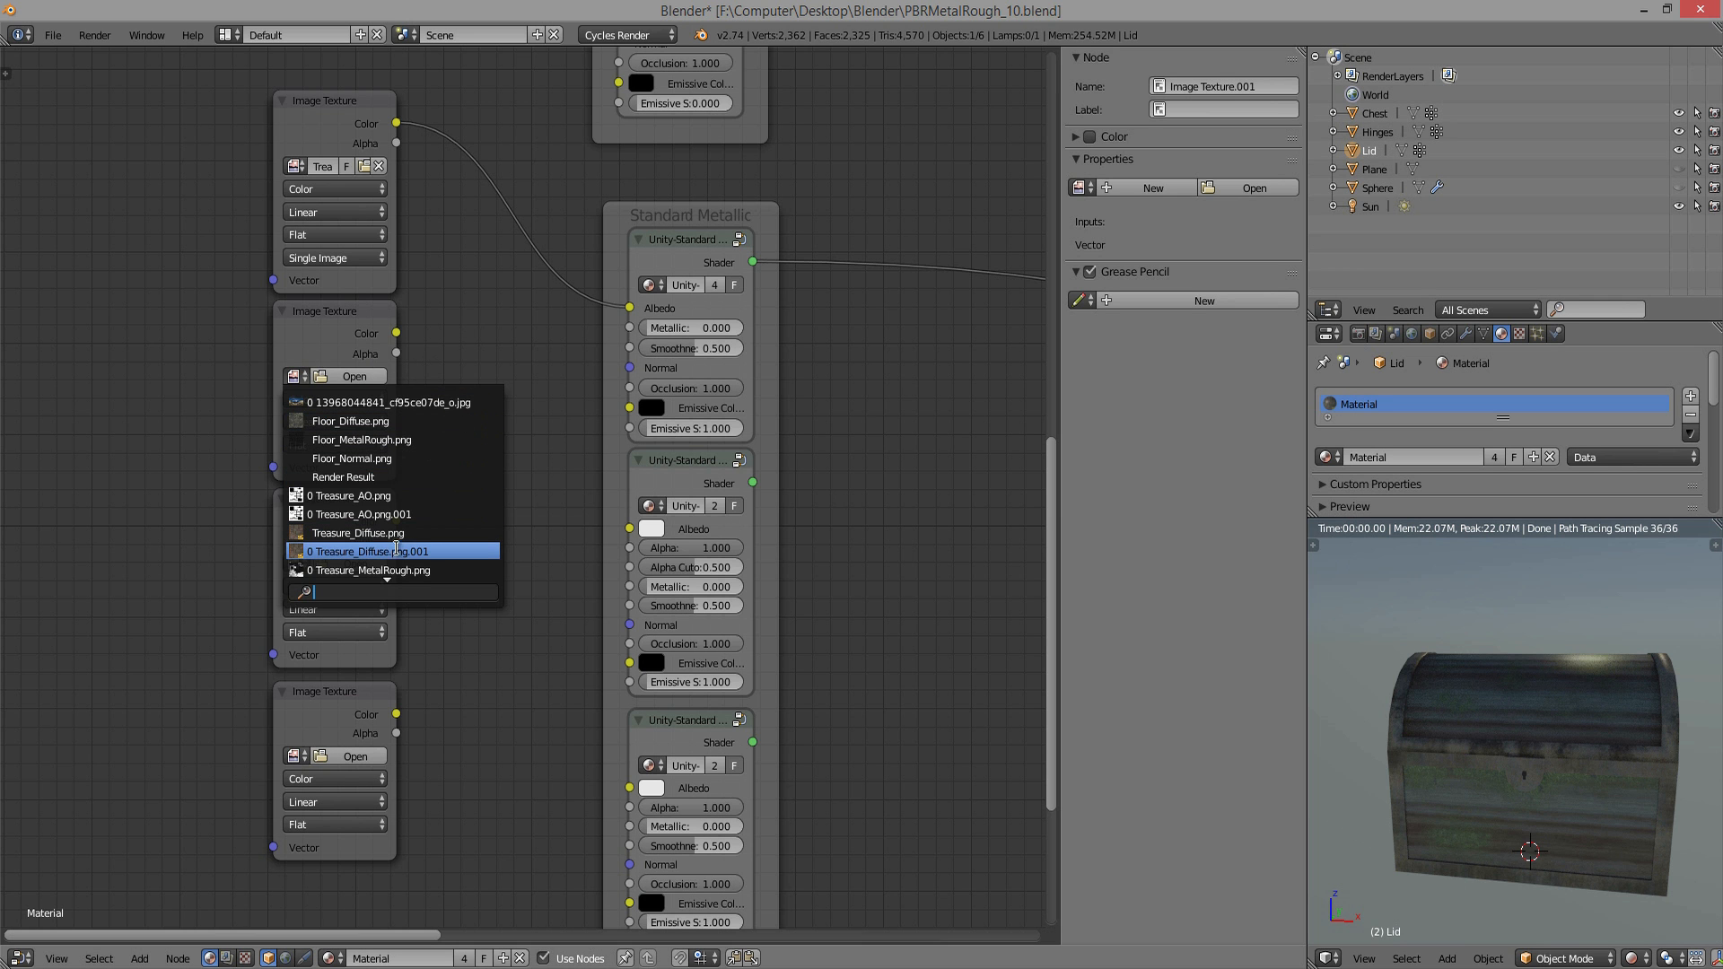
click(370, 570)
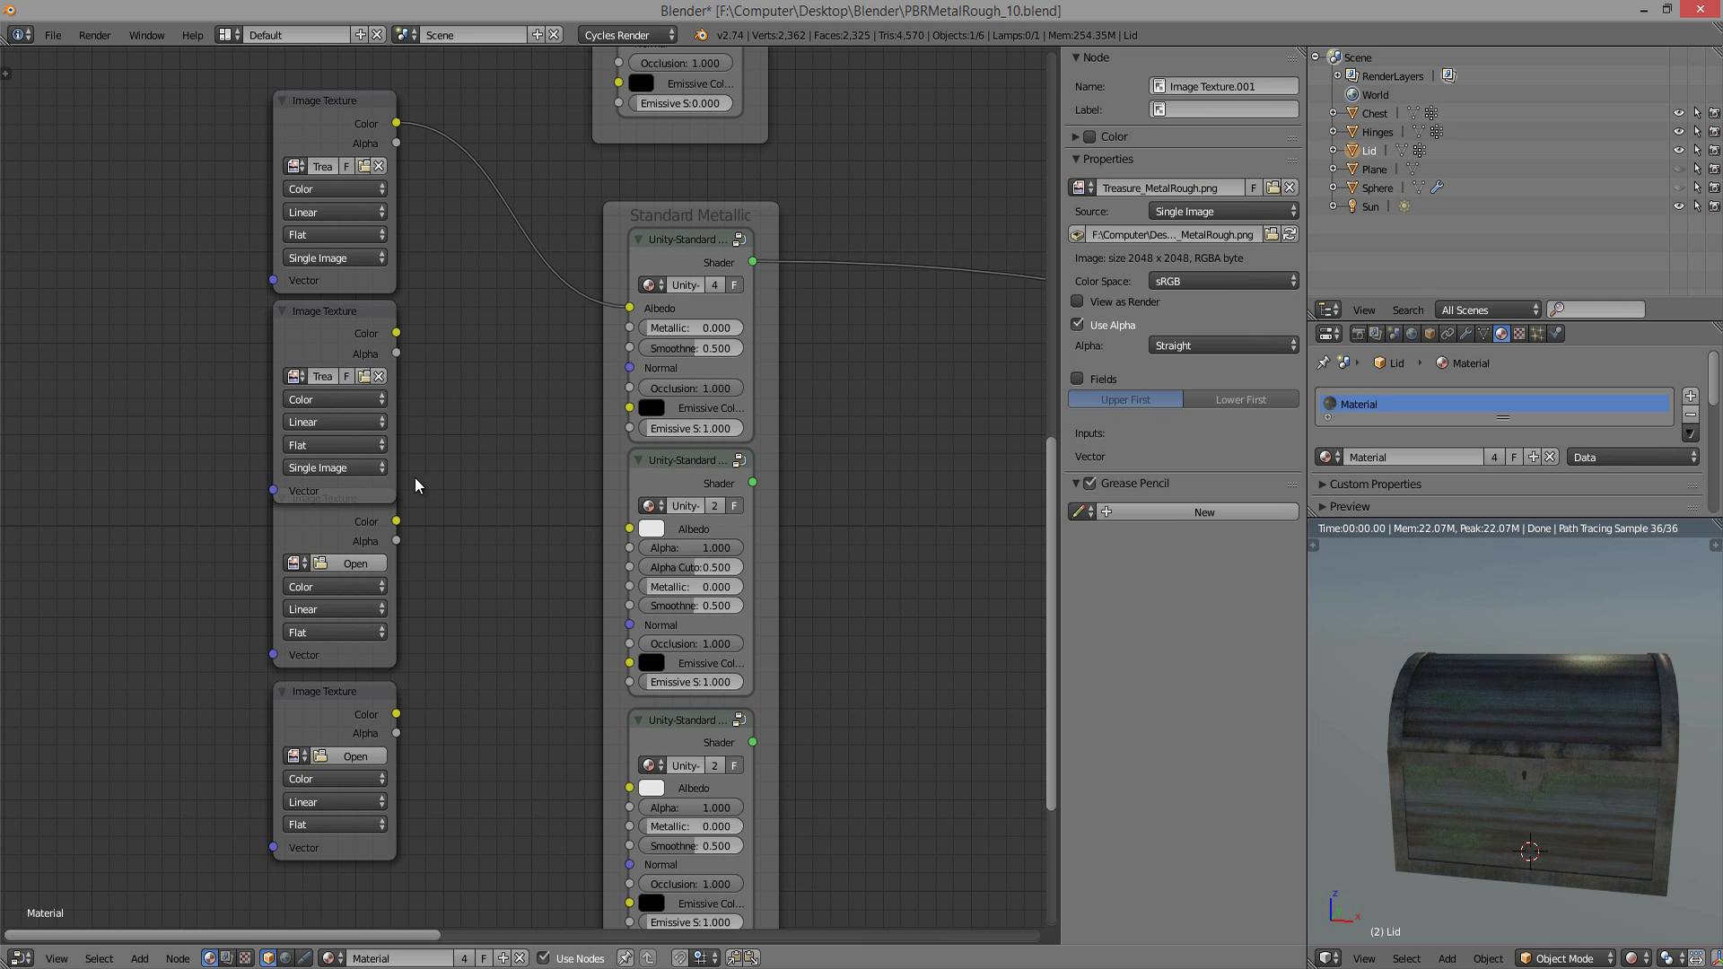
click(334, 311)
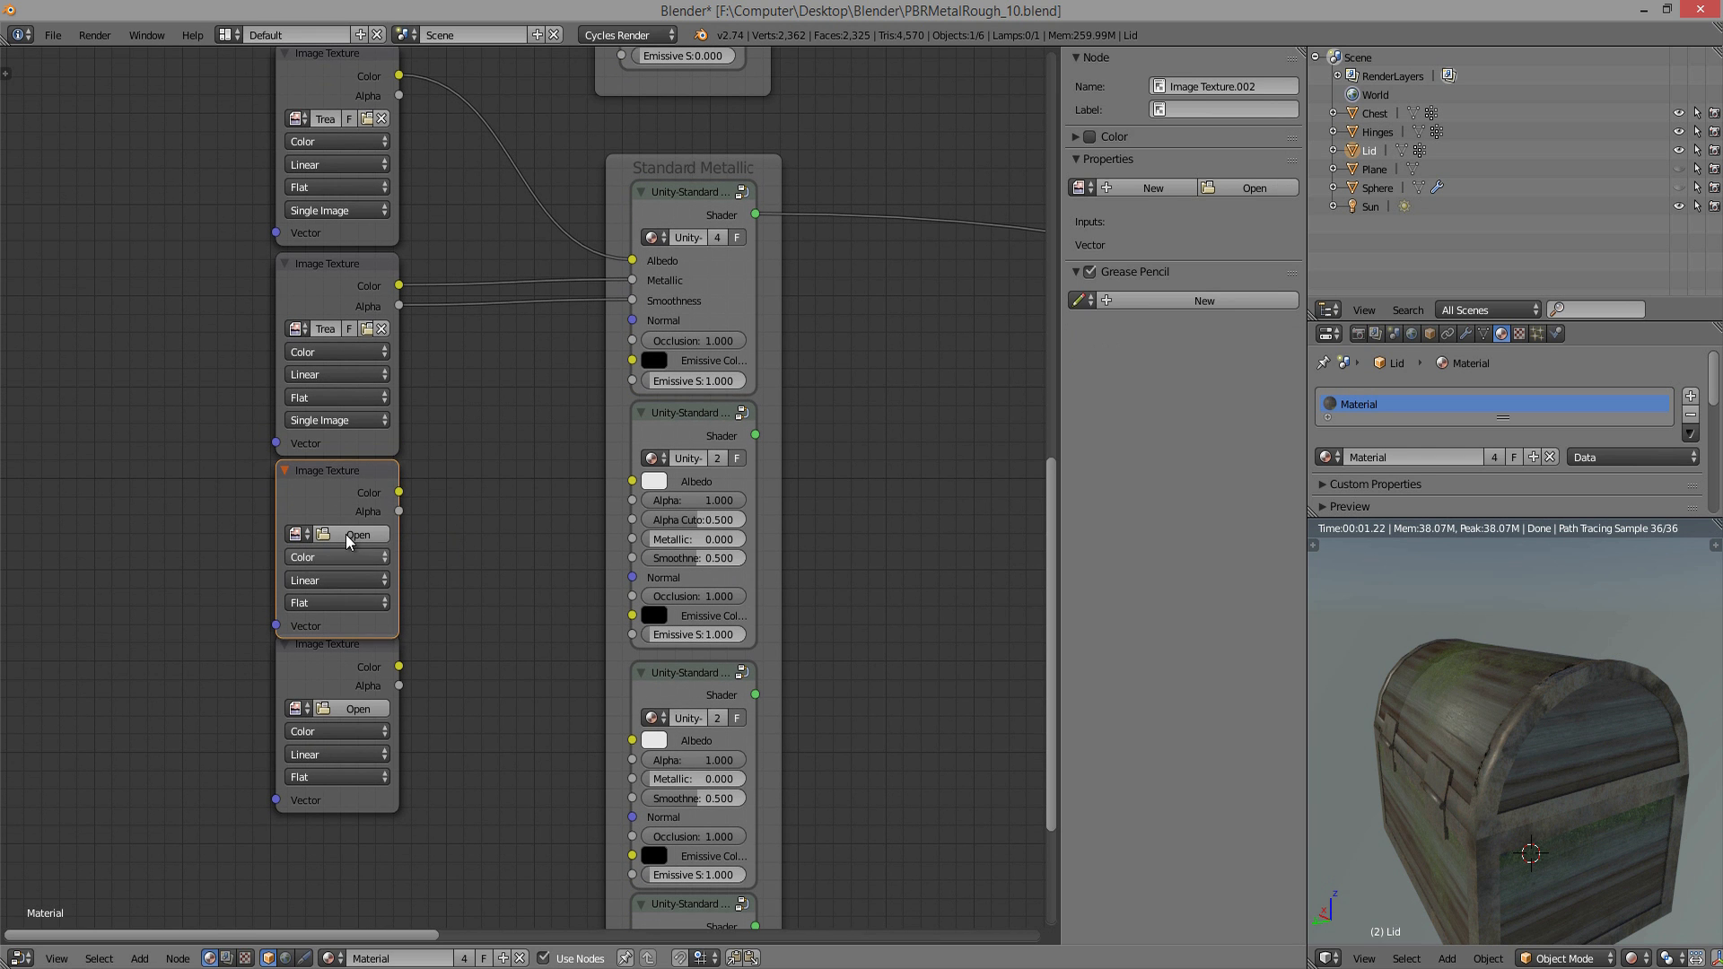
- Load Treasure_Normals.png as non-colour data and route it through a Normal Map node into Normal
click(358, 535)
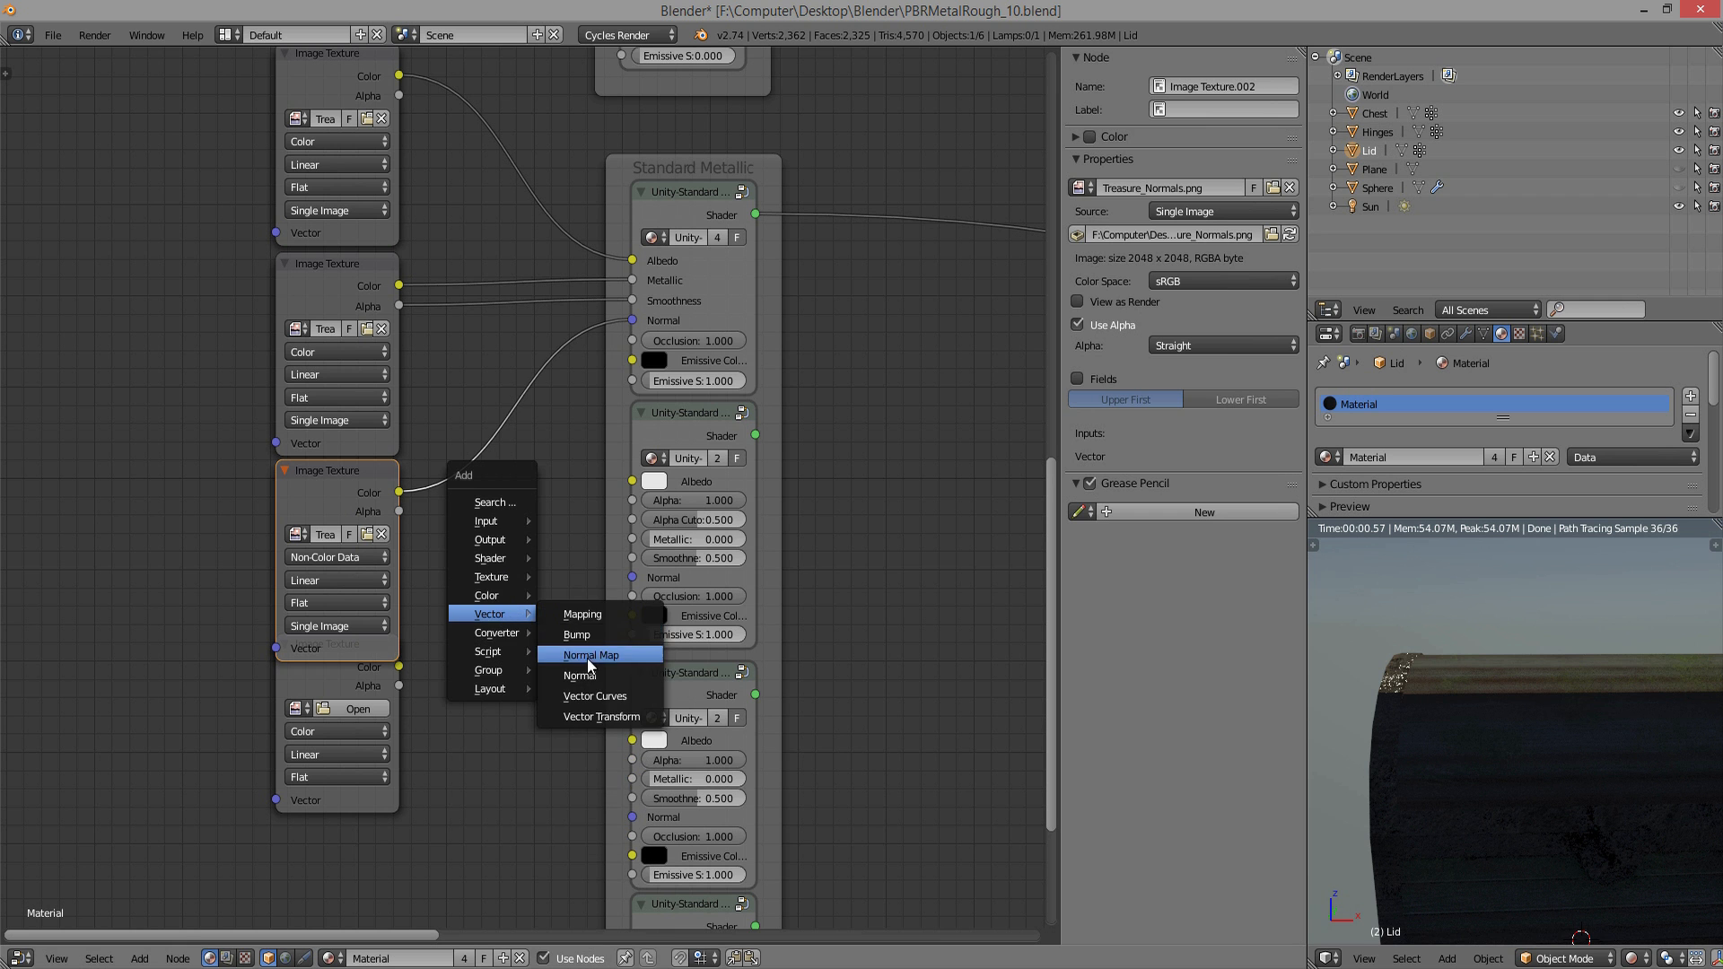
click(591, 655)
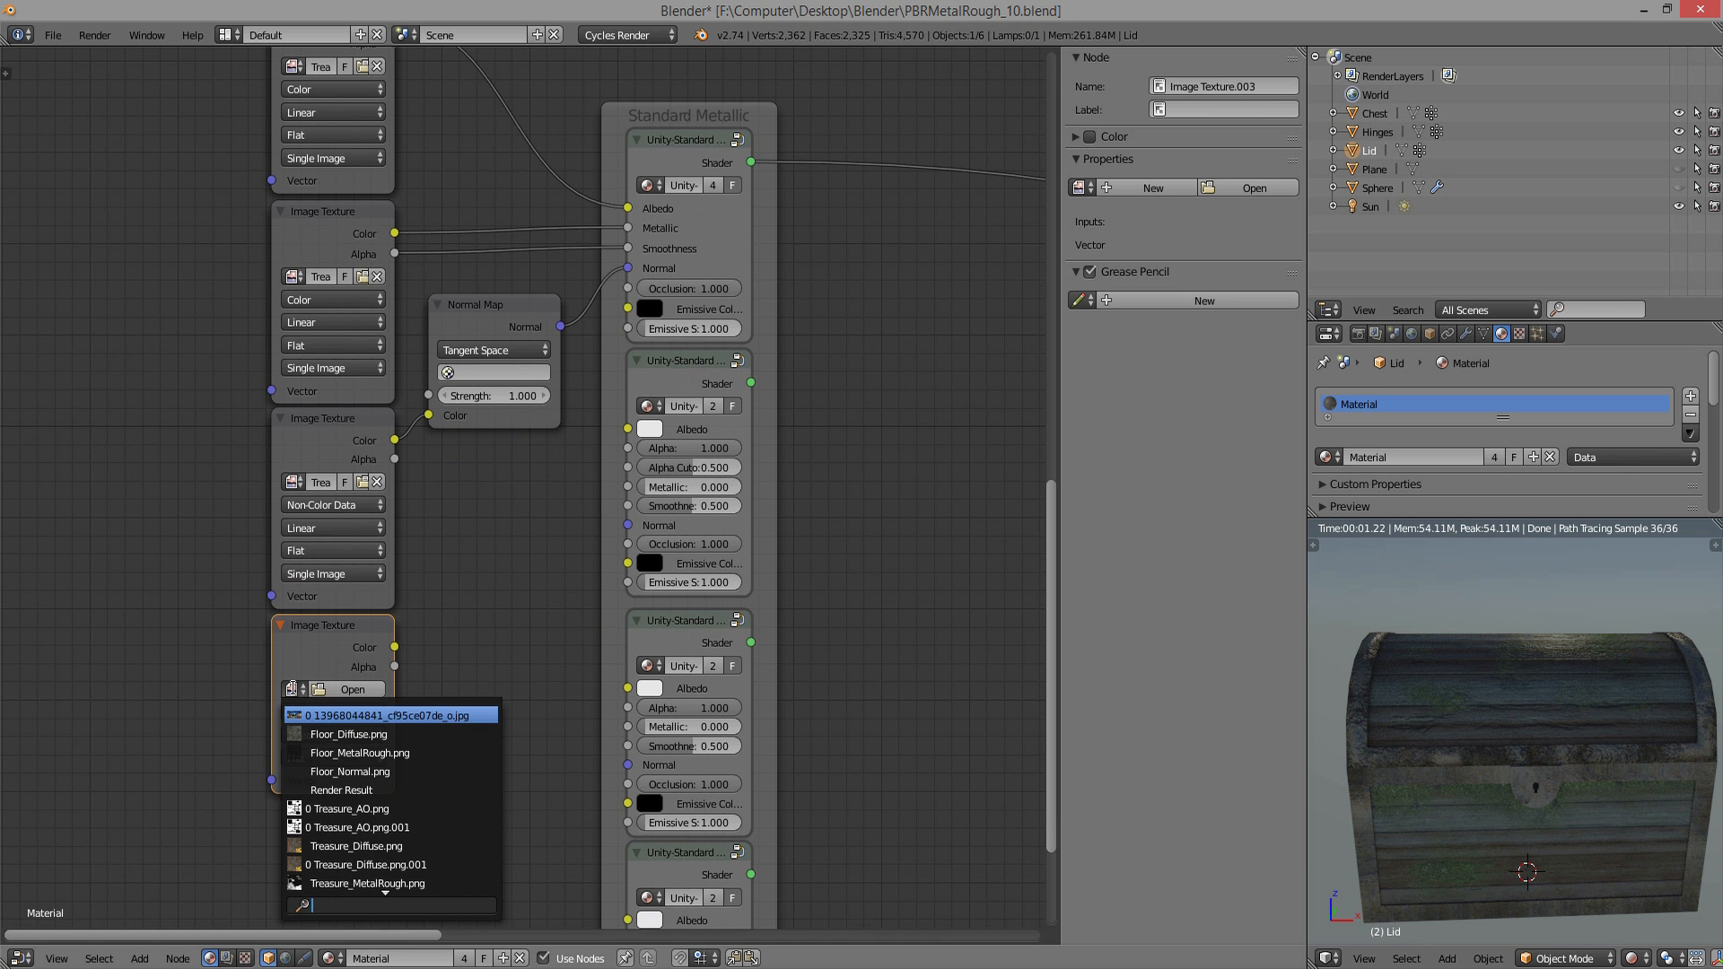
click(352, 810)
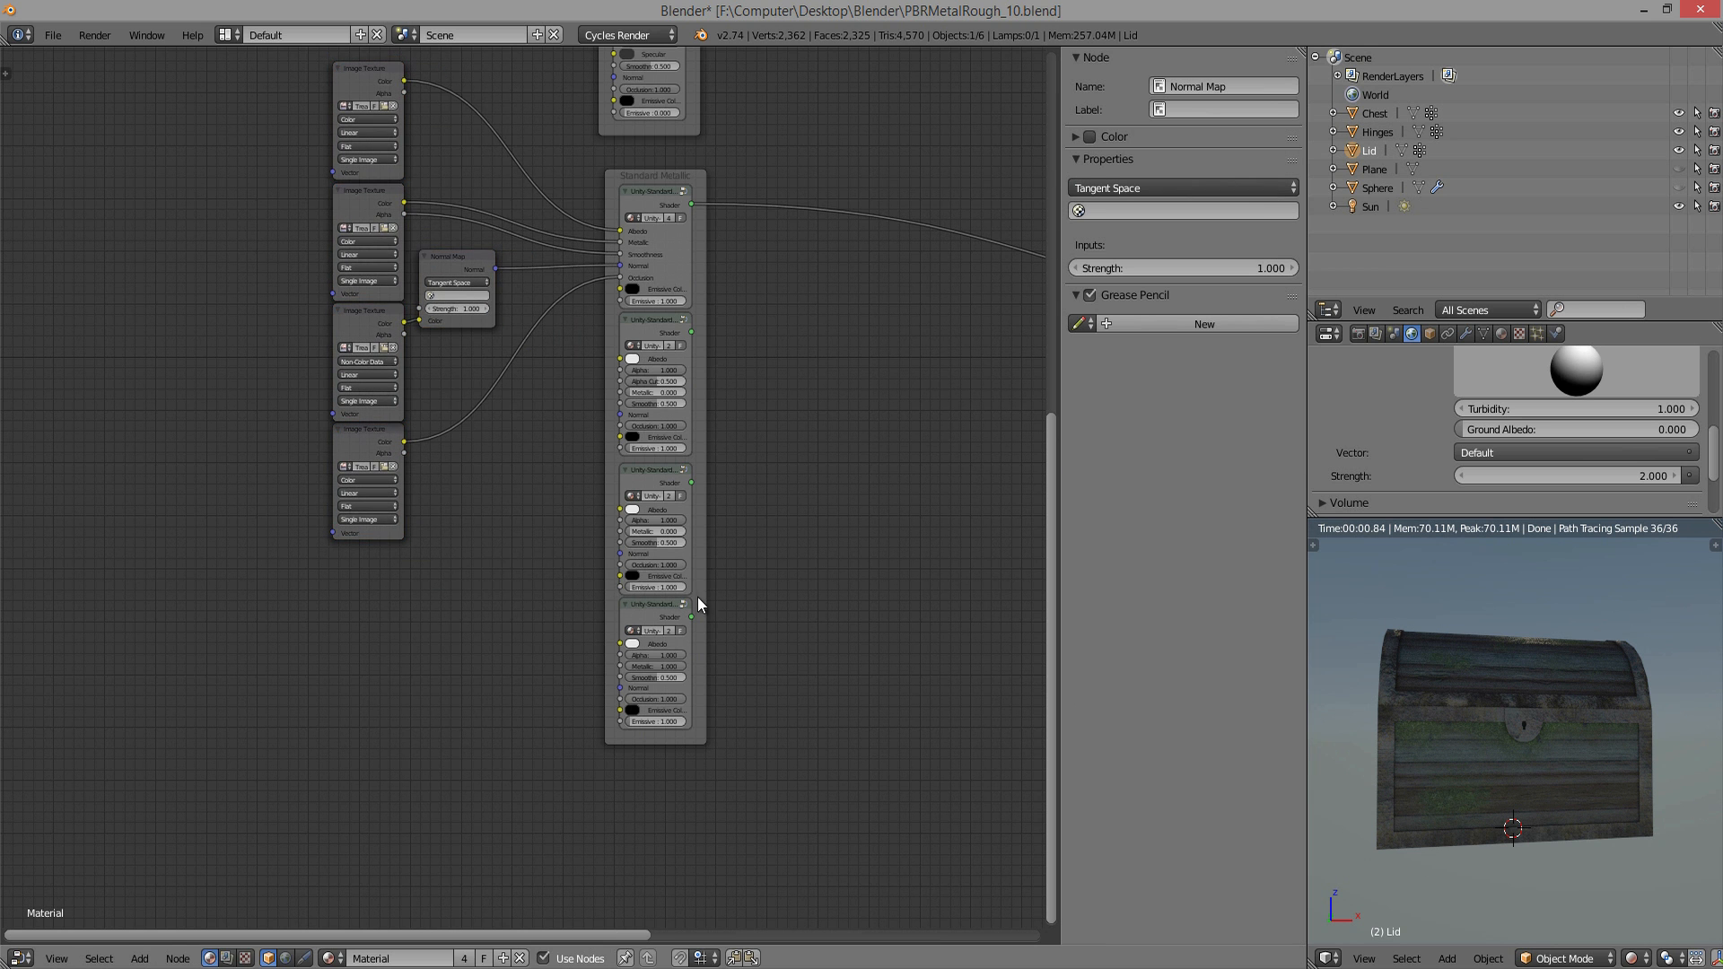
drag(456, 281, 483, 280)
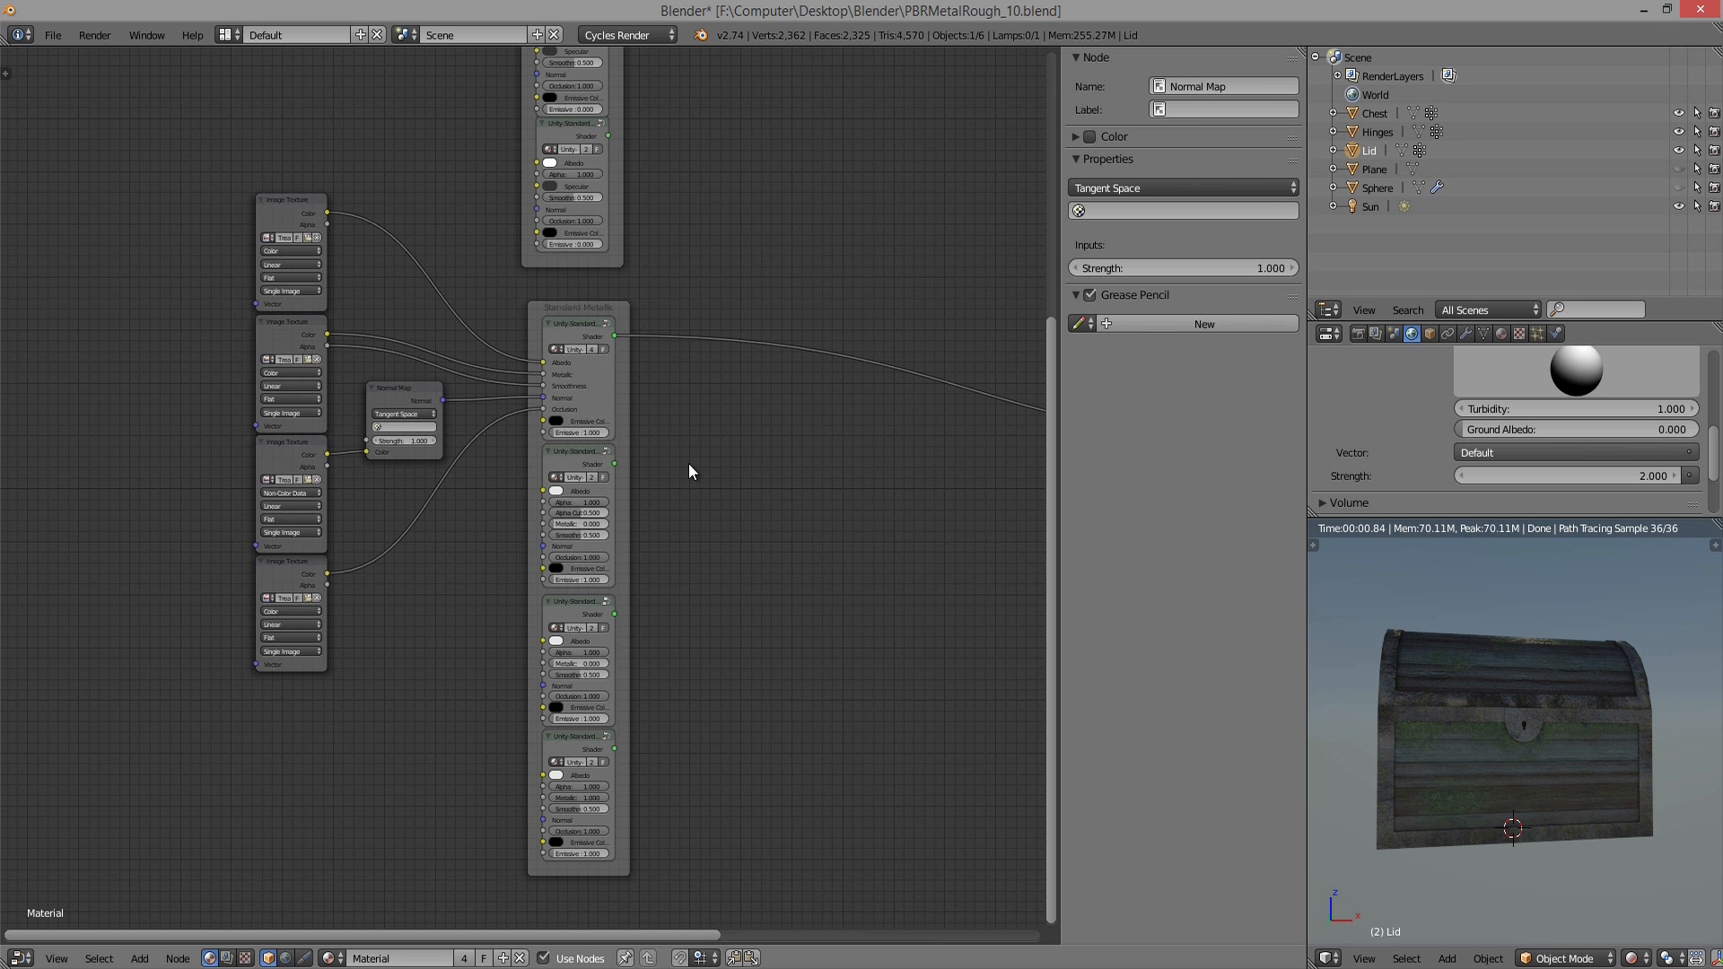
mouse_move(223, 292)
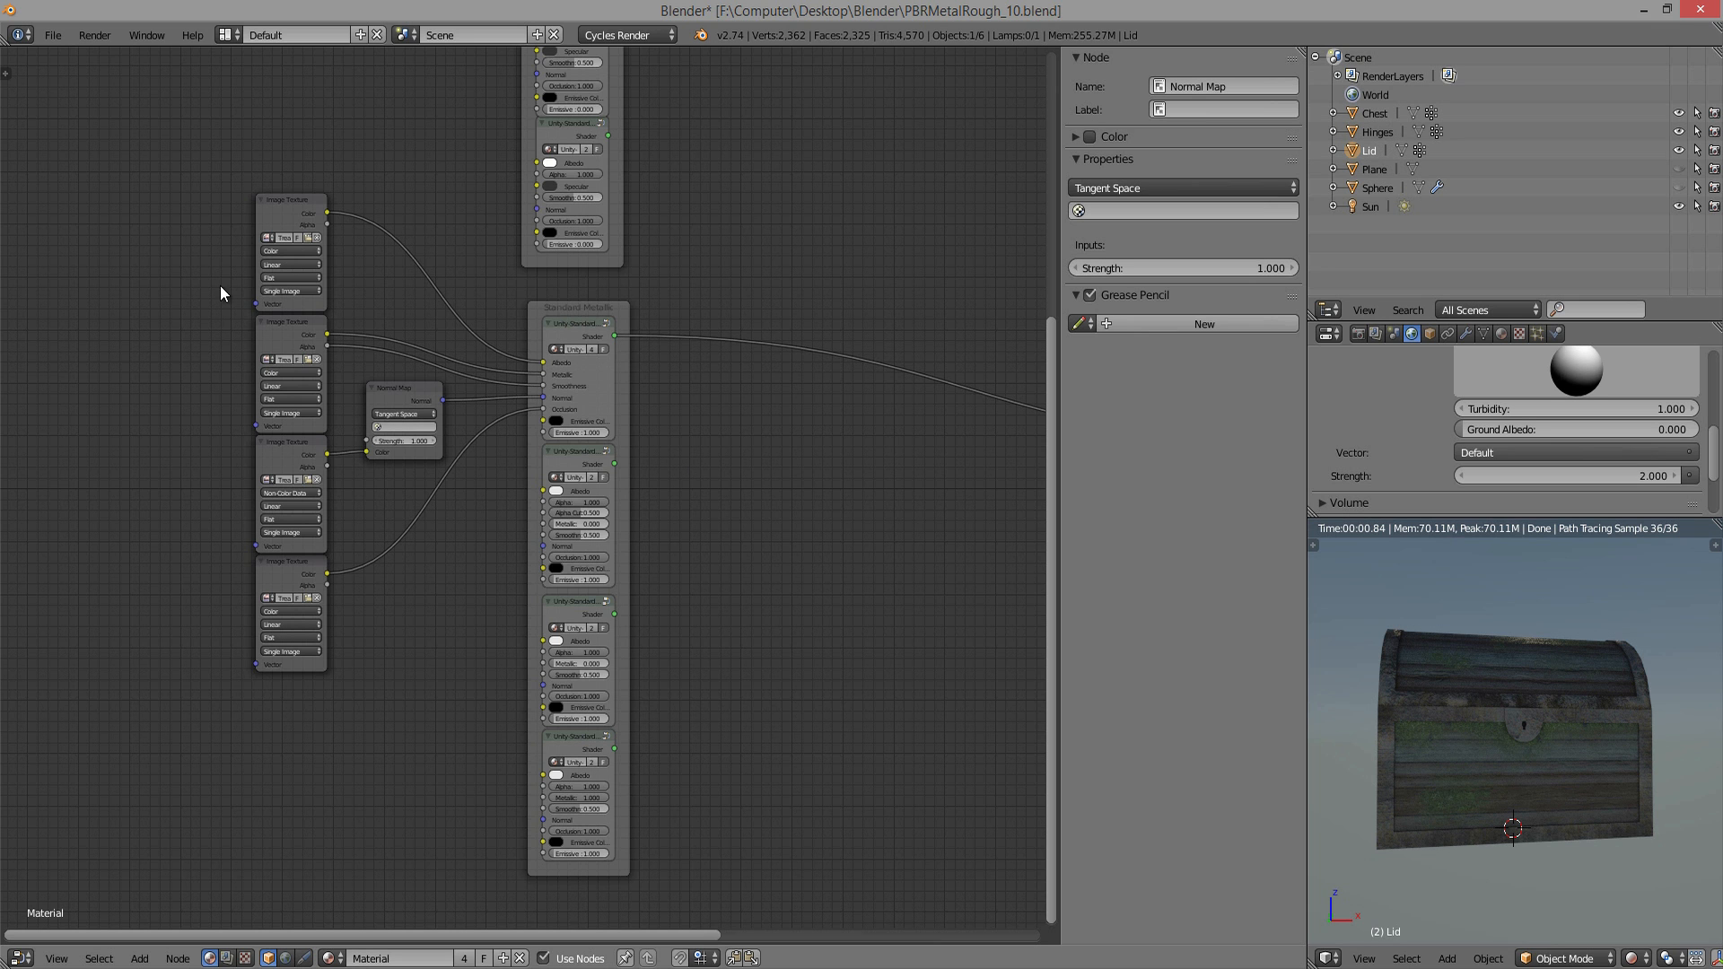
mouse_move(833, 497)
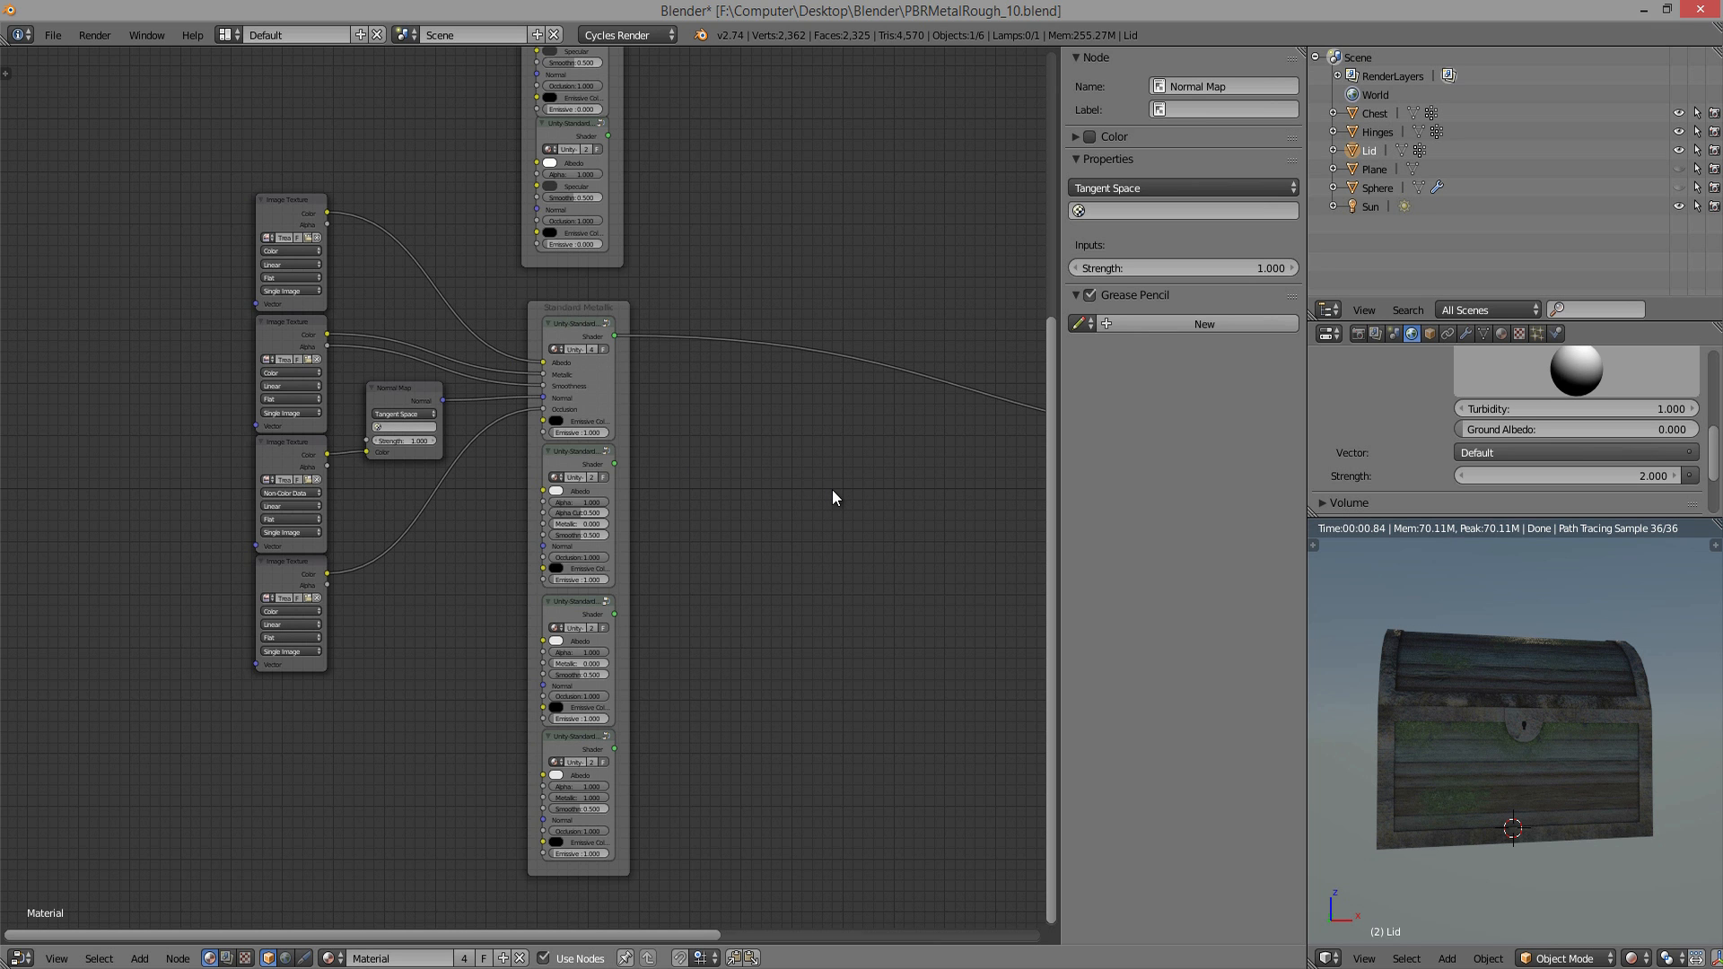